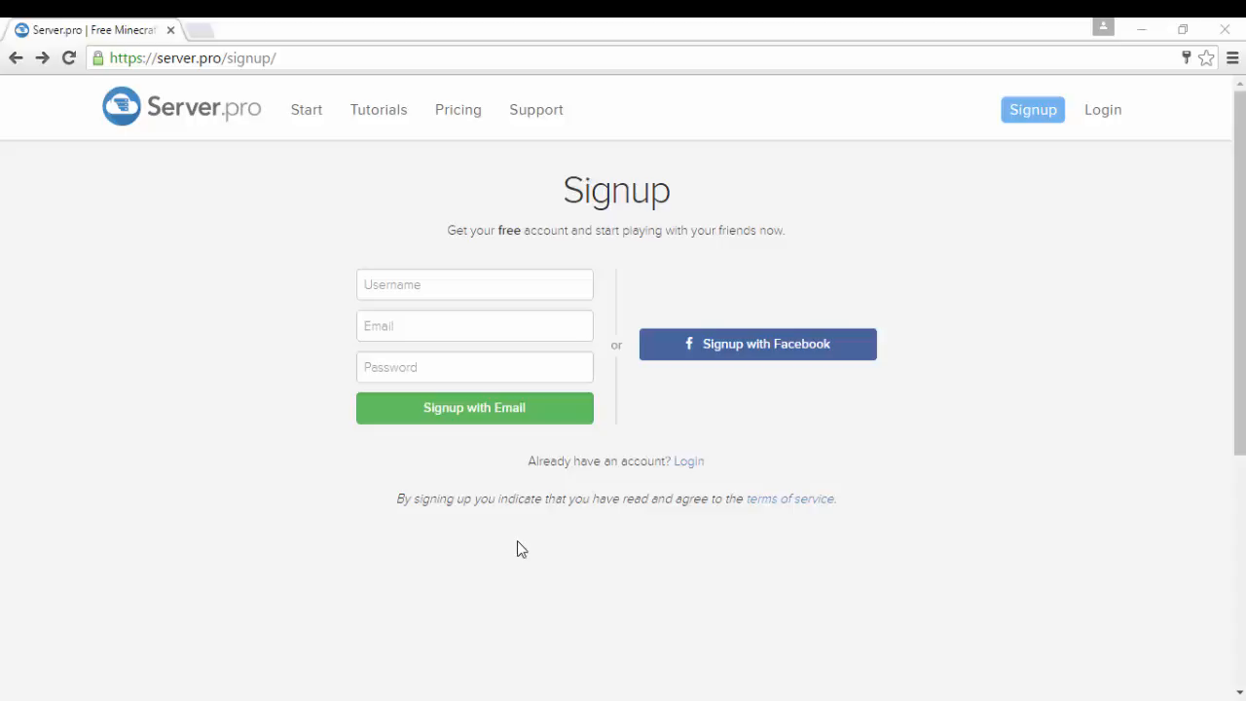
- Begin the signup form by entering a username in the username field
{"action": "left_click", "coordinate": [191, 59]}
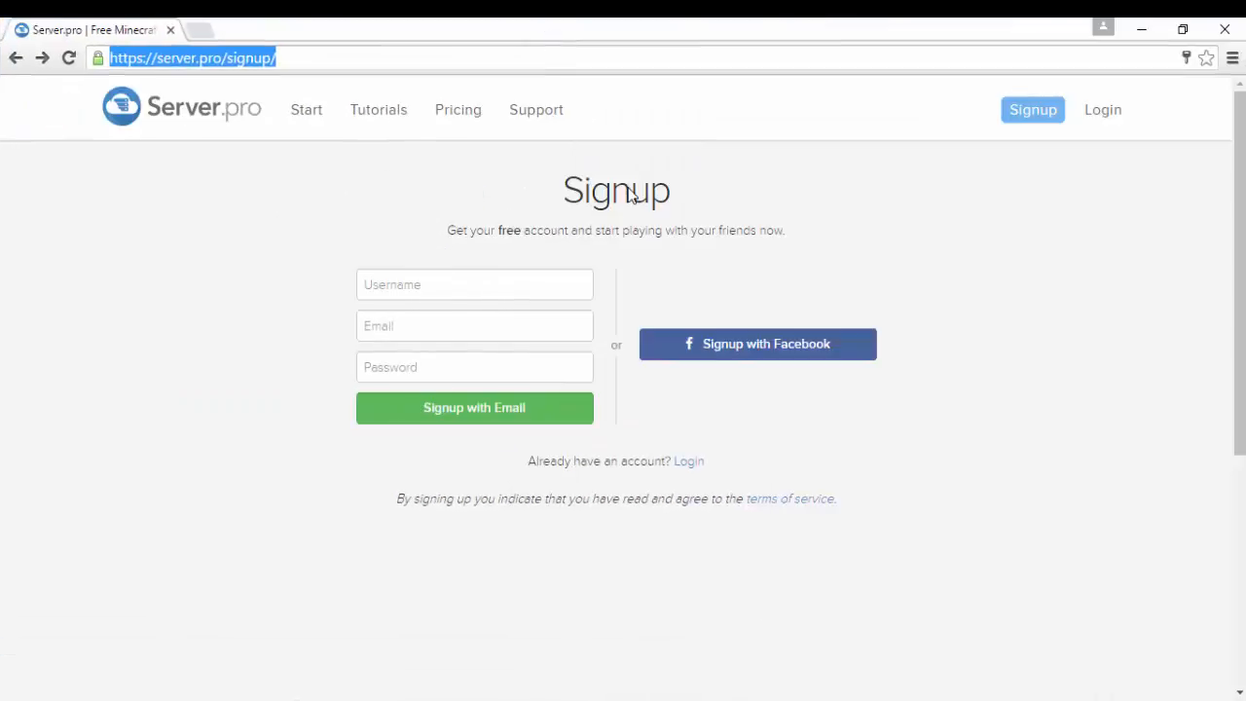
{"action": "mouse_move", "coordinate": [743, 109]}
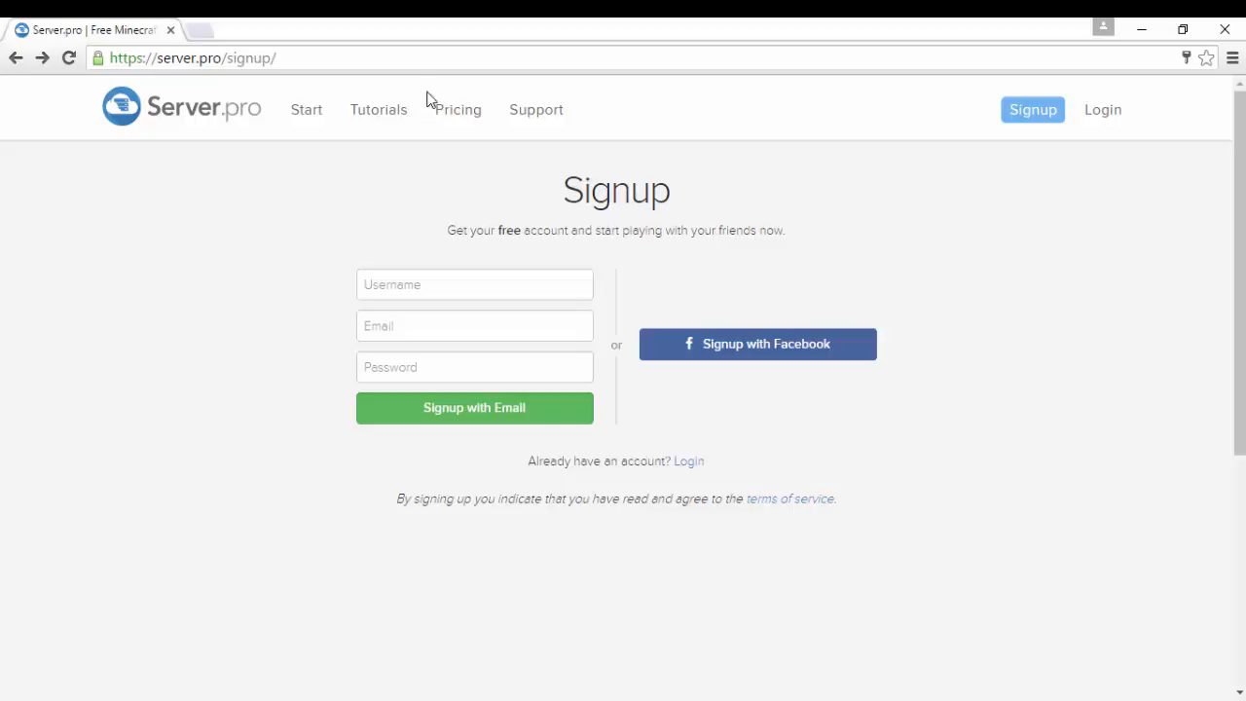
{"action": "mouse_move", "coordinate": [491, 261]}
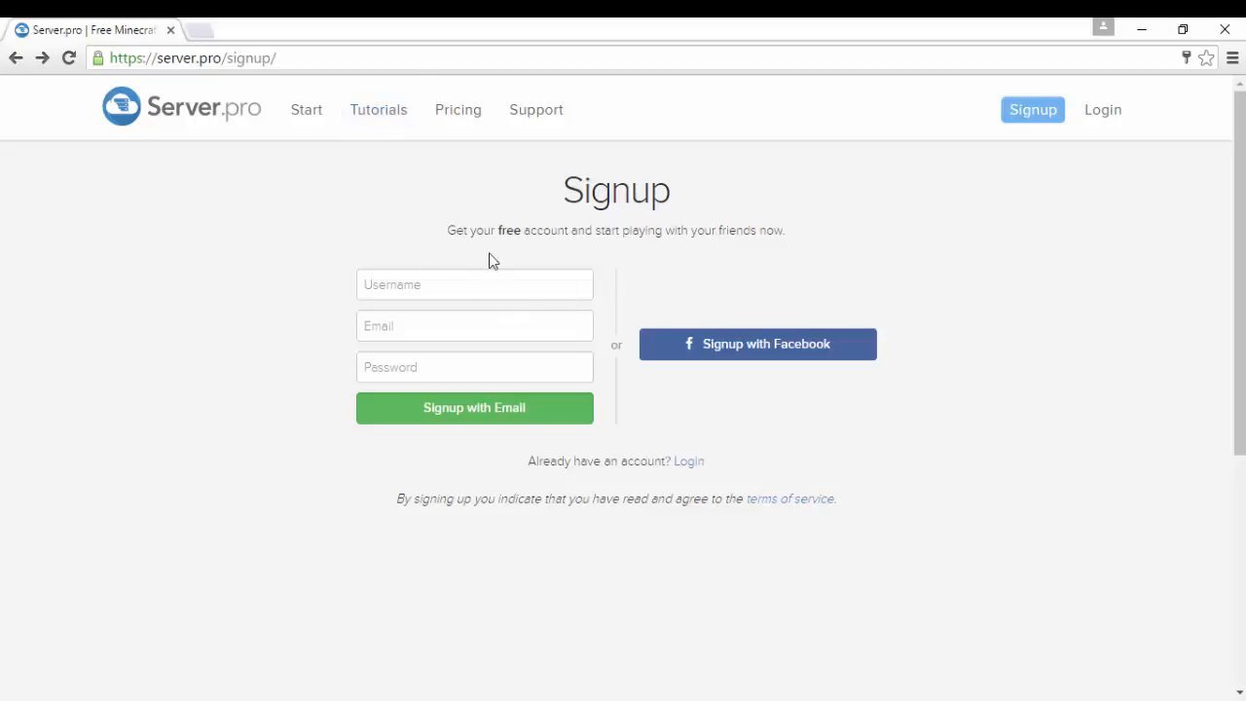
{"action": "left_click", "coordinate": [475, 284]}
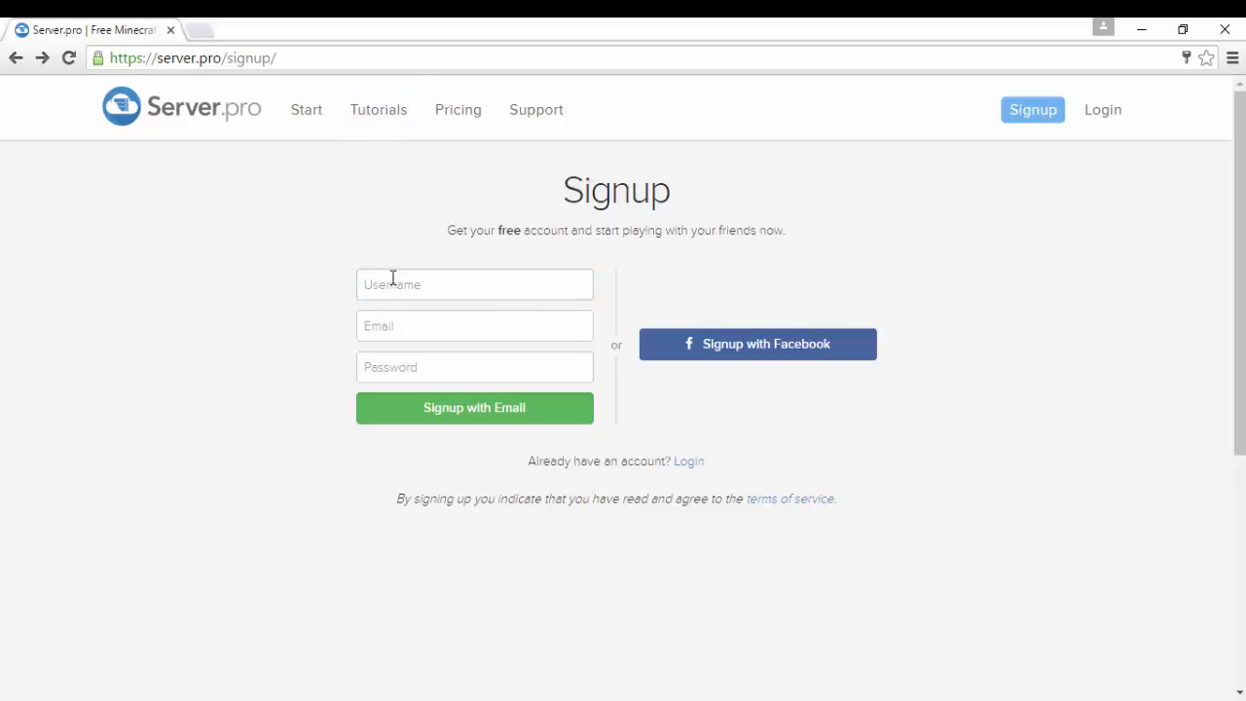
{"action": "type", "text": "etrr"}
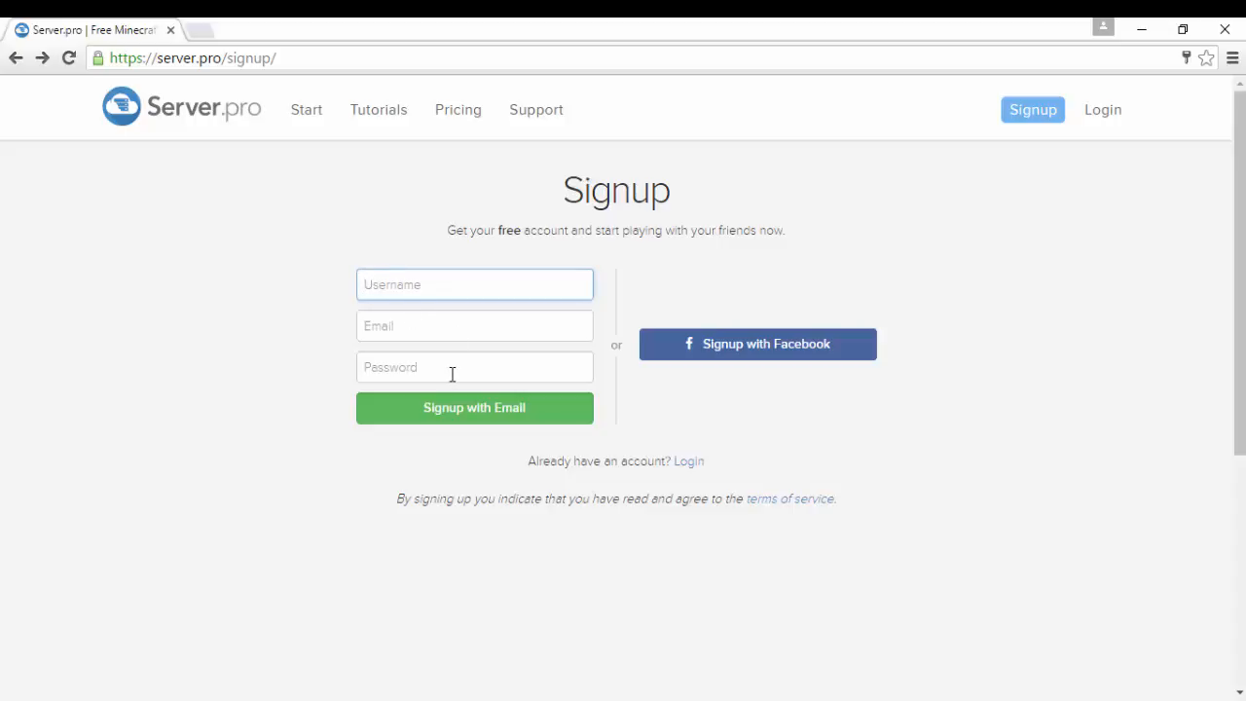
{"action": "mouse_move", "coordinate": [496, 311]}
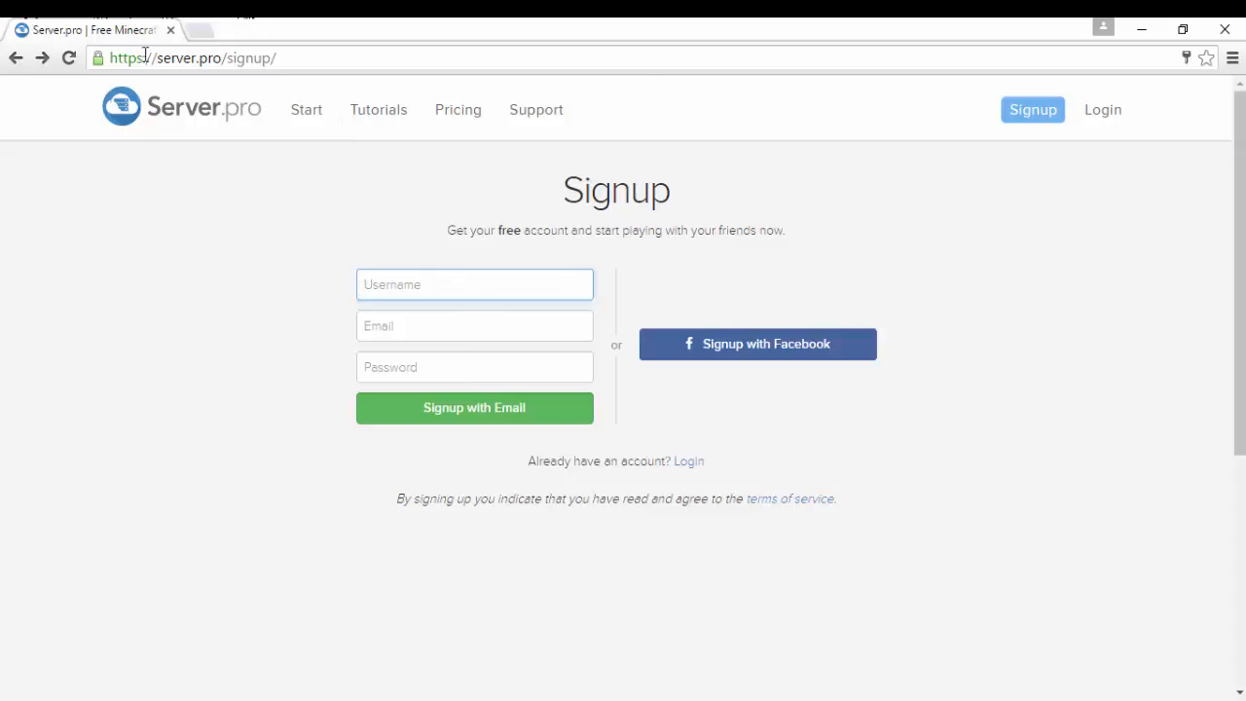
{"action": "mouse_move", "coordinate": [689, 459]}
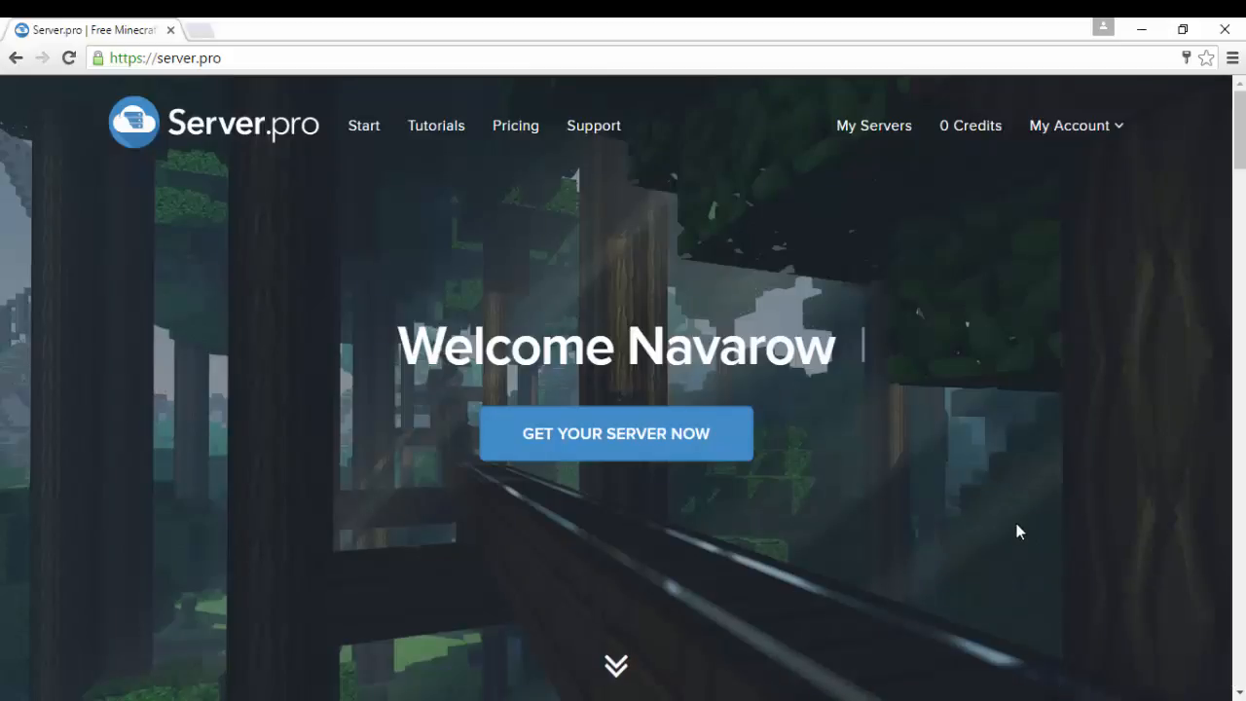
{"action": "mouse_move", "coordinate": [1106, 553]}
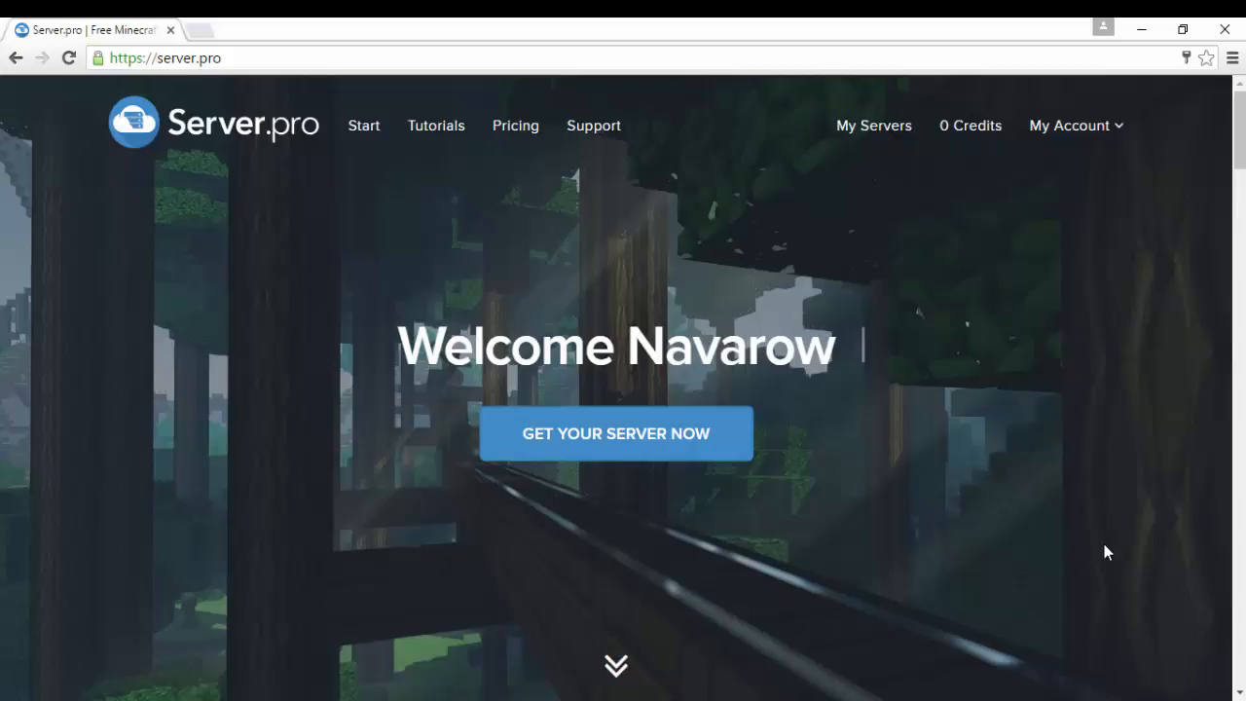
{"action": "mouse_move", "coordinate": [443, 514]}
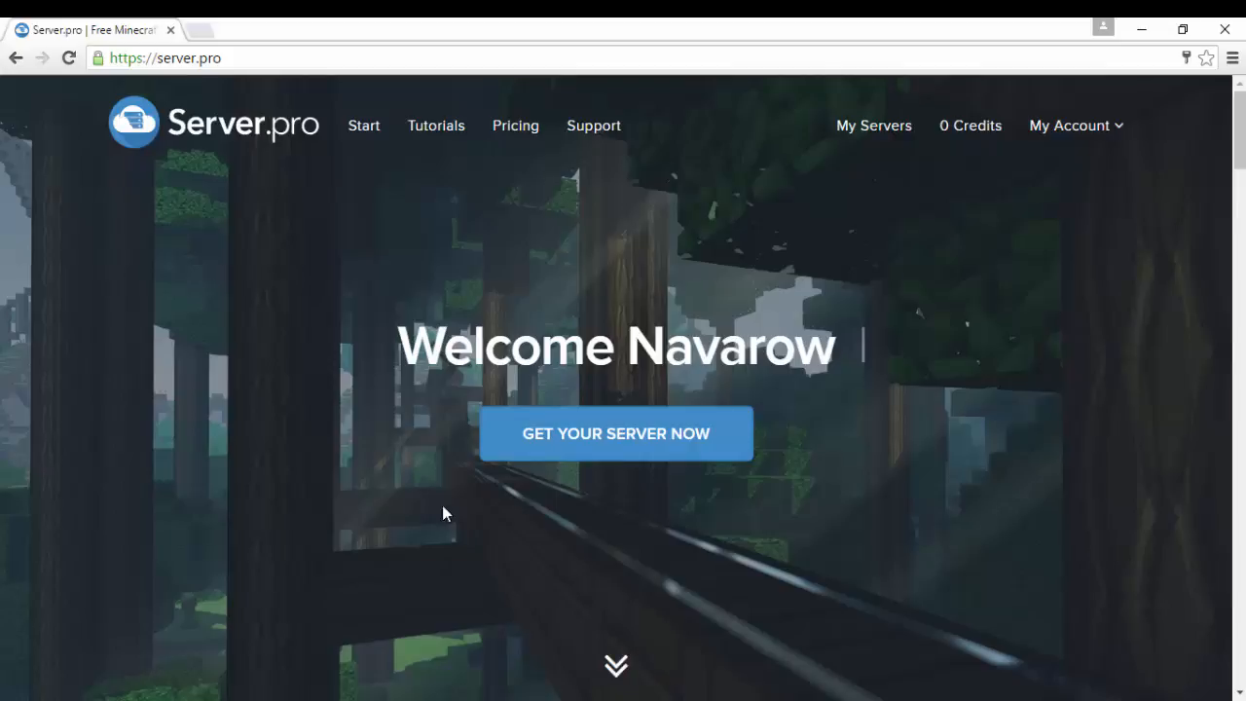
{"action": "scroll", "scroll_direction": "down", "scroll_amount": 3}
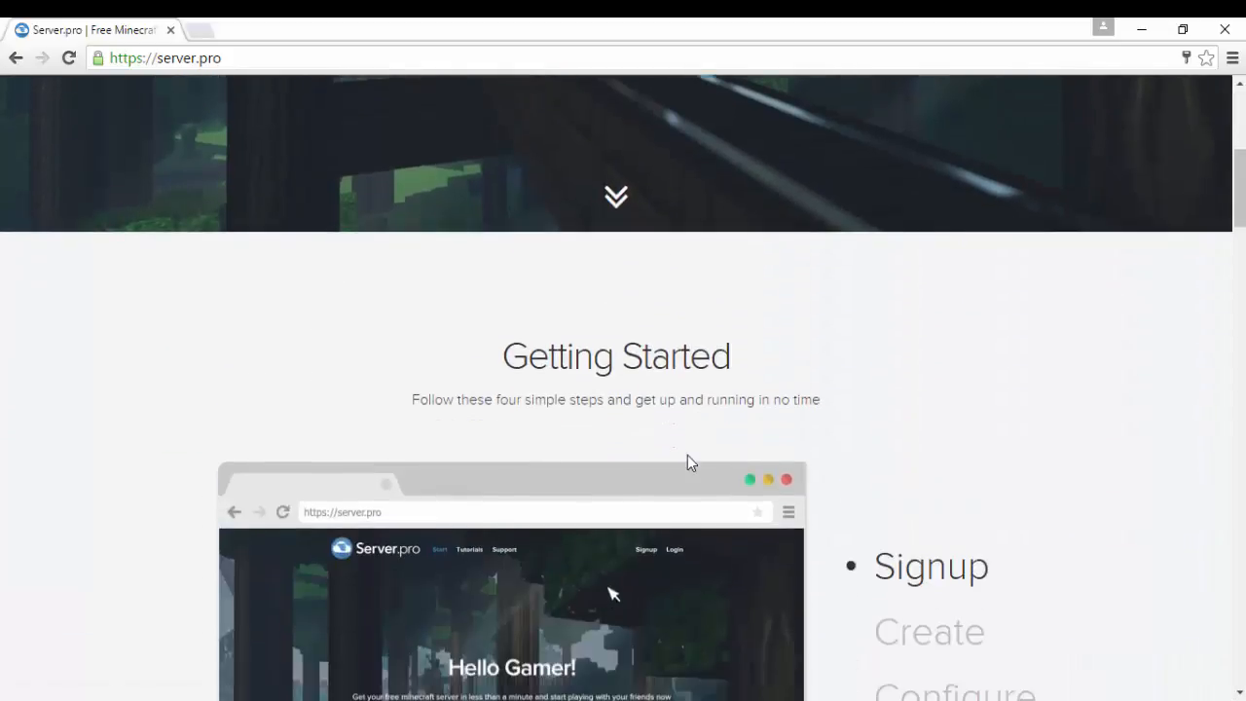
{"action": "scroll", "scroll_direction": "down", "scroll_amount": 3}
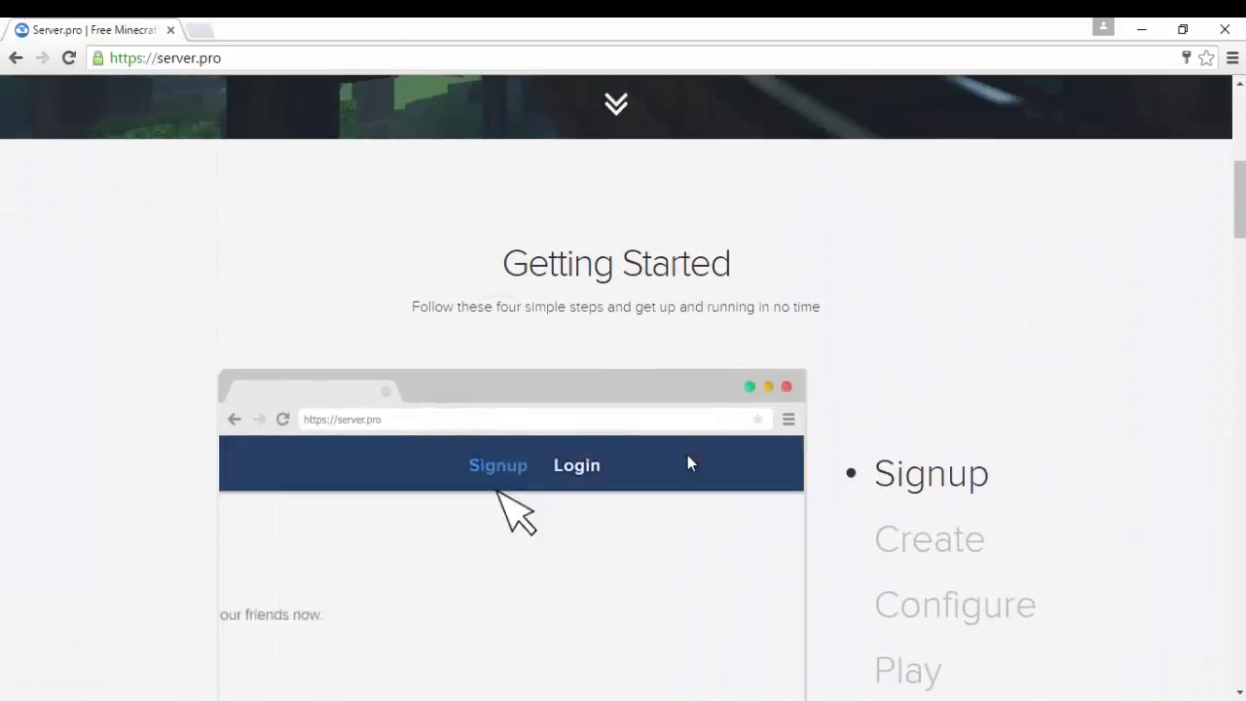
{"action": "scroll", "scroll_direction": "up", "scroll_amount": 3}
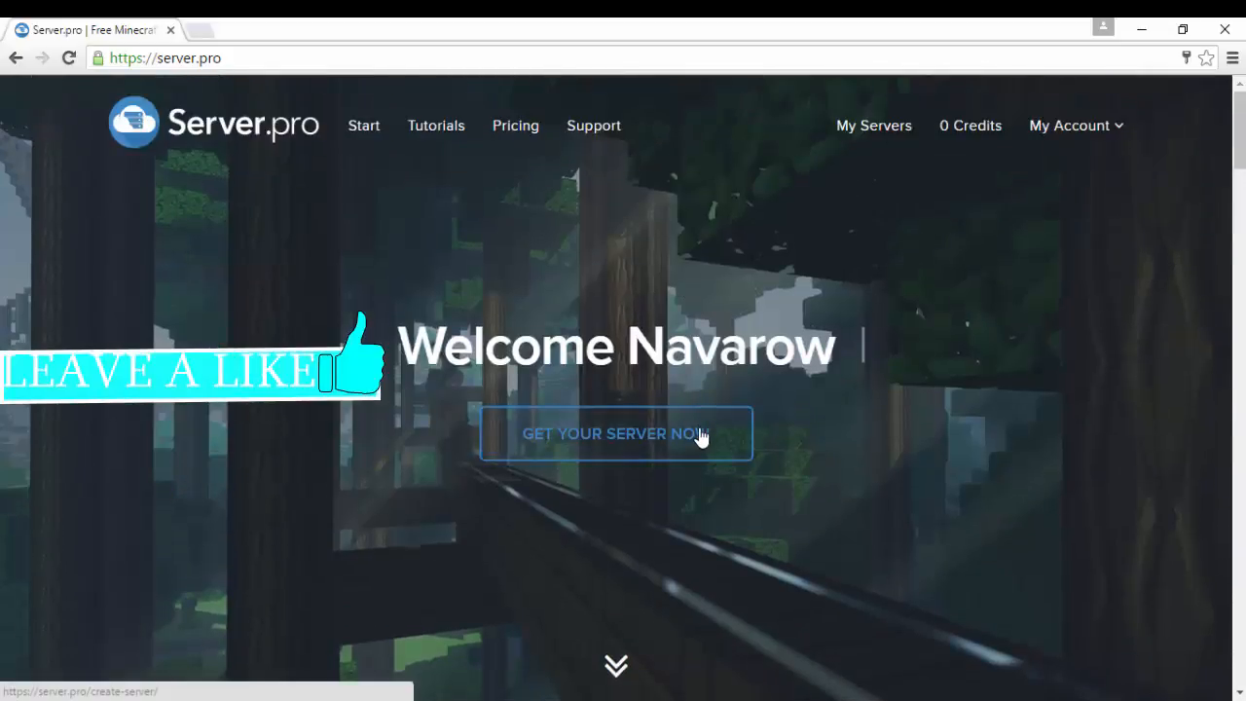
- Start a new server and choose Minecraft Pocket Edition as its game
{"action": "left_click", "coordinate": [615, 432]}
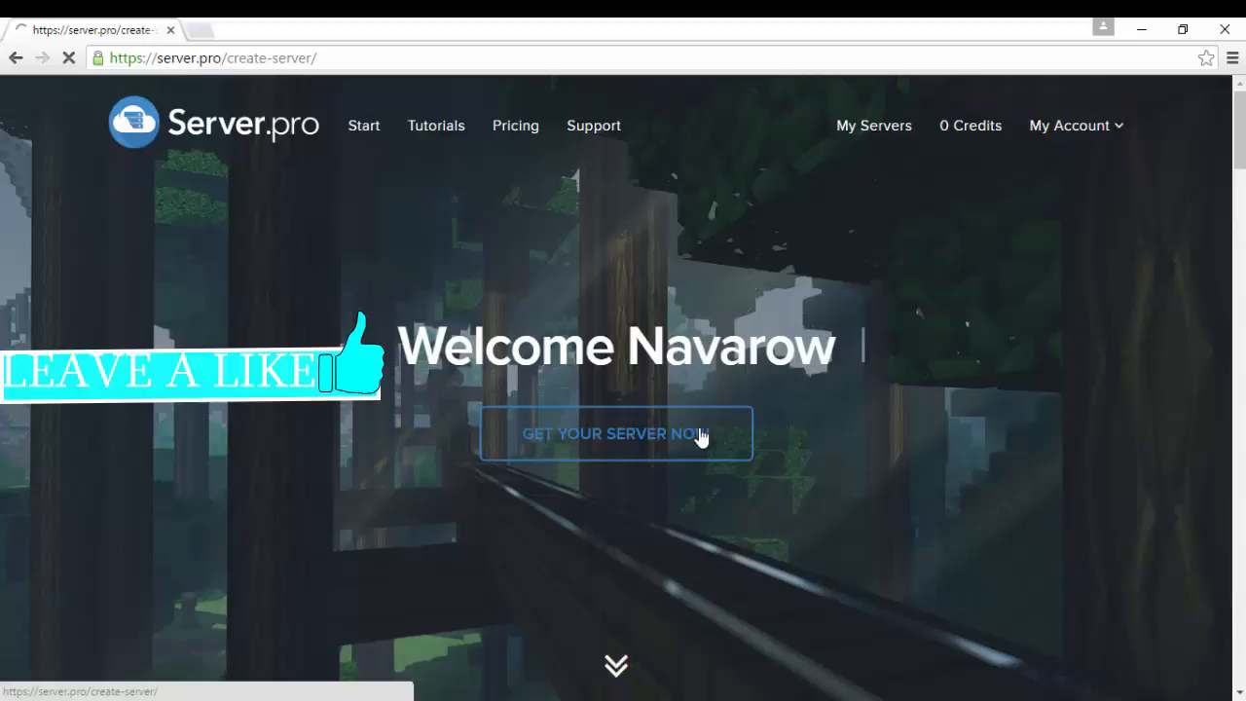
{"action": "left_click", "coordinate": [615, 432]}
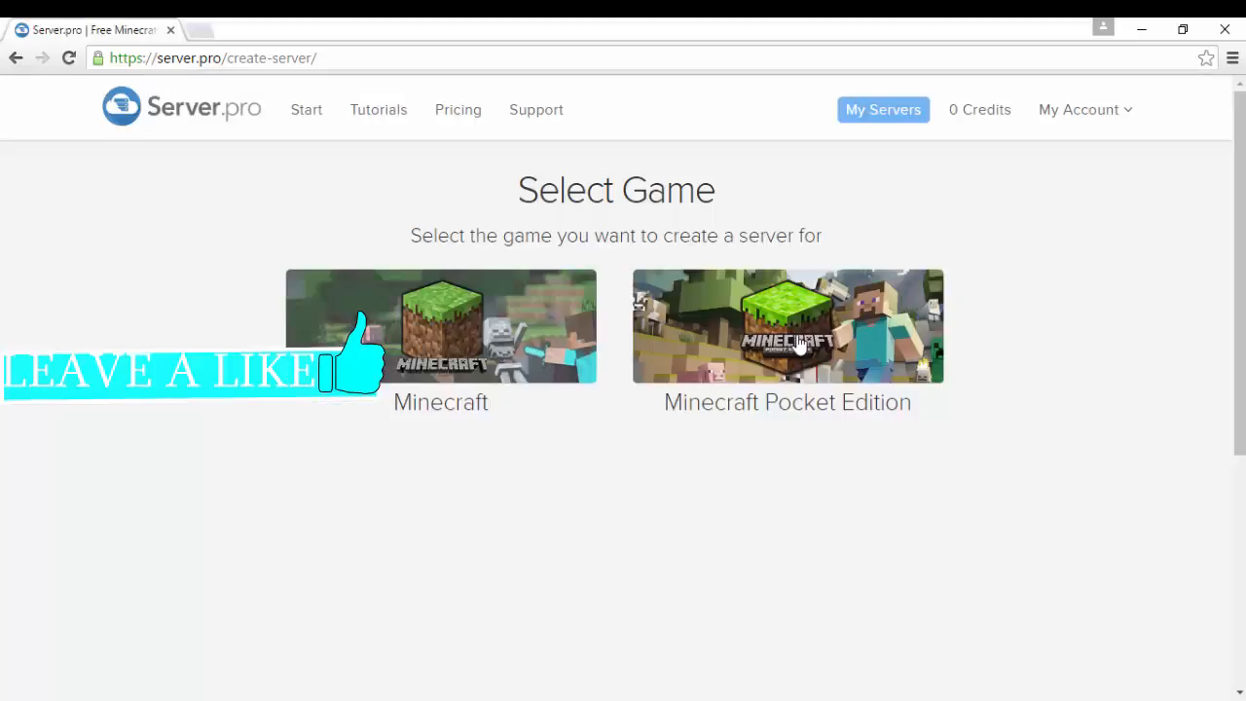
{"action": "left_click", "coordinate": [786, 327]}
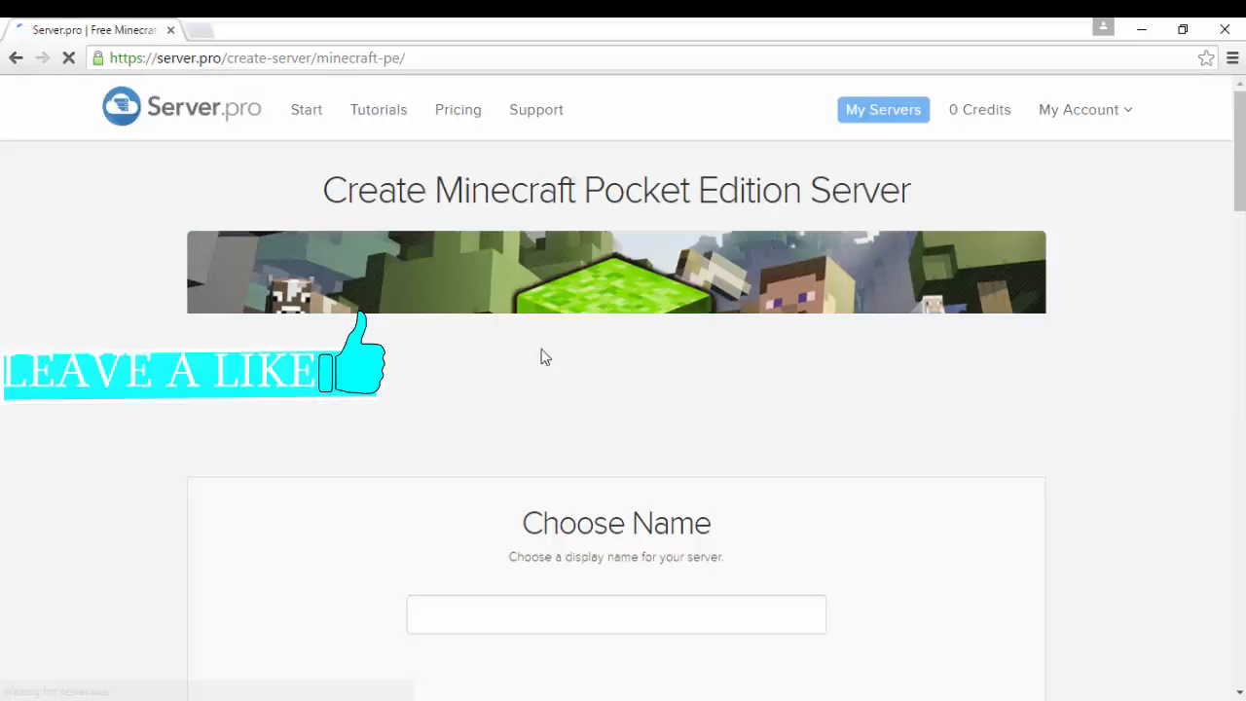
{"action": "scroll", "scroll_direction": "down", "scroll_amount": 3}
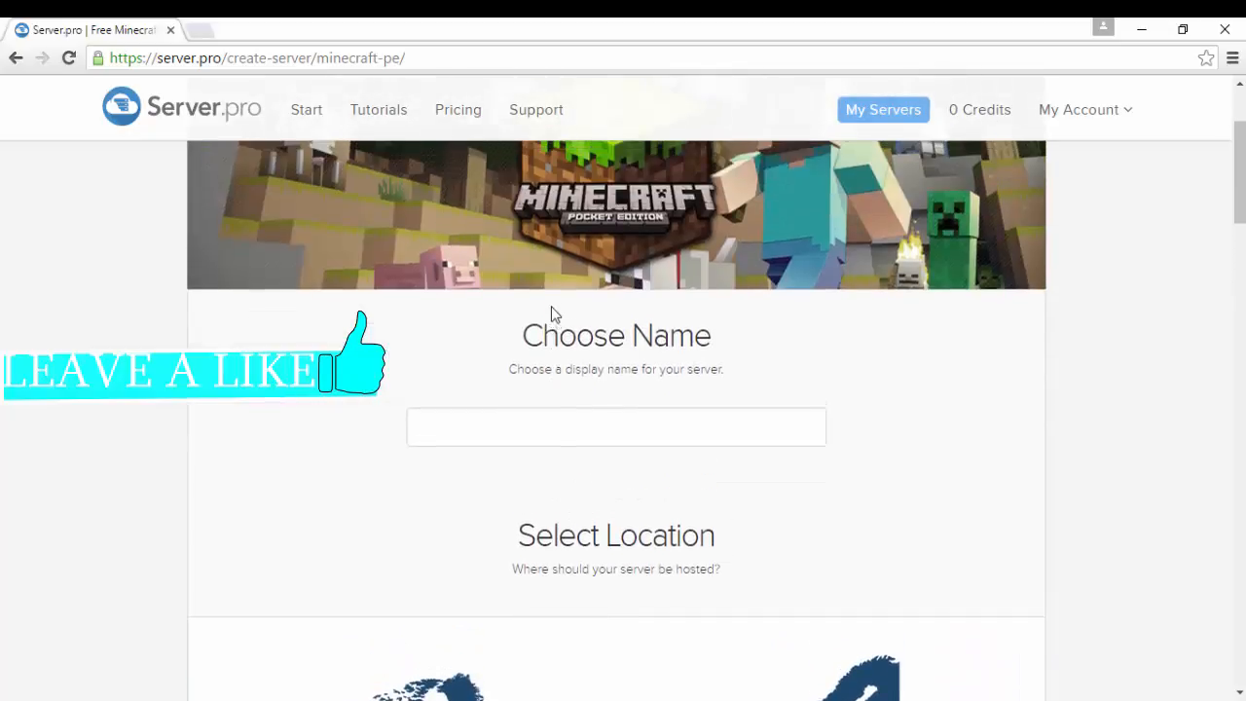
- Name the new server 'SuperUHC' in the Choose Name field
{"action": "left_click", "coordinate": [615, 426]}
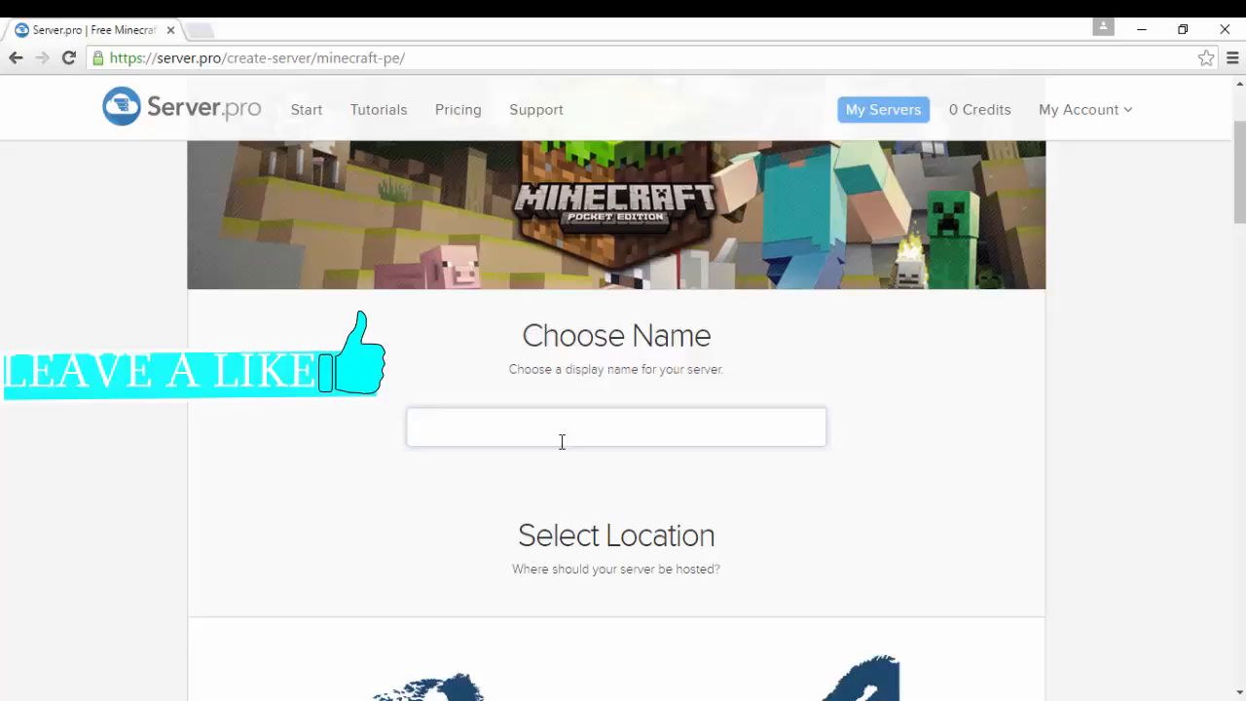
{"action": "type", "text": "s"}
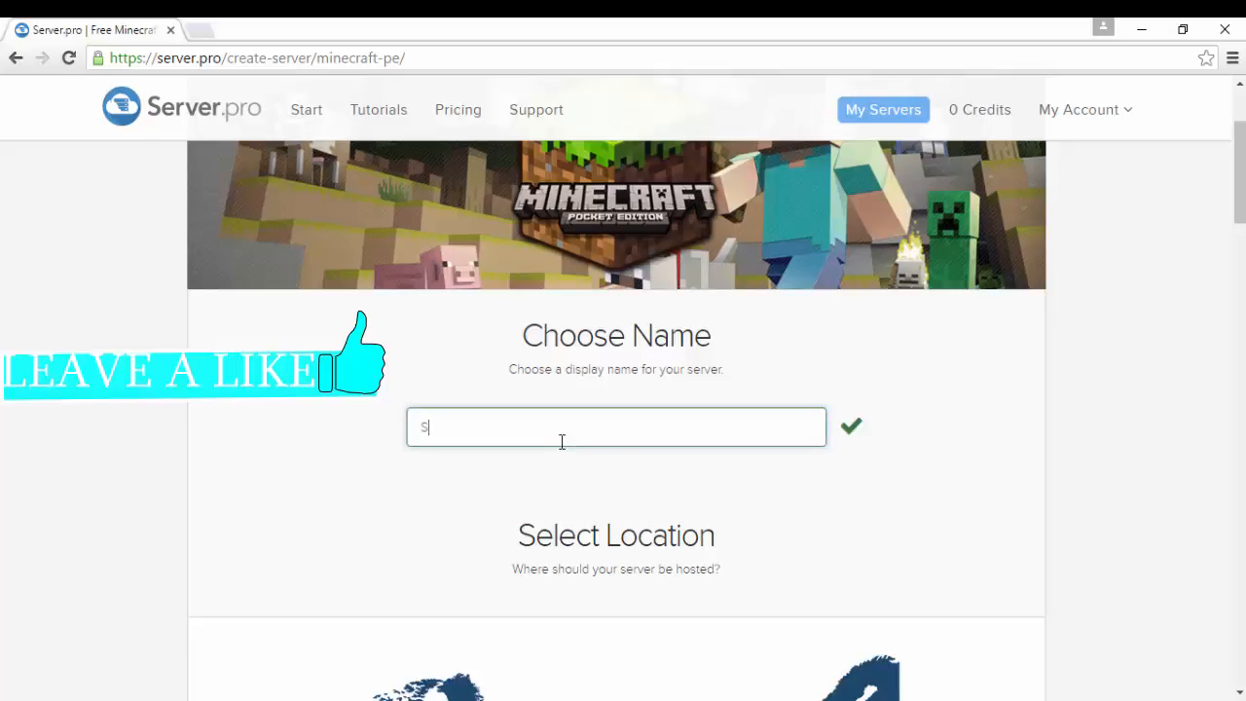
{"action": "type", "text": "up"}
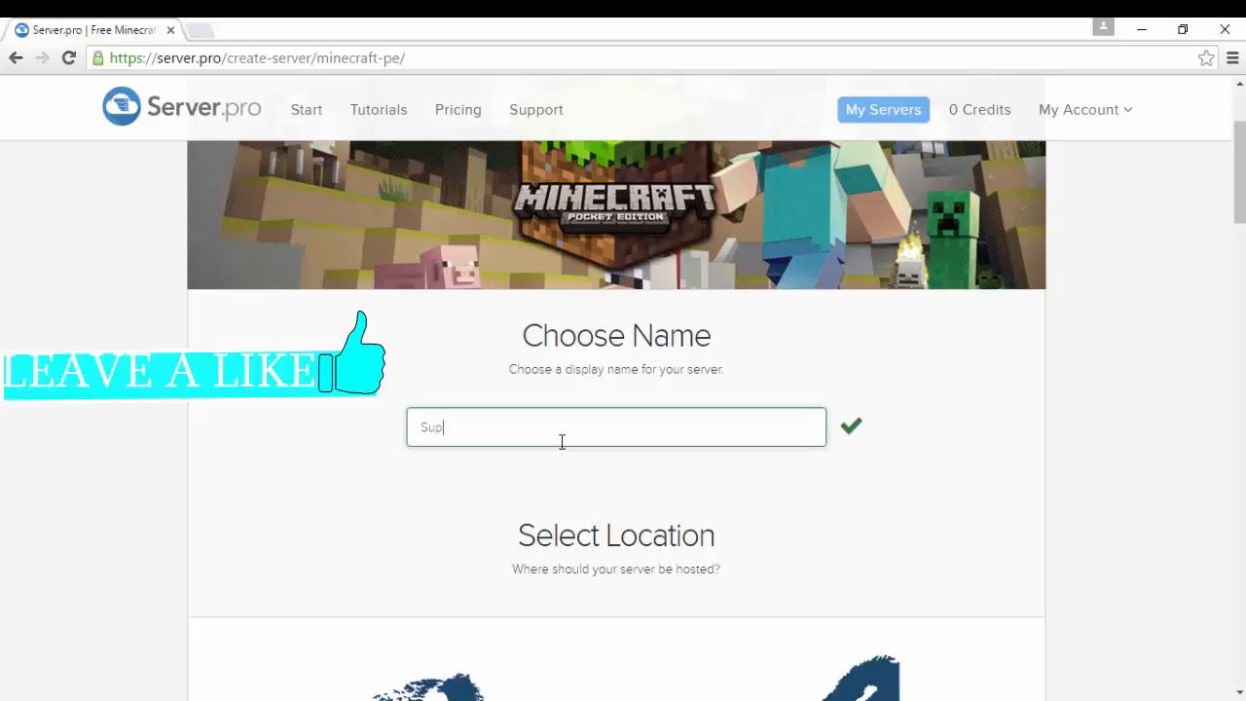
{"action": "type", "text": "erU"}
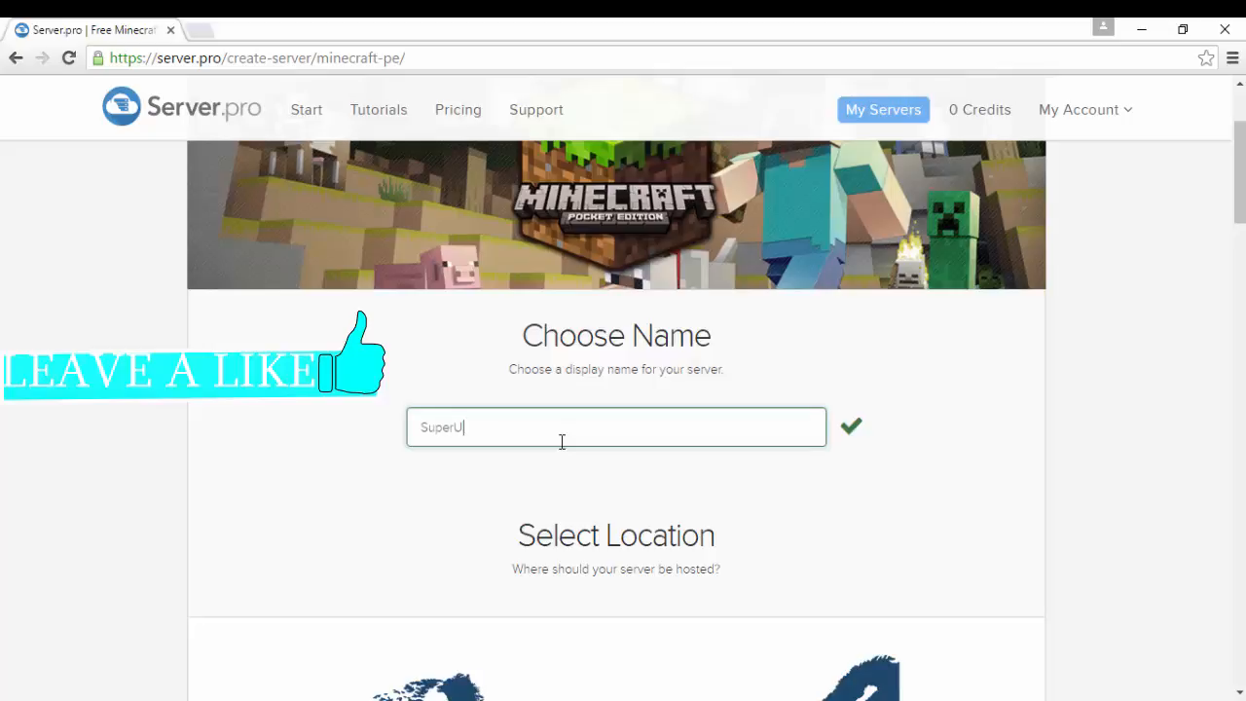
{"action": "type", "text": "HC"}
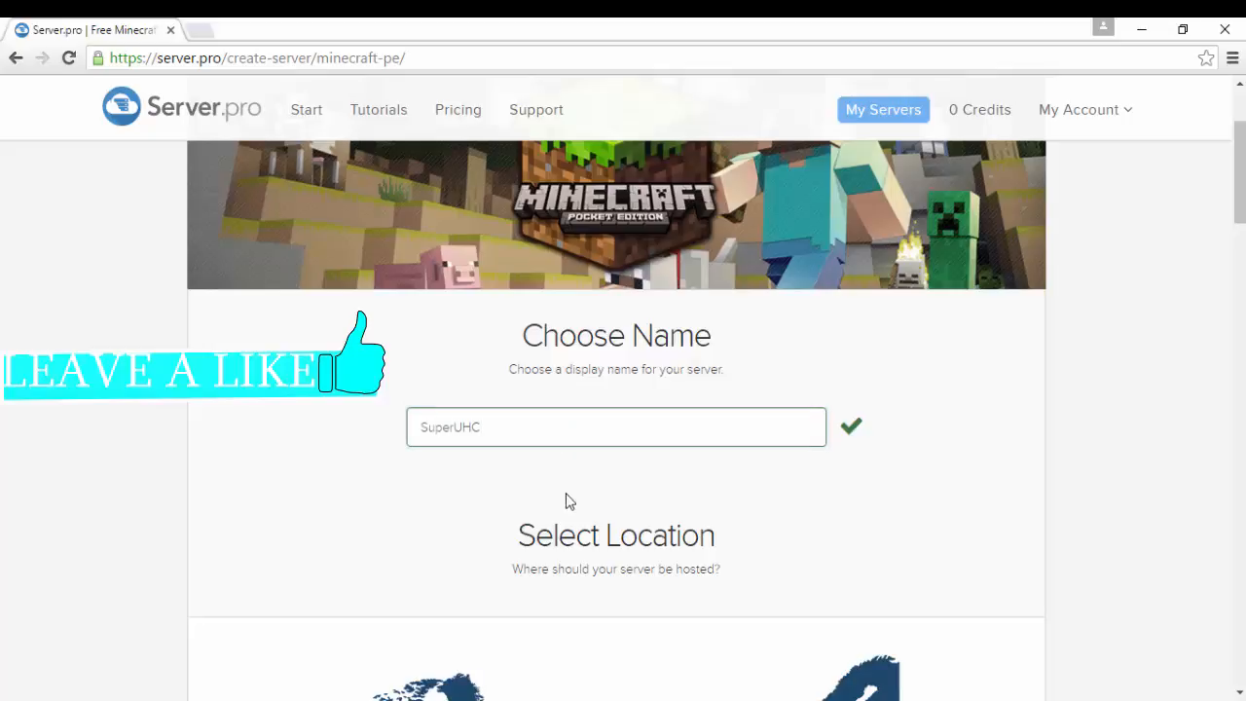
- Toggle between PocketMine, Genisys and ClearSky before settling on the free server software
{"action": "scroll", "scroll_direction": "down", "scroll_amount": 3}
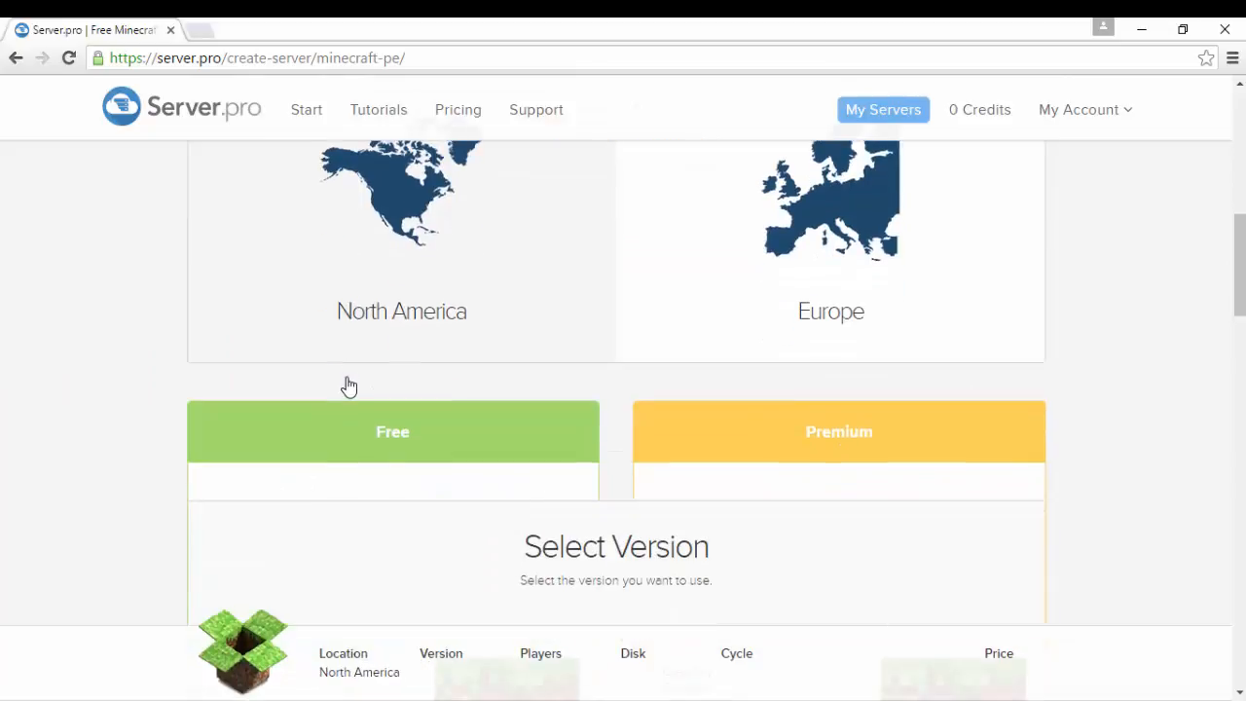
{"action": "scroll", "scroll_direction": "down", "scroll_amount": 3}
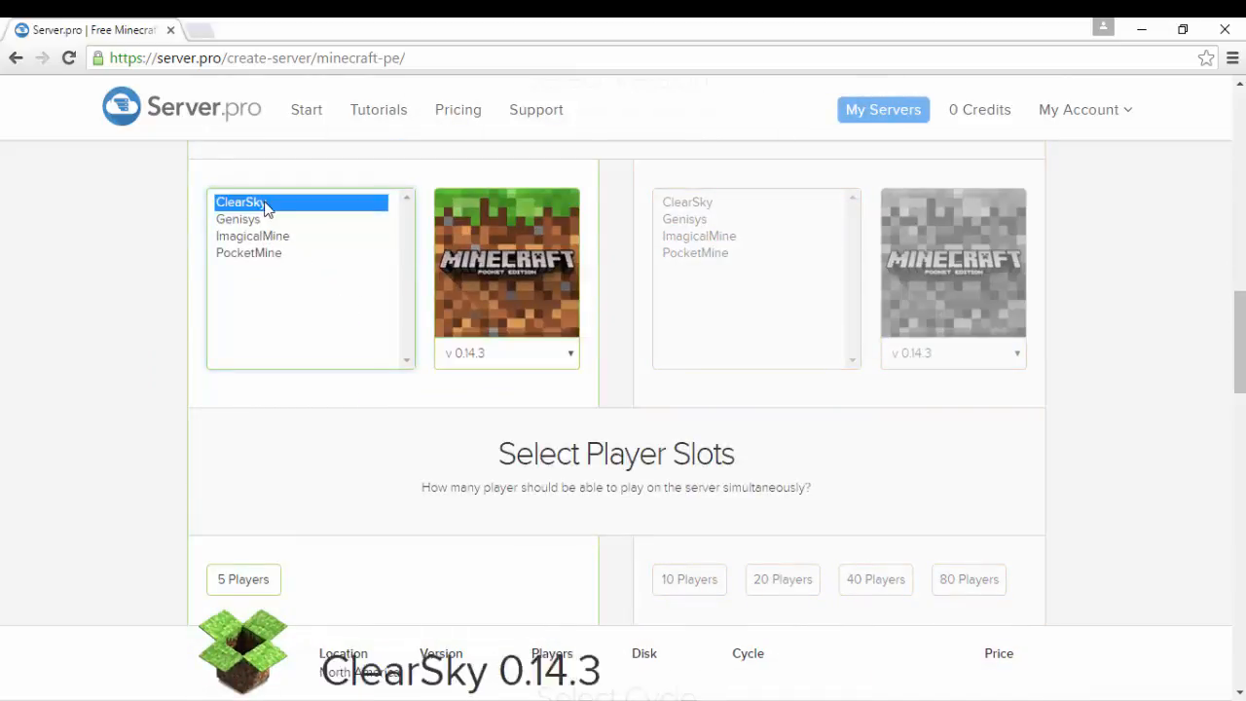
{"action": "left_click", "coordinate": [249, 253]}
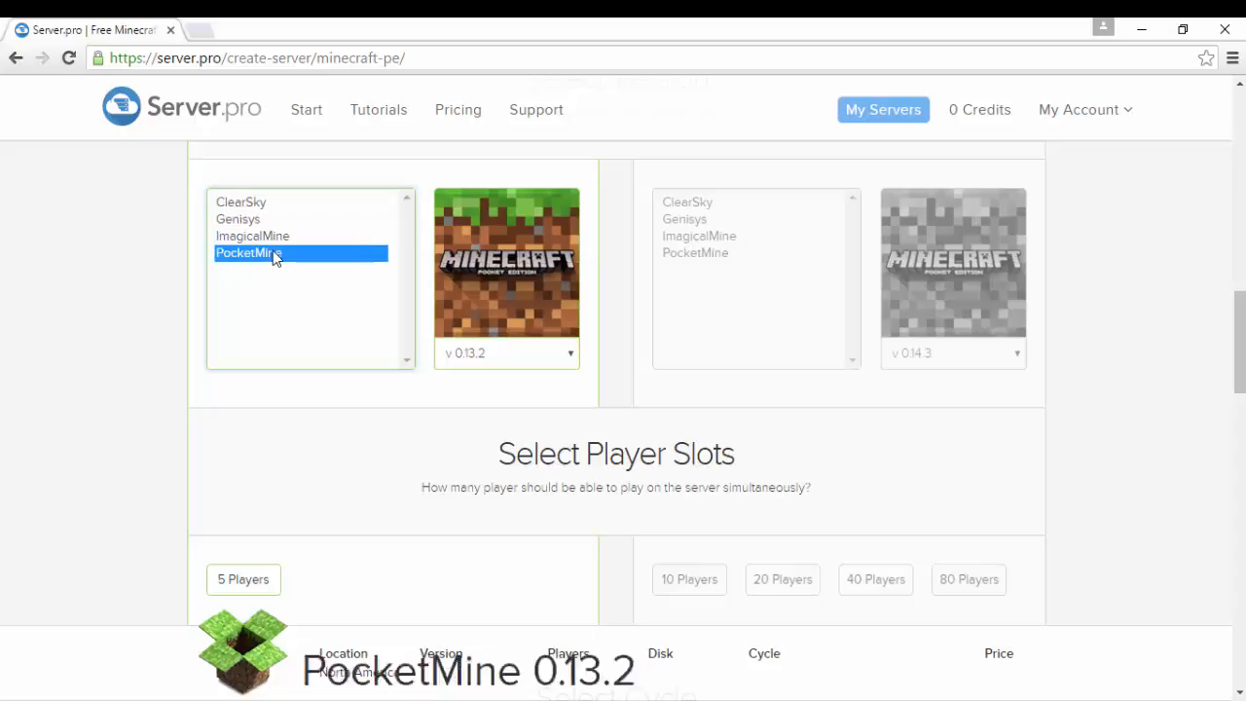
{"action": "left_click", "coordinate": [241, 201]}
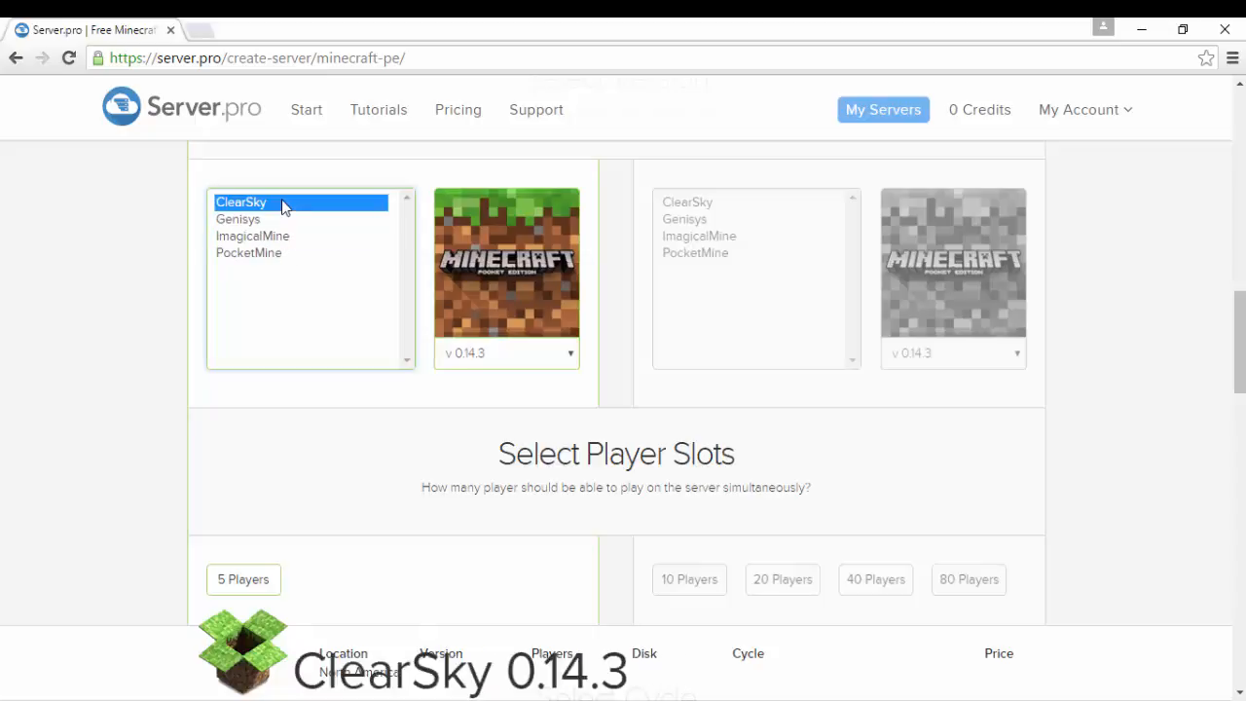
{"action": "left_click", "coordinate": [237, 218]}
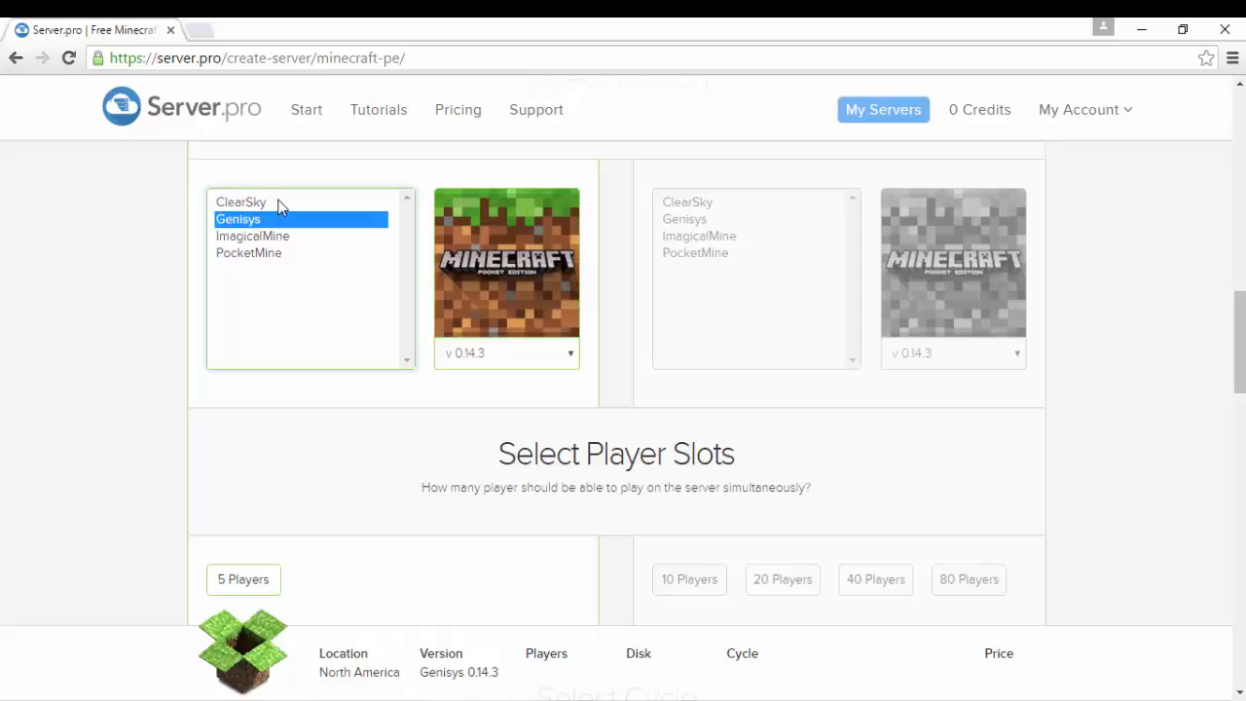
{"action": "left_click", "coordinate": [242, 200]}
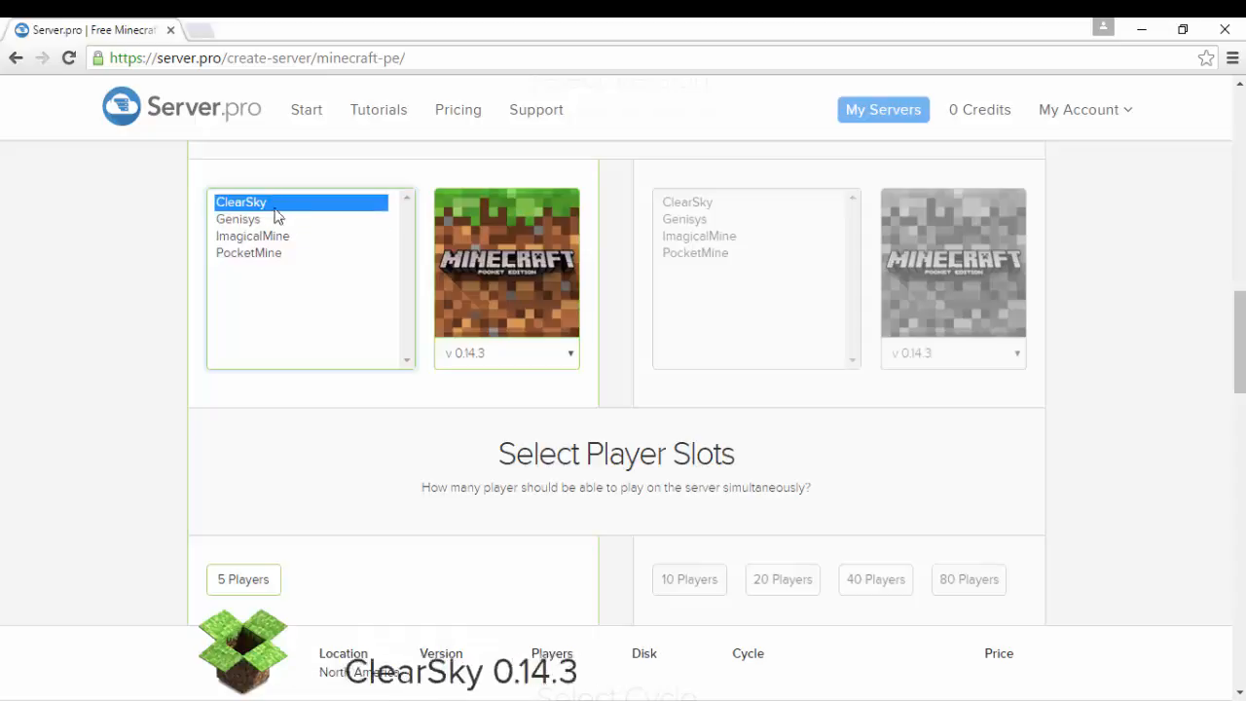
{"action": "left_click", "coordinate": [238, 217]}
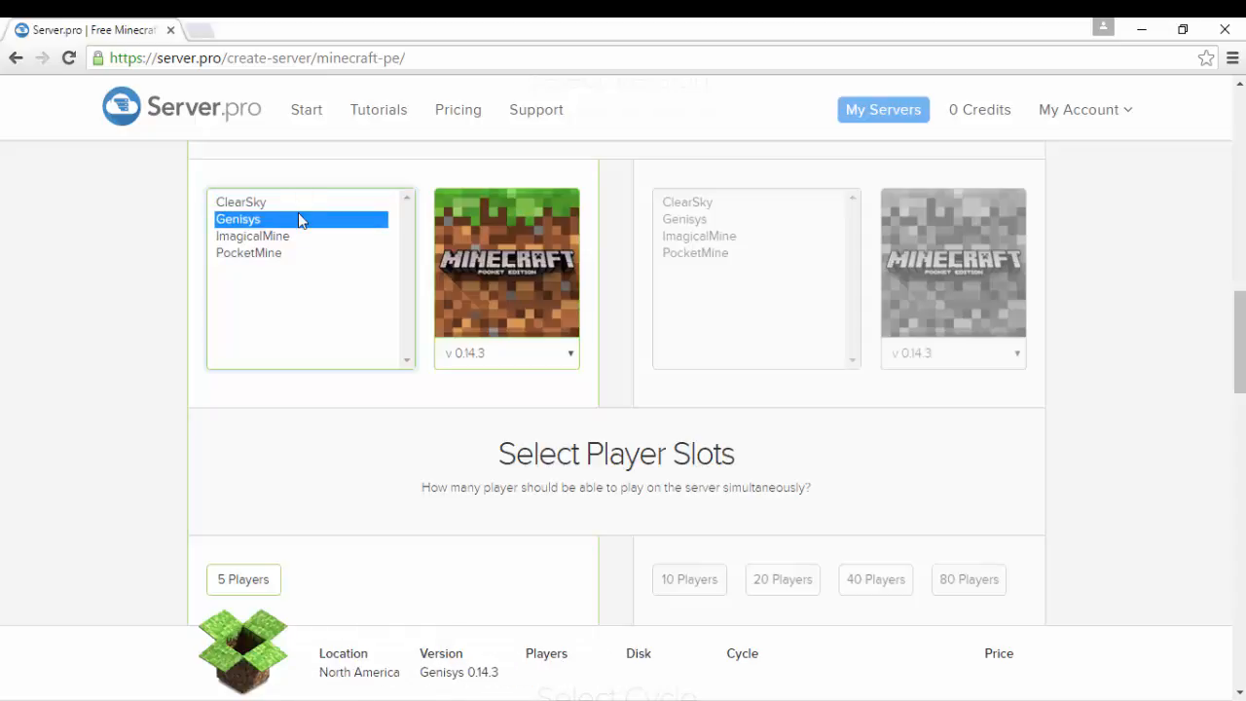
{"action": "left_click", "coordinate": [241, 200]}
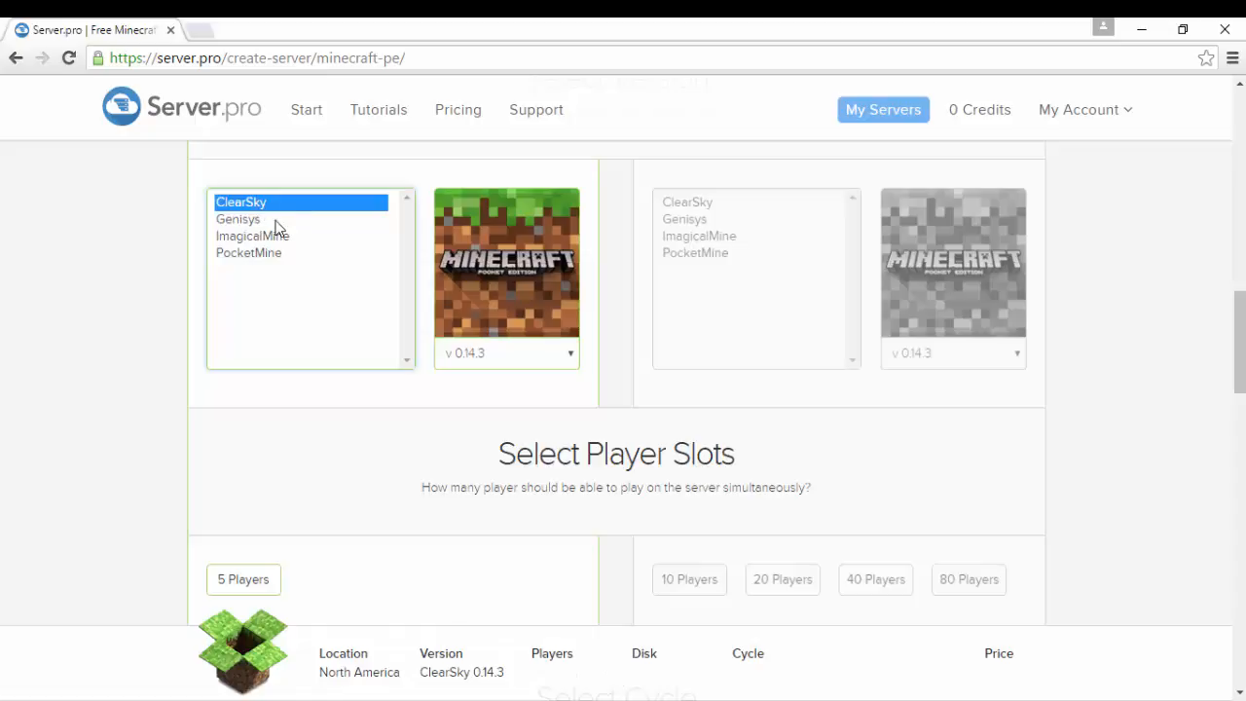
{"action": "left_click", "coordinate": [237, 218]}
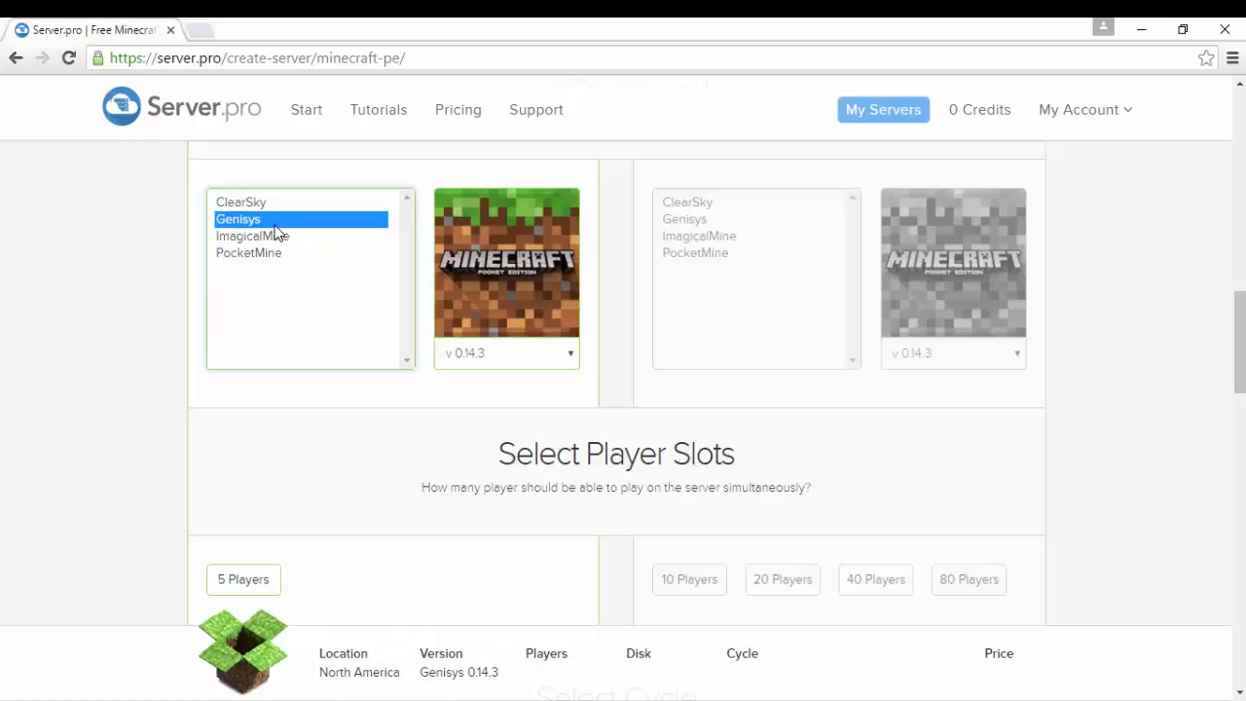
- Give the server 5 player slots on the hourly free cycle
{"action": "scroll", "scroll_direction": "down", "scroll_amount": 3}
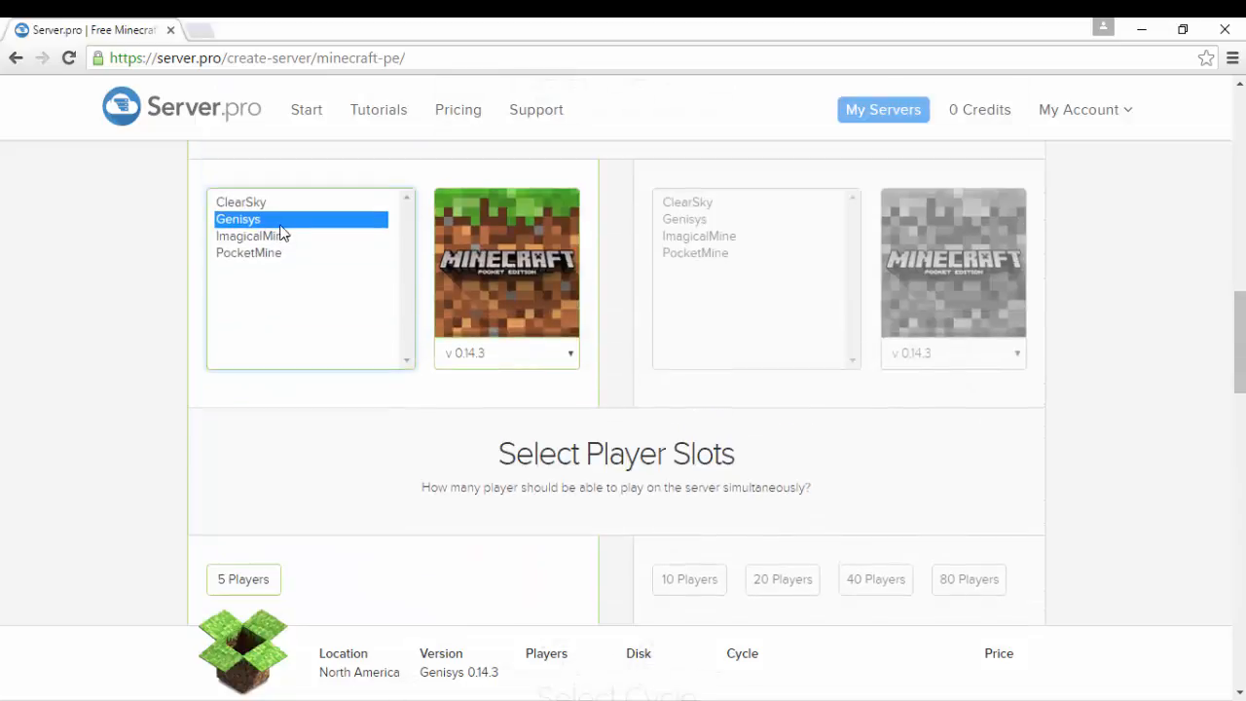
{"action": "scroll", "scroll_direction": "down", "scroll_amount": 3}
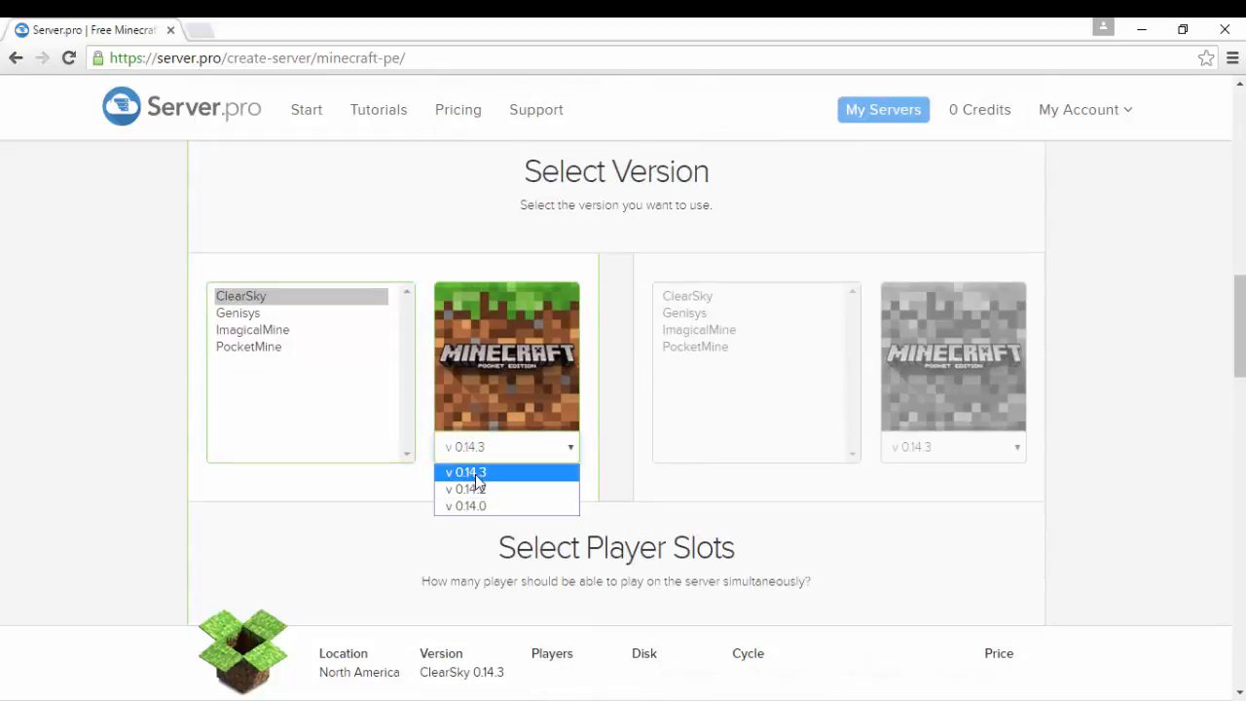
{"action": "scroll", "scroll_direction": "down", "scroll_amount": 3}
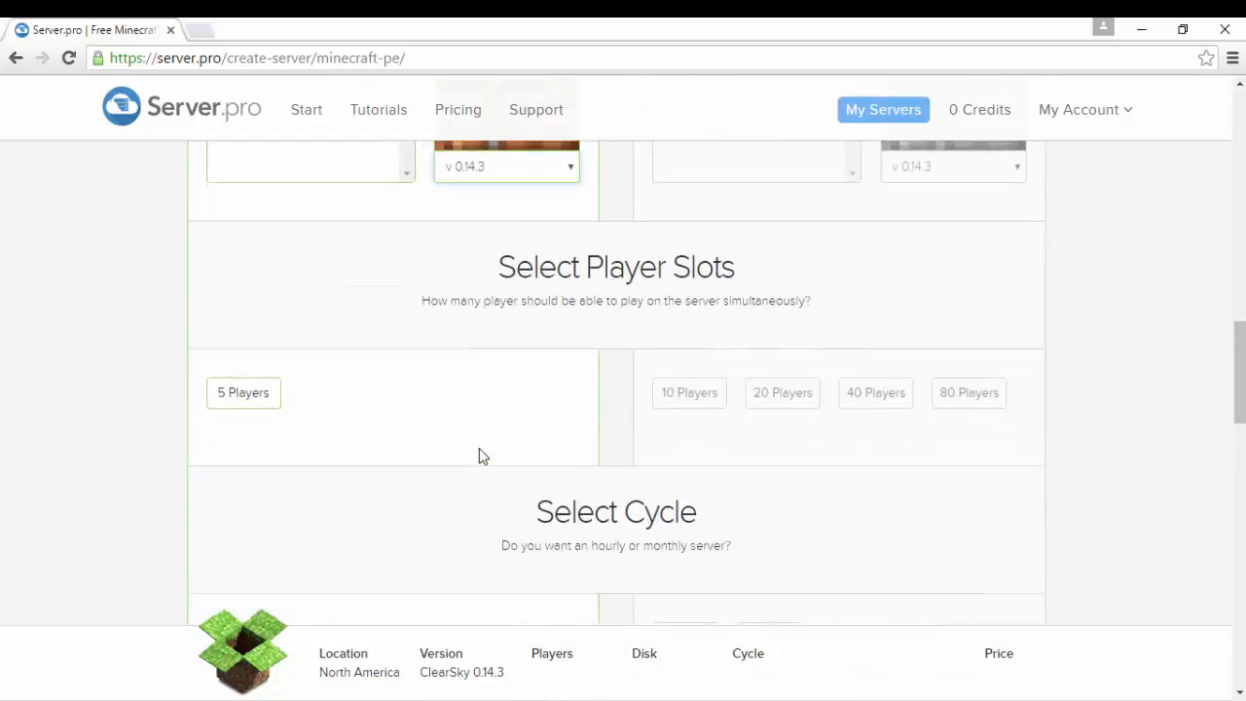
{"action": "left_click", "coordinate": [241, 394]}
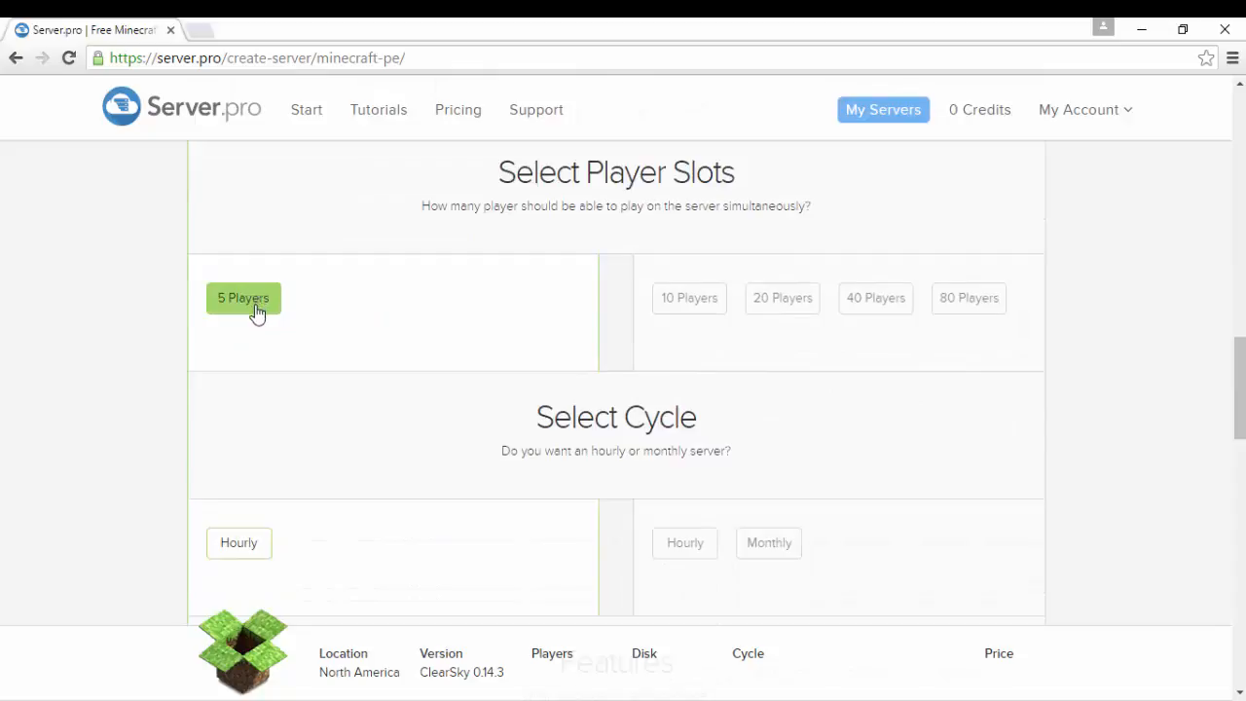
{"action": "left_click", "coordinate": [237, 541]}
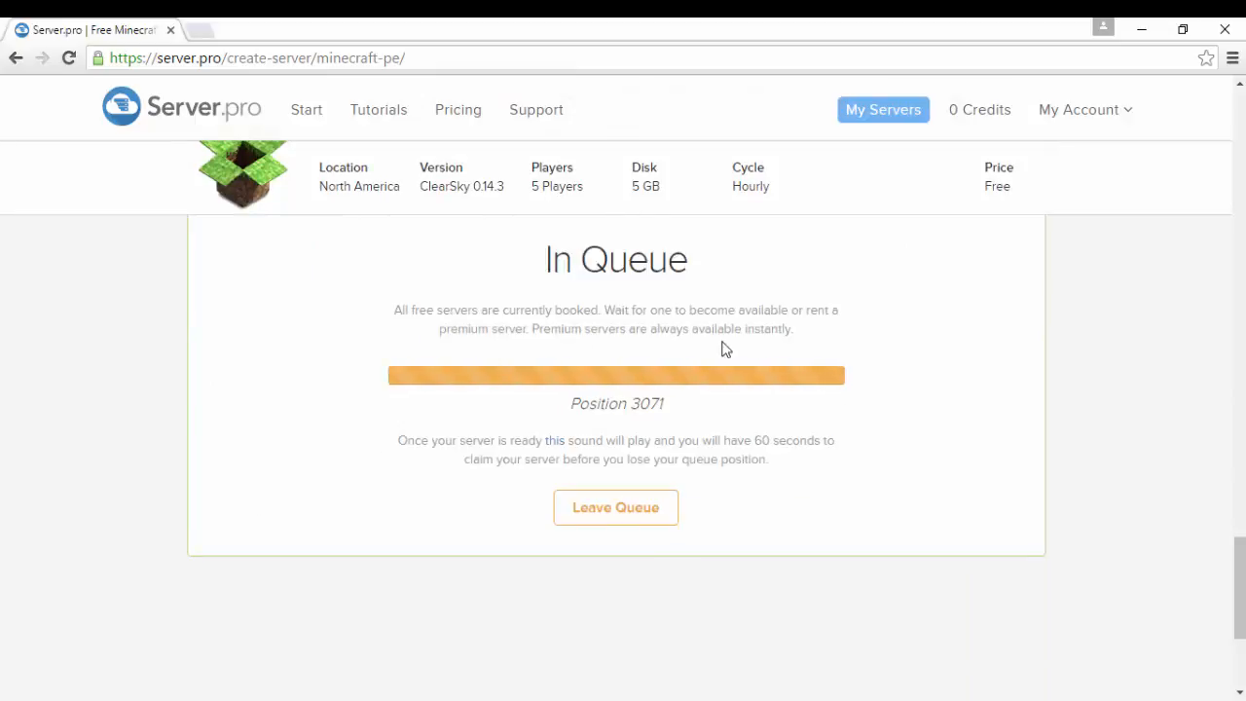
{"action": "mouse_move", "coordinate": [654, 382]}
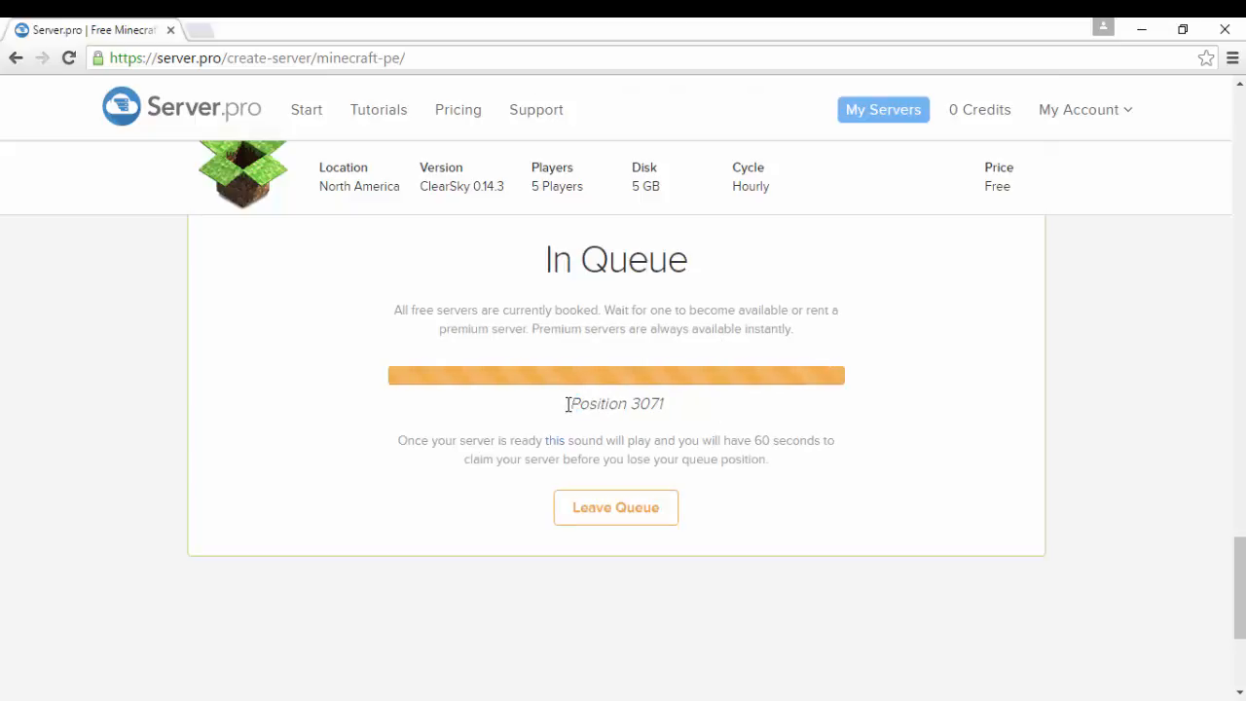
- Select the queue position number while waiting in the free-server queue
{"action": "double_click", "coordinate": [592, 403]}
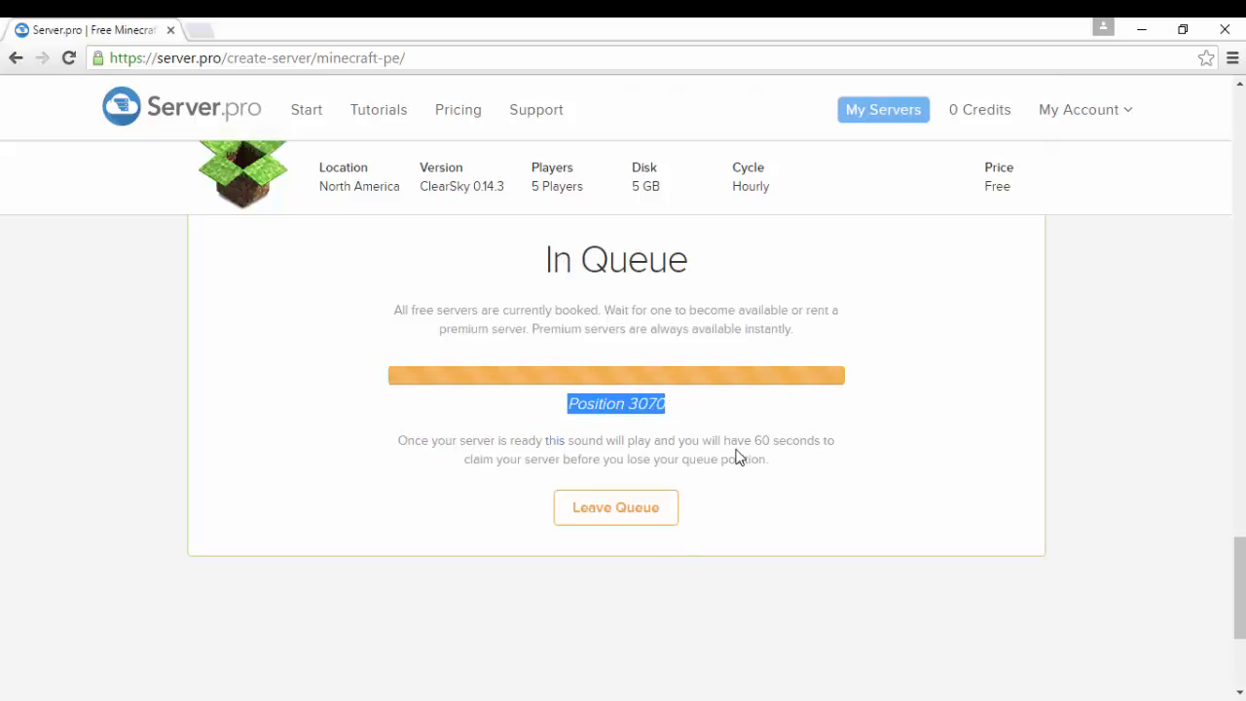
{"action": "mouse_move", "coordinate": [615, 506]}
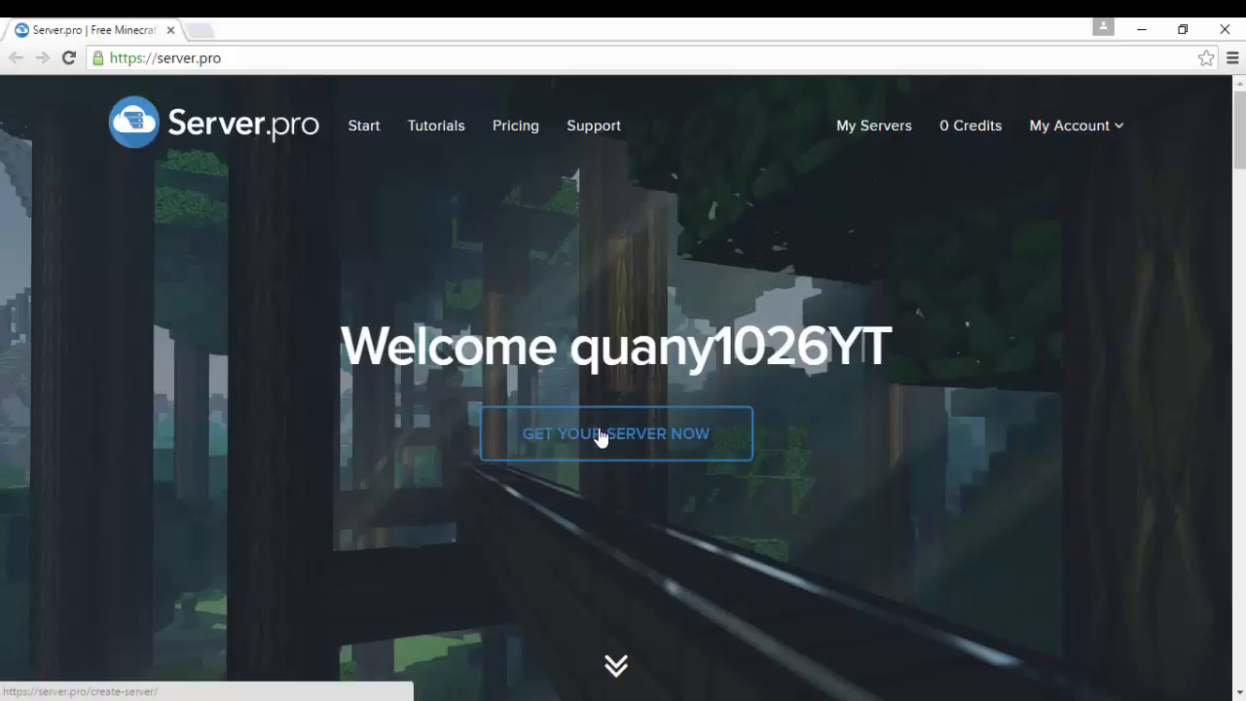
- Start a new Minecraft Pocket Edition server named 'SuperUHC'
{"action": "left_click", "coordinate": [615, 432]}
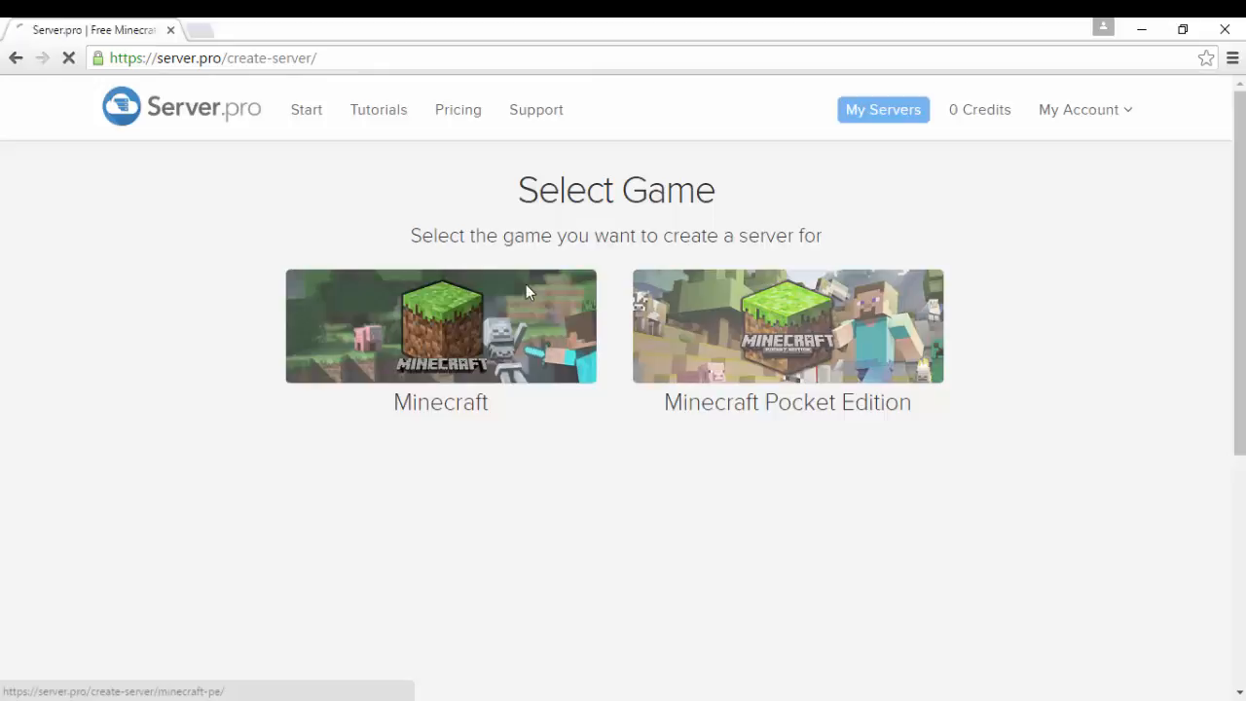
{"action": "left_click", "coordinate": [786, 327]}
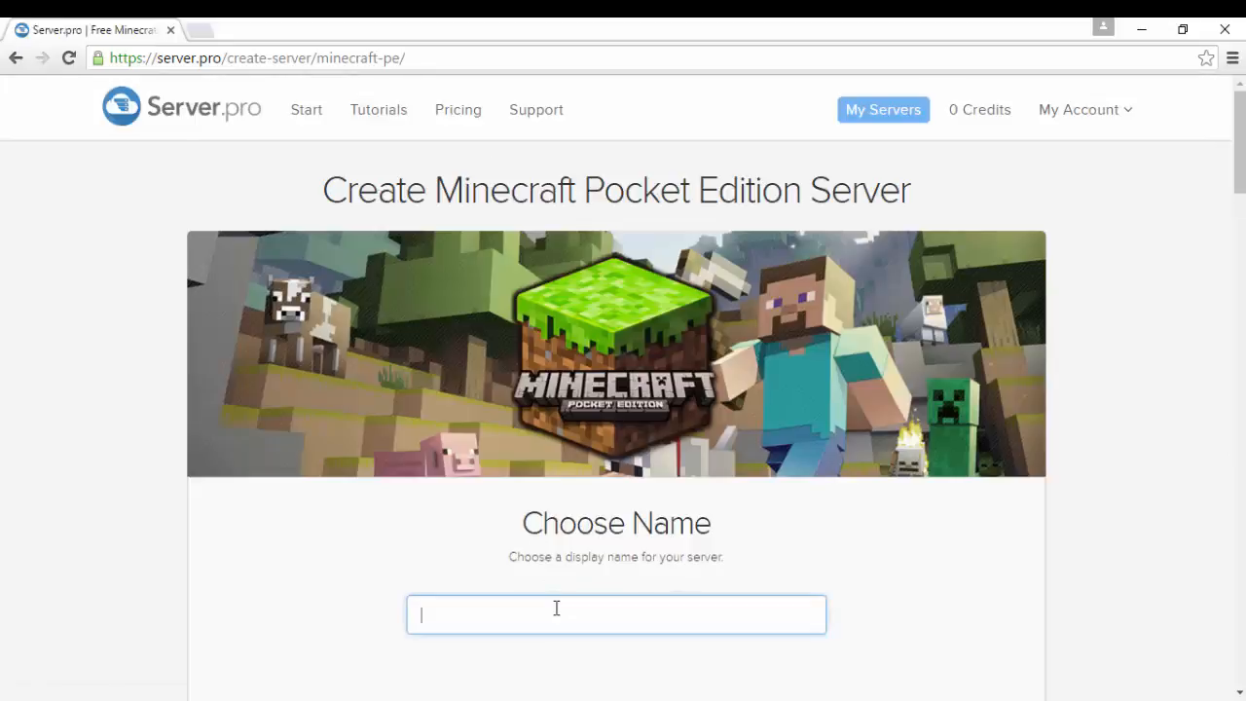
{"action": "type", "text": "Super"}
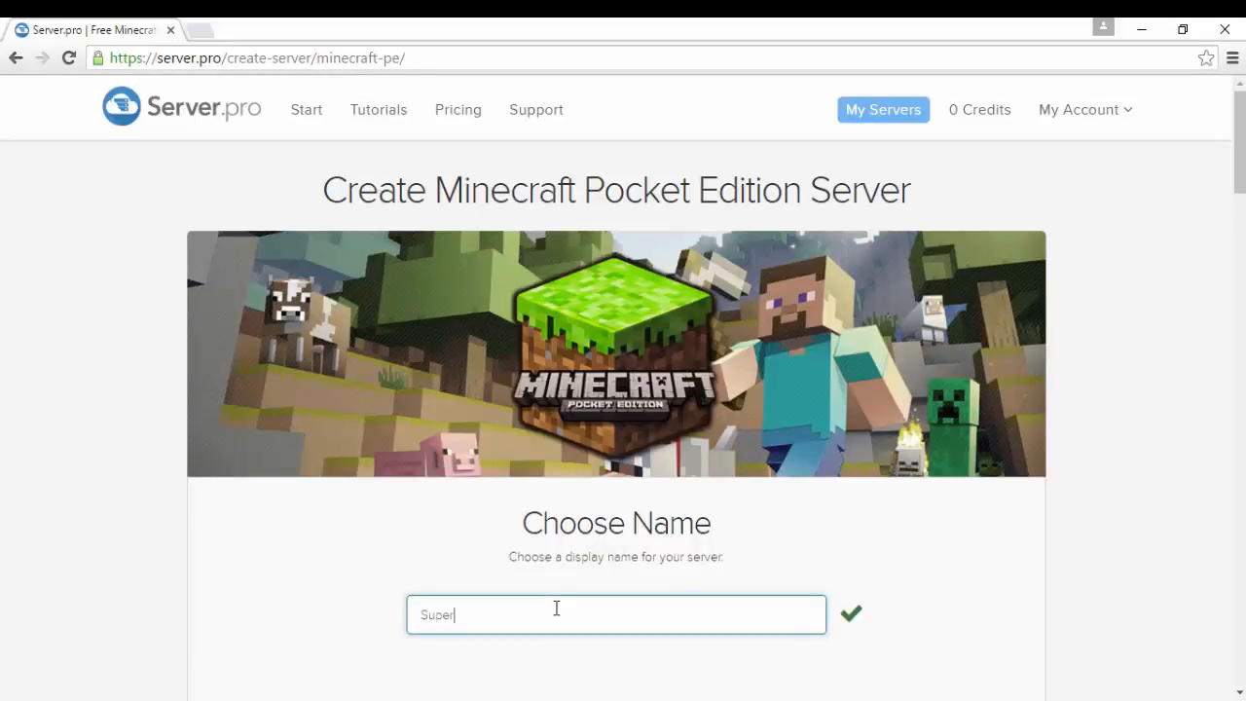
{"action": "type", "text": "UHC"}
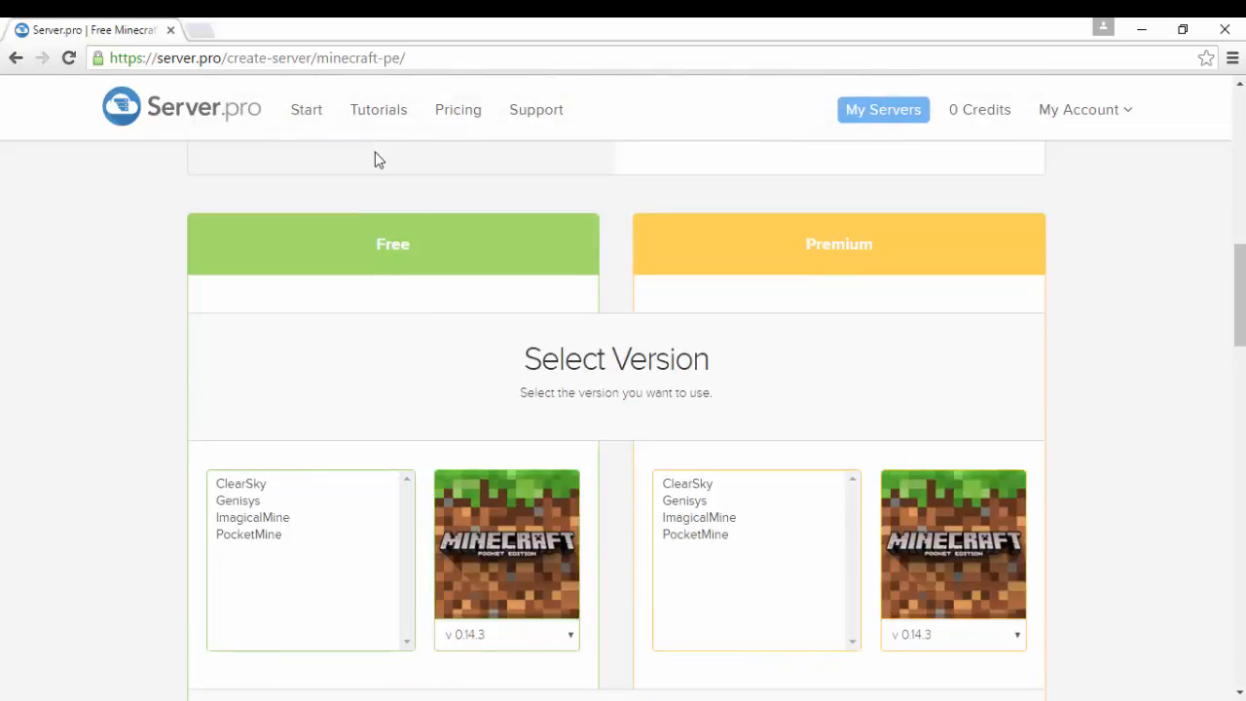
- Choose ClearSky as the software and submit the free server request
{"action": "left_click", "coordinate": [241, 482]}
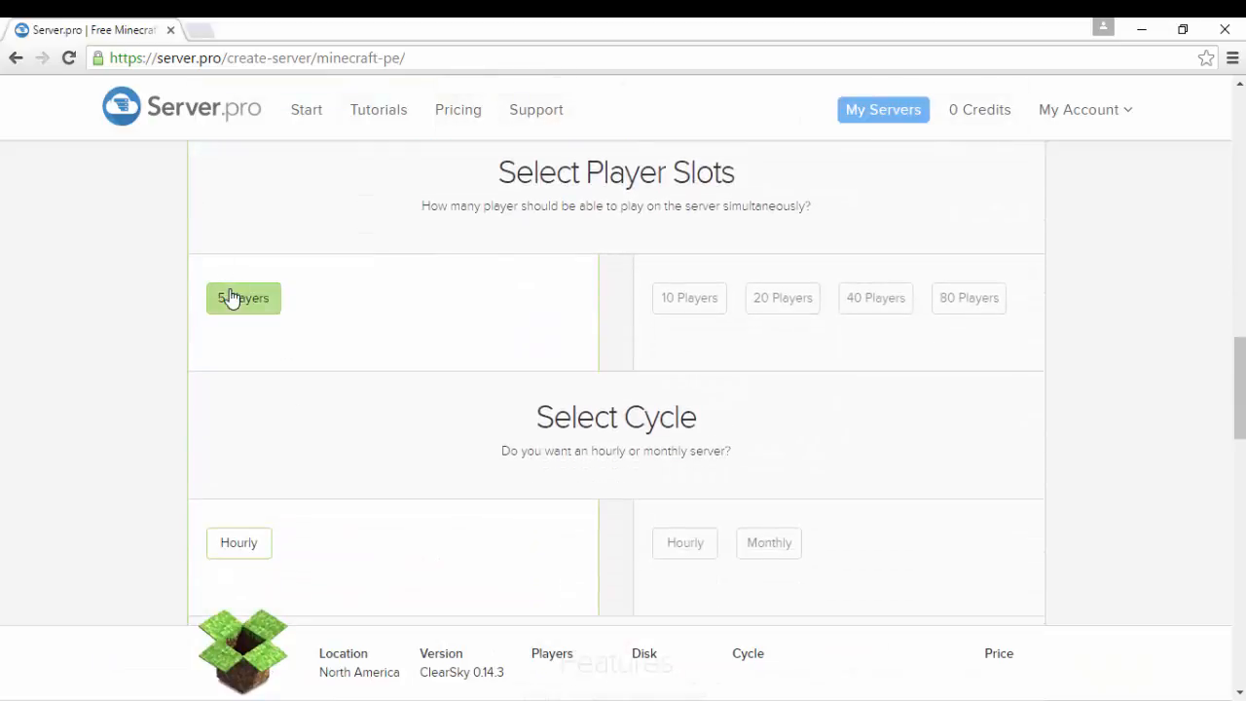
{"action": "scroll", "scroll_direction": "down", "scroll_amount": 3}
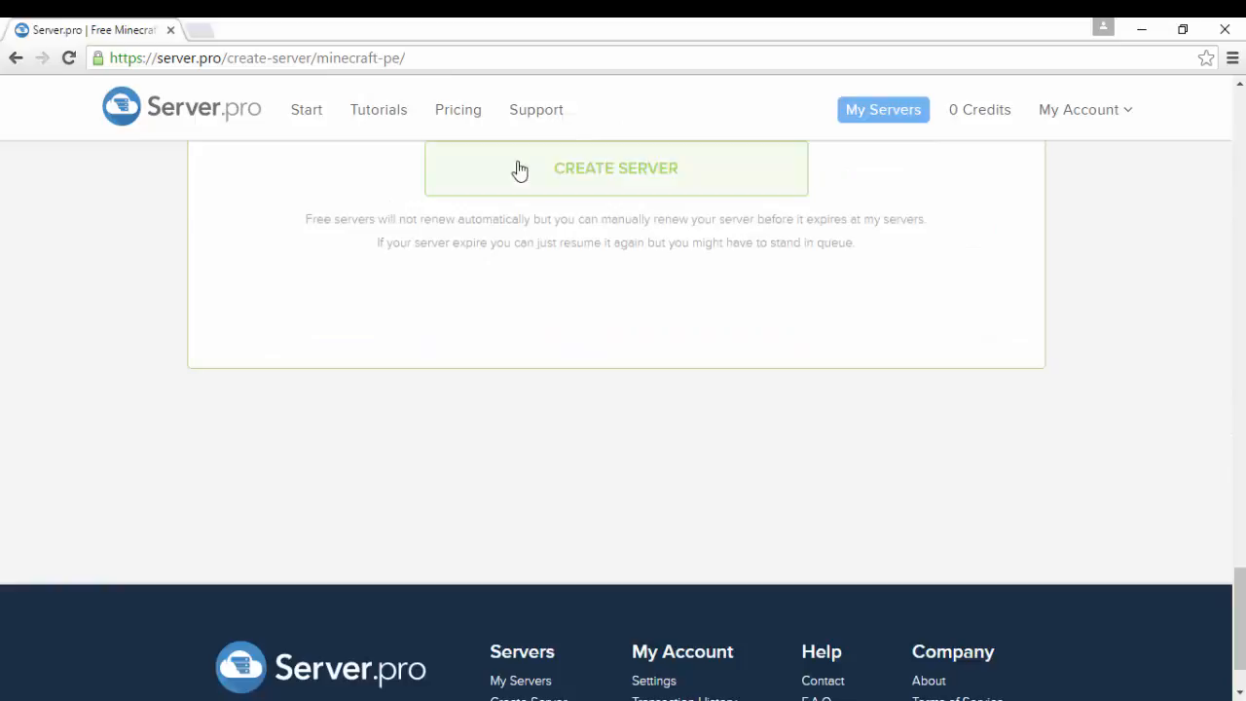
{"action": "left_click", "coordinate": [615, 167]}
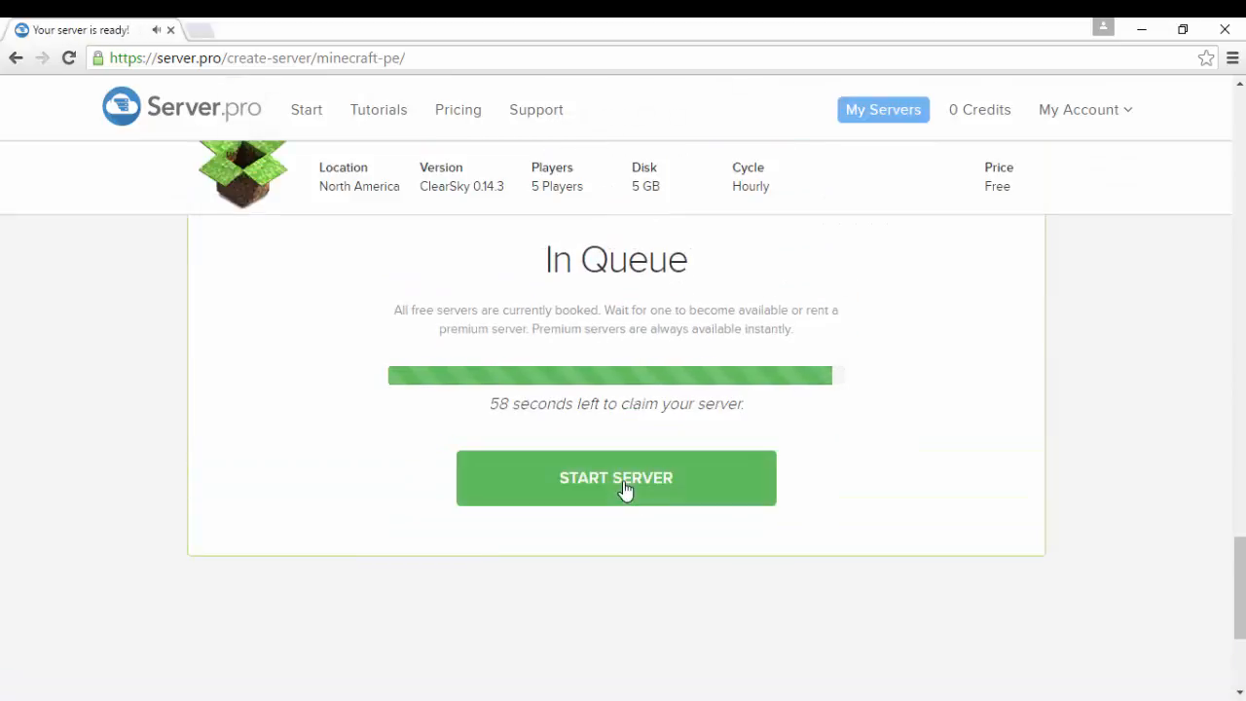
- Claim and start the ready SuperUHC server so its control panel loads
{"action": "left_click", "coordinate": [615, 477]}
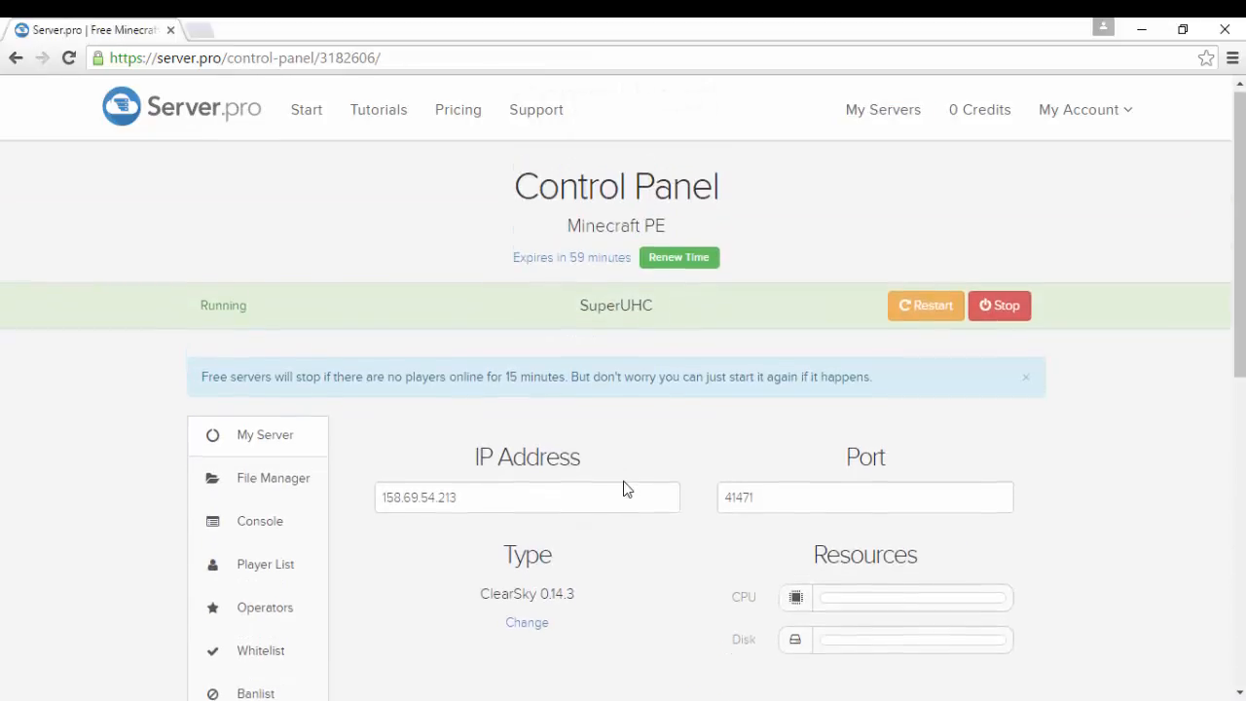
{"action": "scroll", "scroll_direction": "down", "scroll_amount": 3}
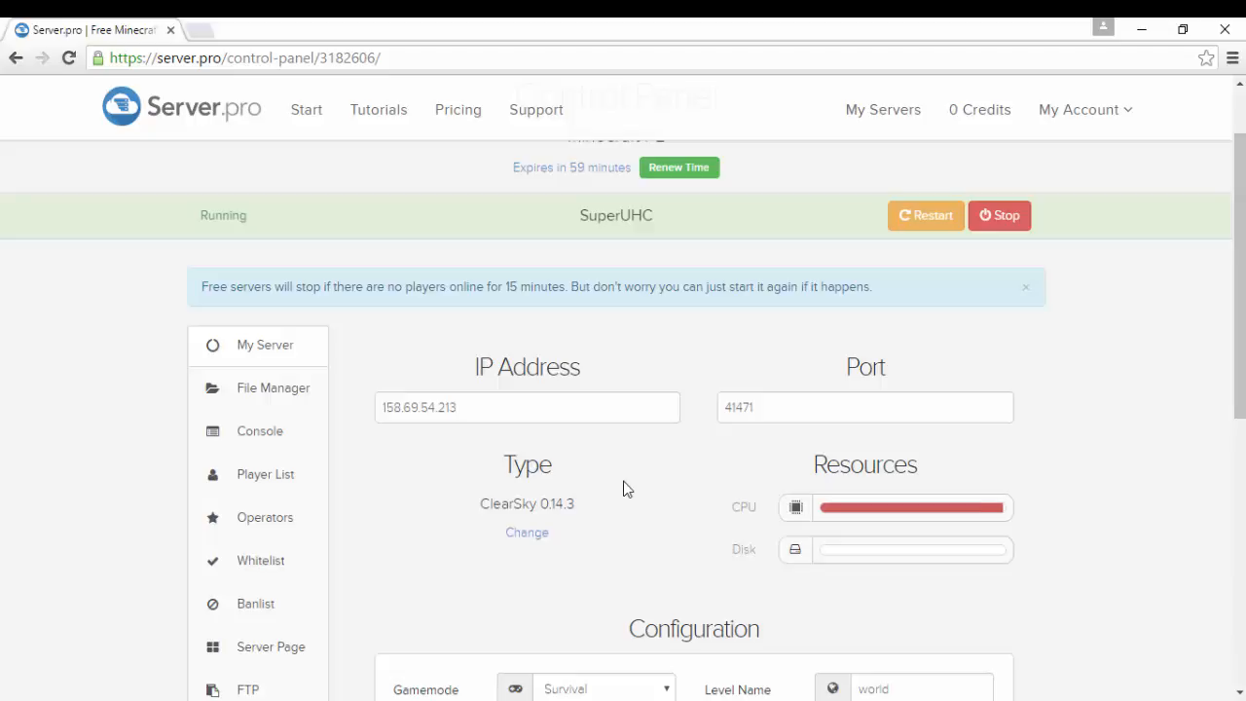
{"action": "mouse_move", "coordinate": [494, 290]}
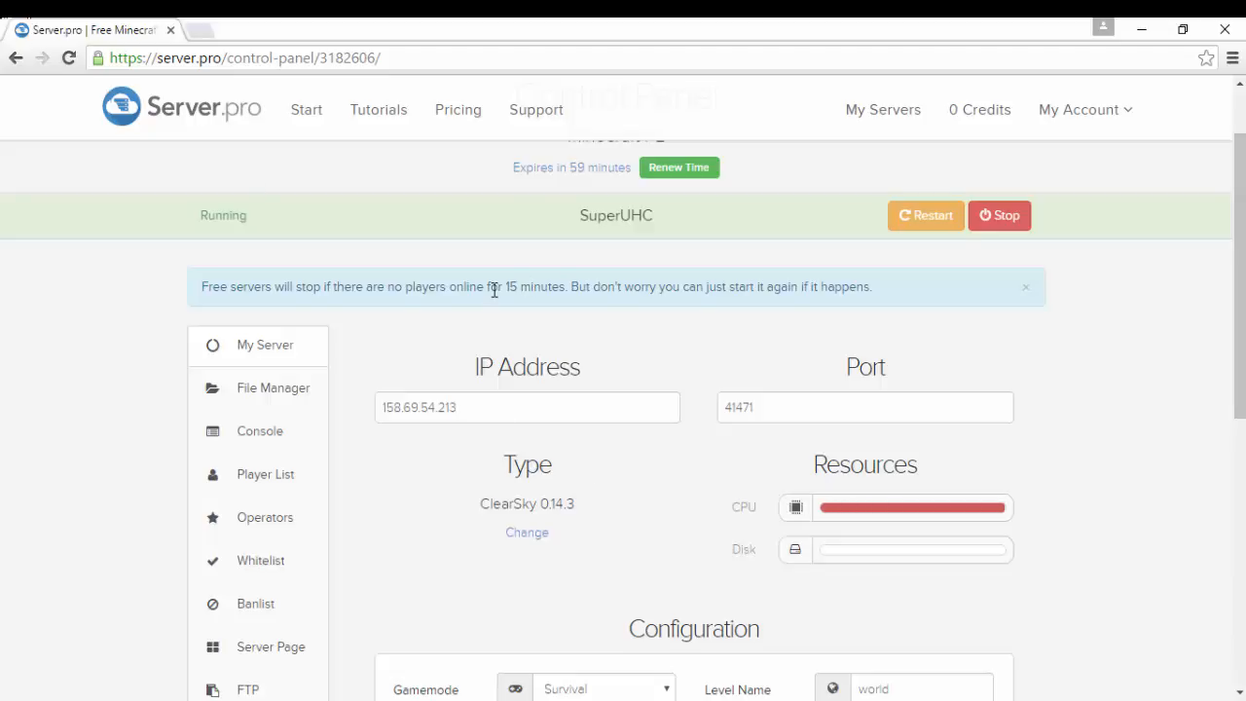
{"action": "scroll", "scroll_direction": "down", "scroll_amount": 3}
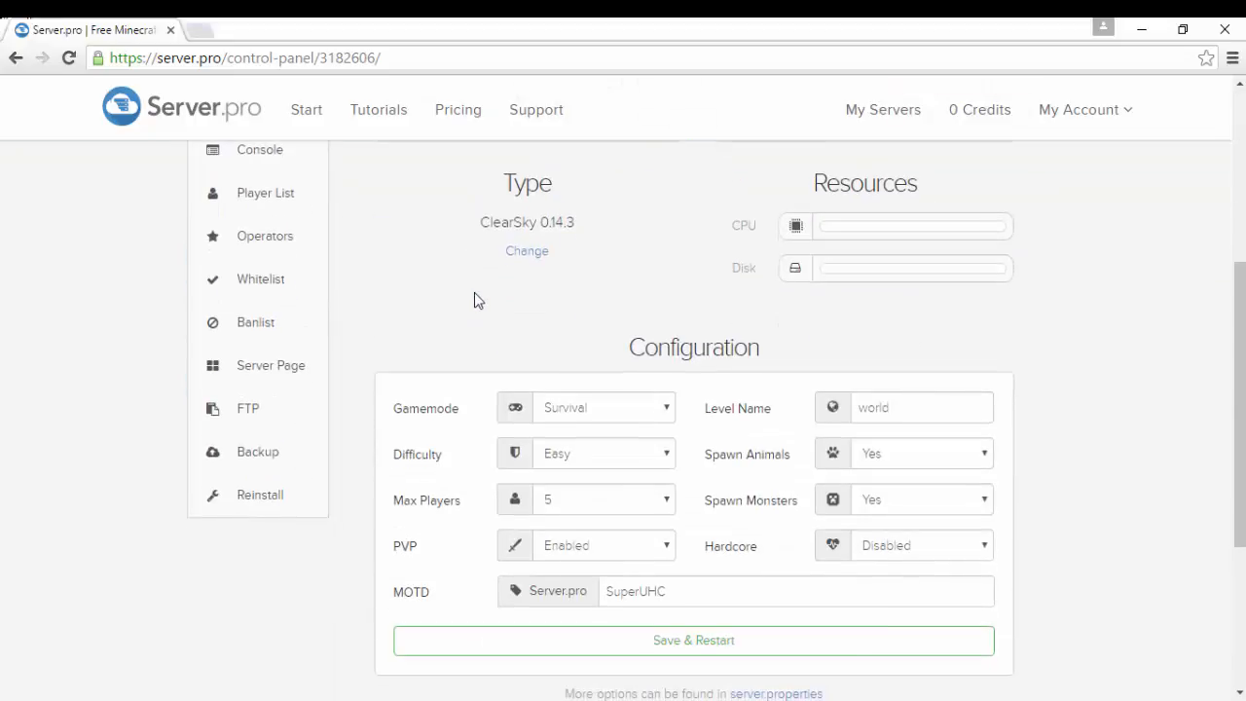
{"action": "scroll", "scroll_direction": "down", "scroll_amount": 3}
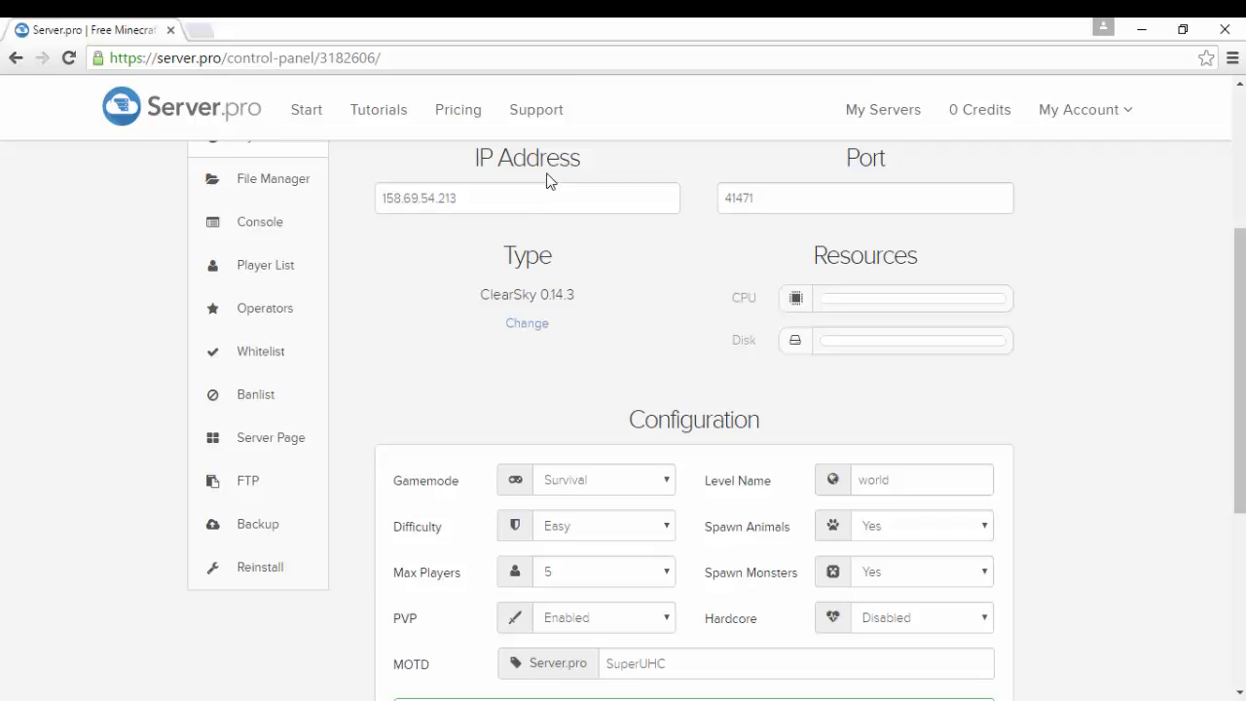
{"action": "left_click", "coordinate": [526, 199]}
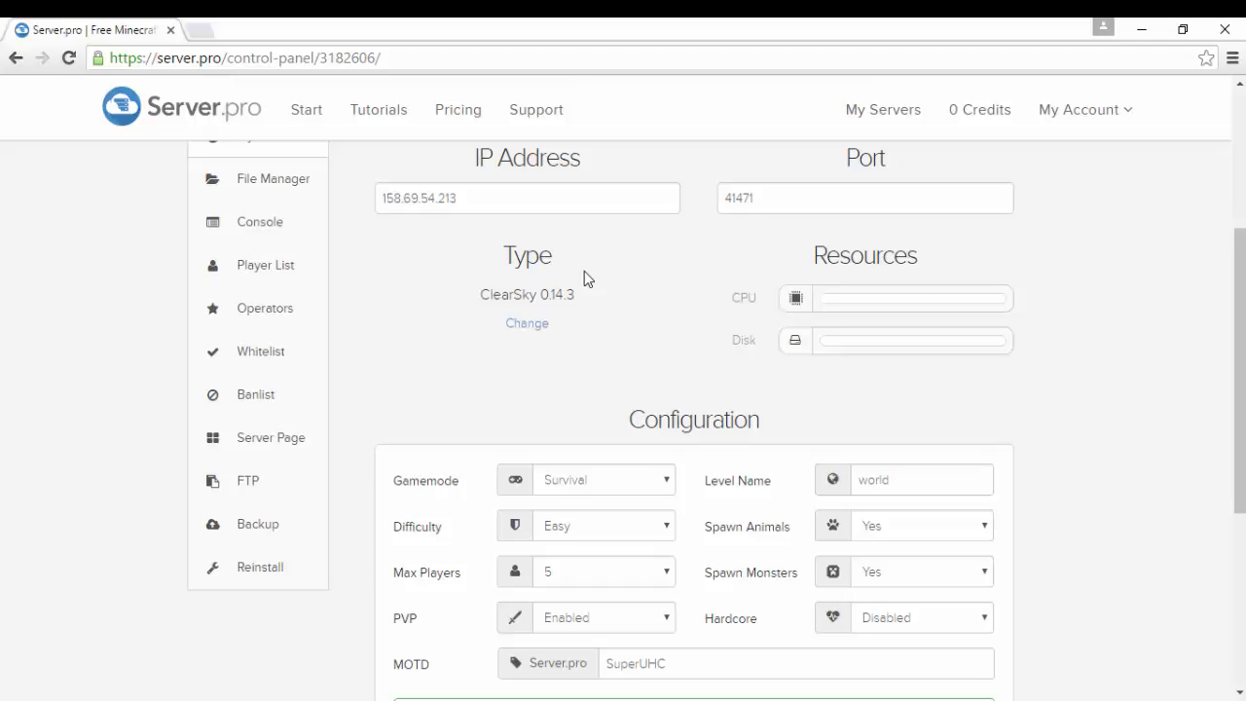
{"action": "right_click", "coordinate": [584, 281]}
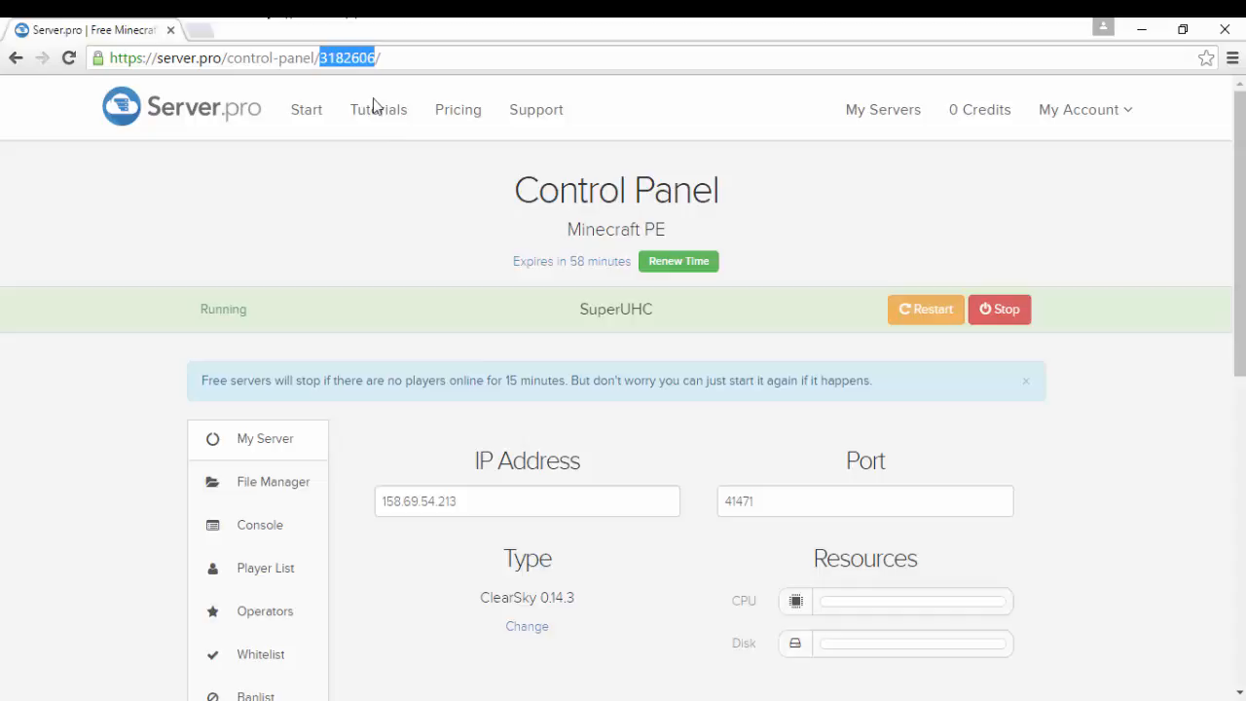
{"action": "mouse_move", "coordinate": [677, 261]}
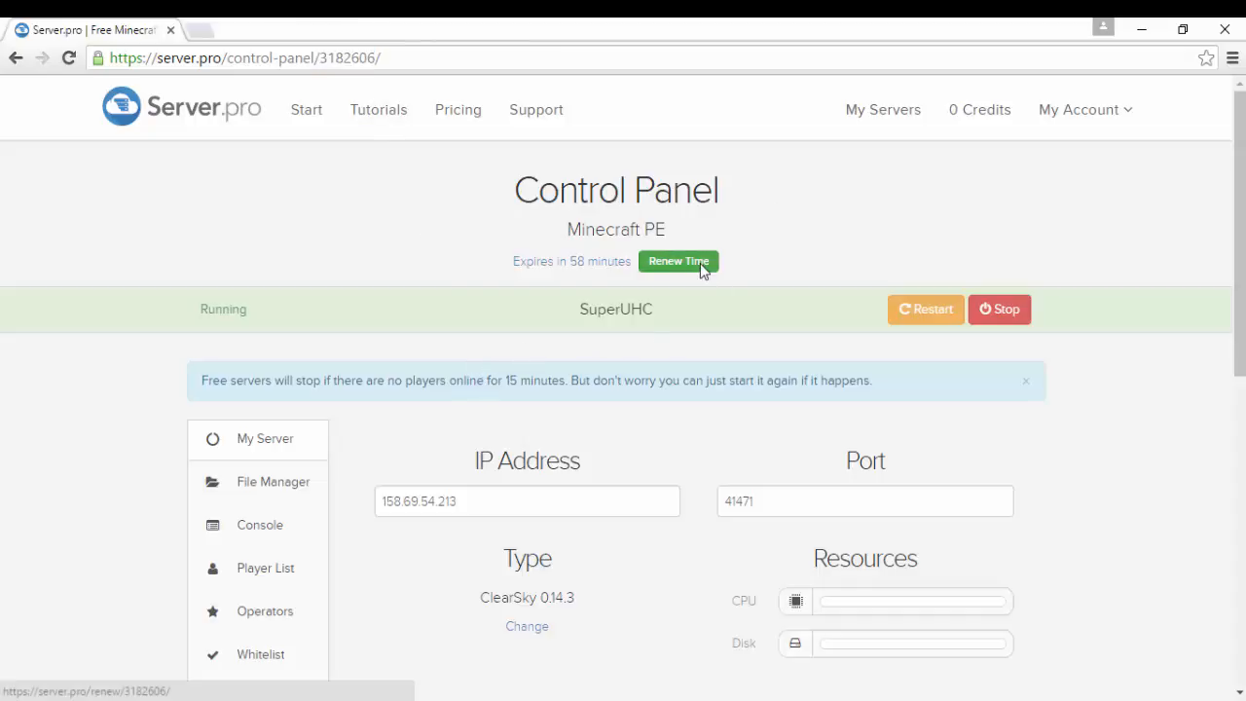
- Go to the Renew Time page and begin answering its captcha
{"action": "left_click", "coordinate": [677, 261]}
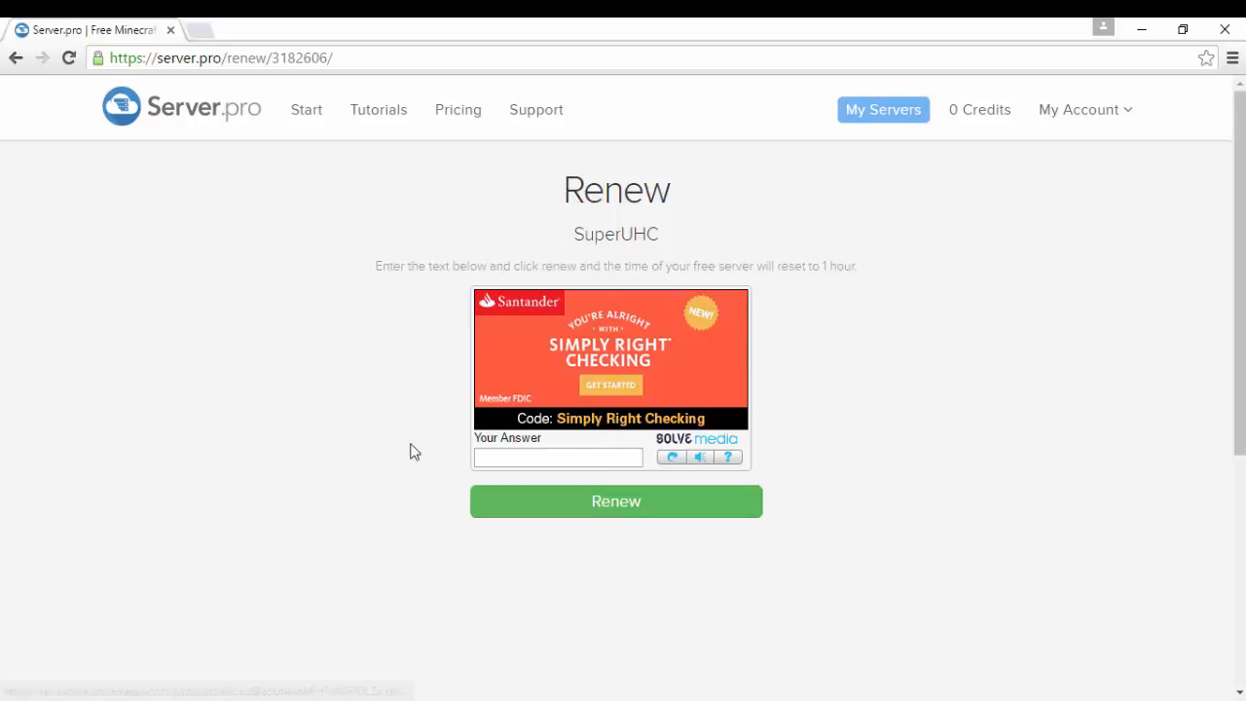
{"action": "left_click", "coordinate": [615, 501]}
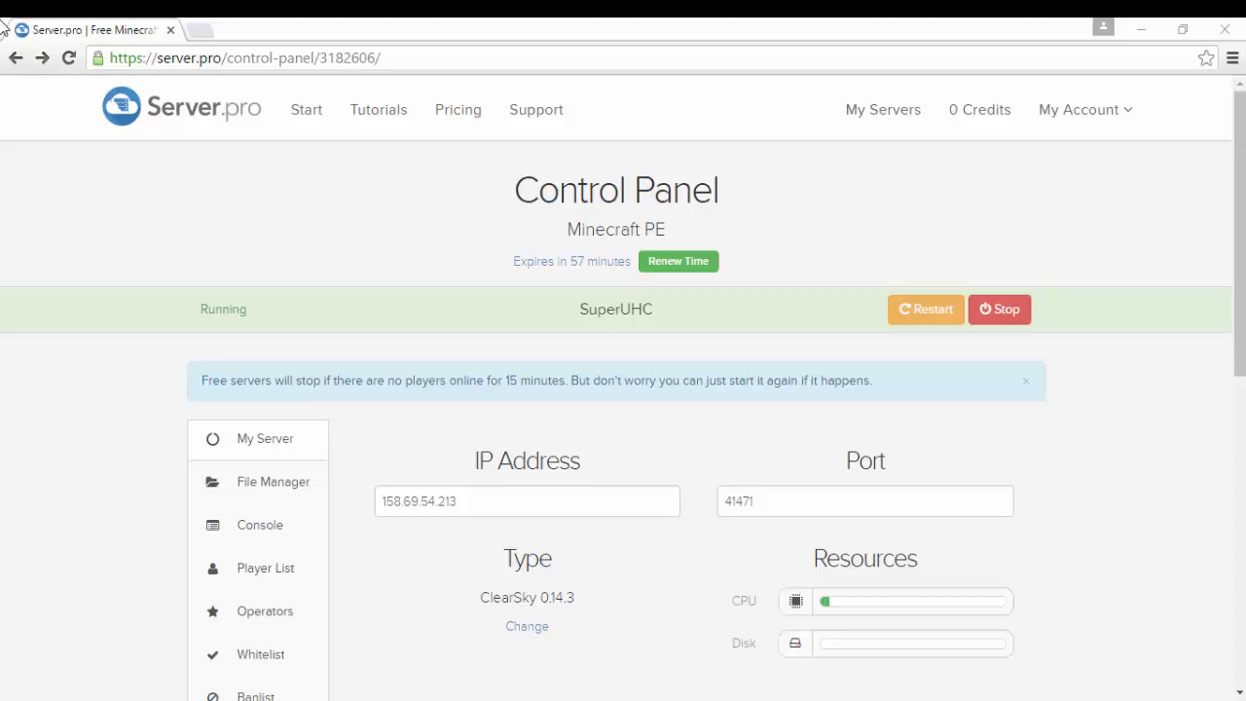
{"action": "mouse_move", "coordinate": [50, 399]}
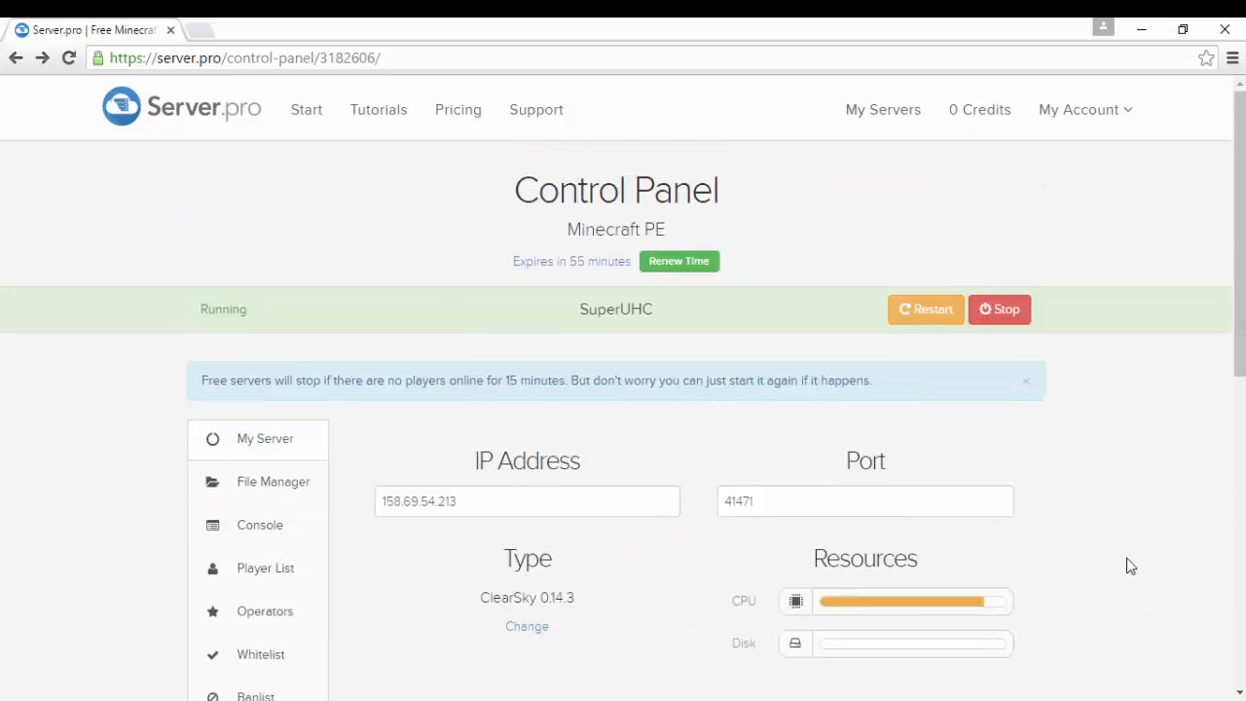
{"action": "scroll", "scroll_direction": "down", "scroll_amount": 3}
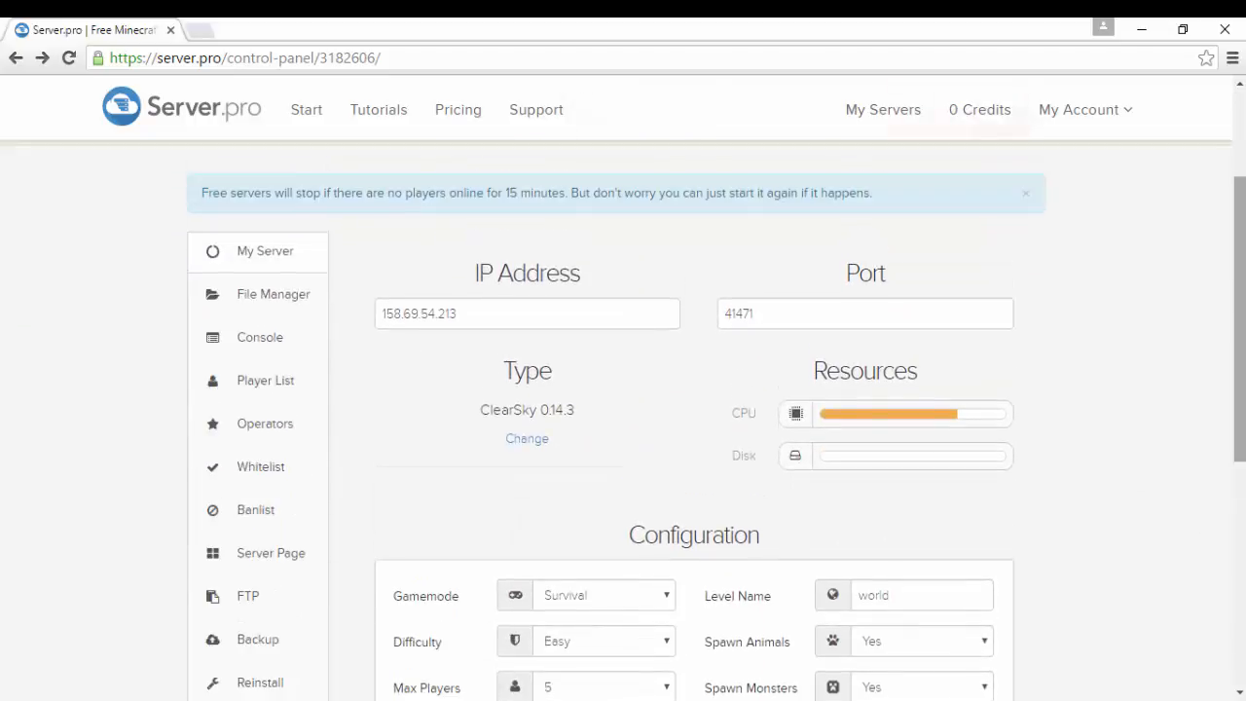
{"action": "scroll", "scroll_direction": "down", "scroll_amount": 3}
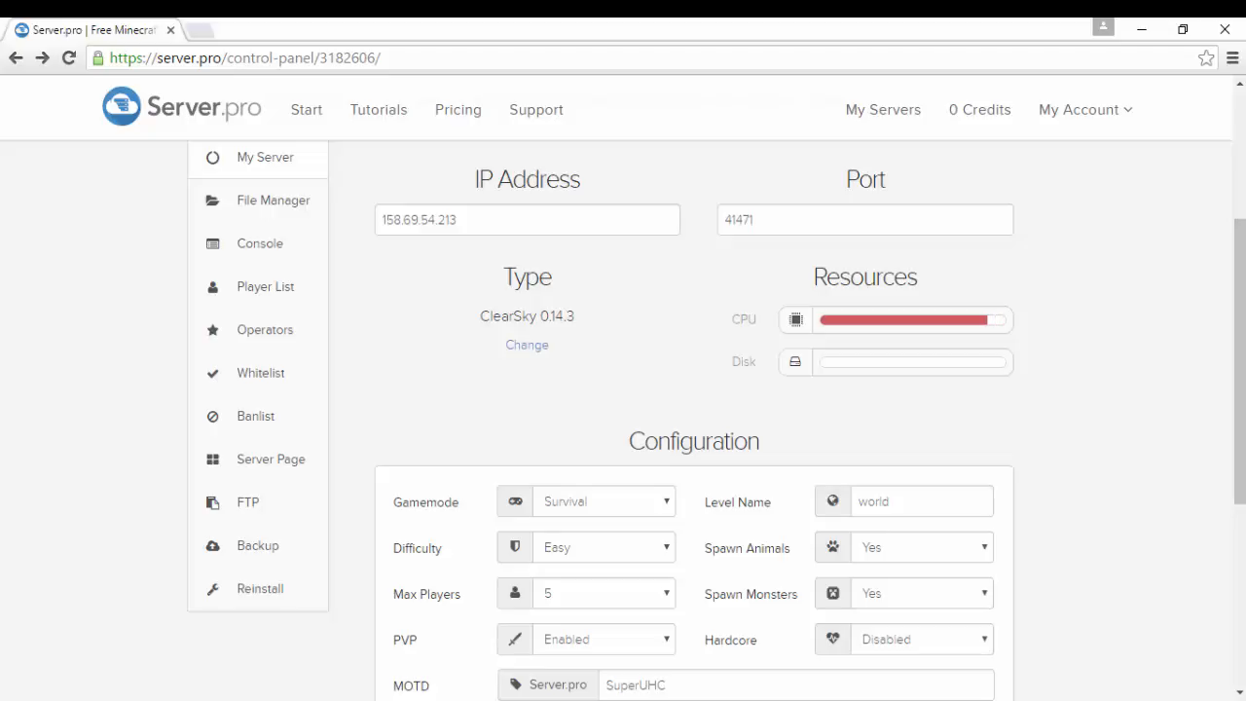
{"action": "left_click", "coordinate": [918, 639]}
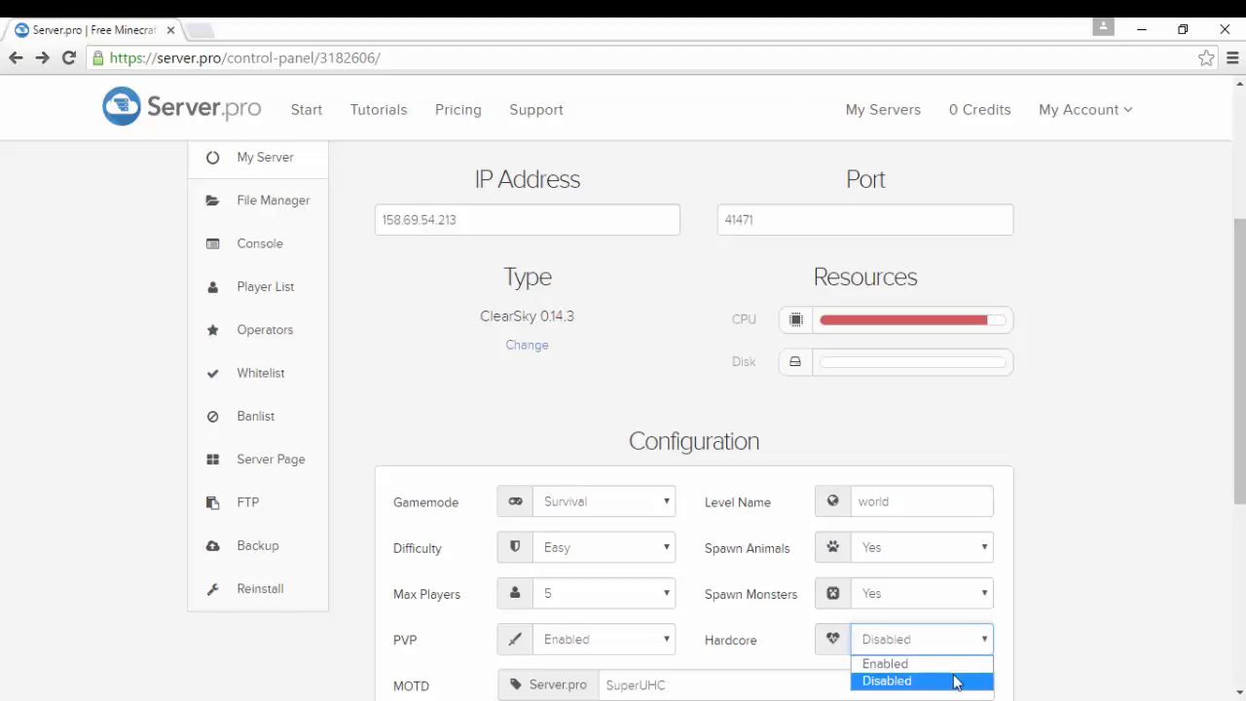
{"action": "mouse_move", "coordinate": [885, 662]}
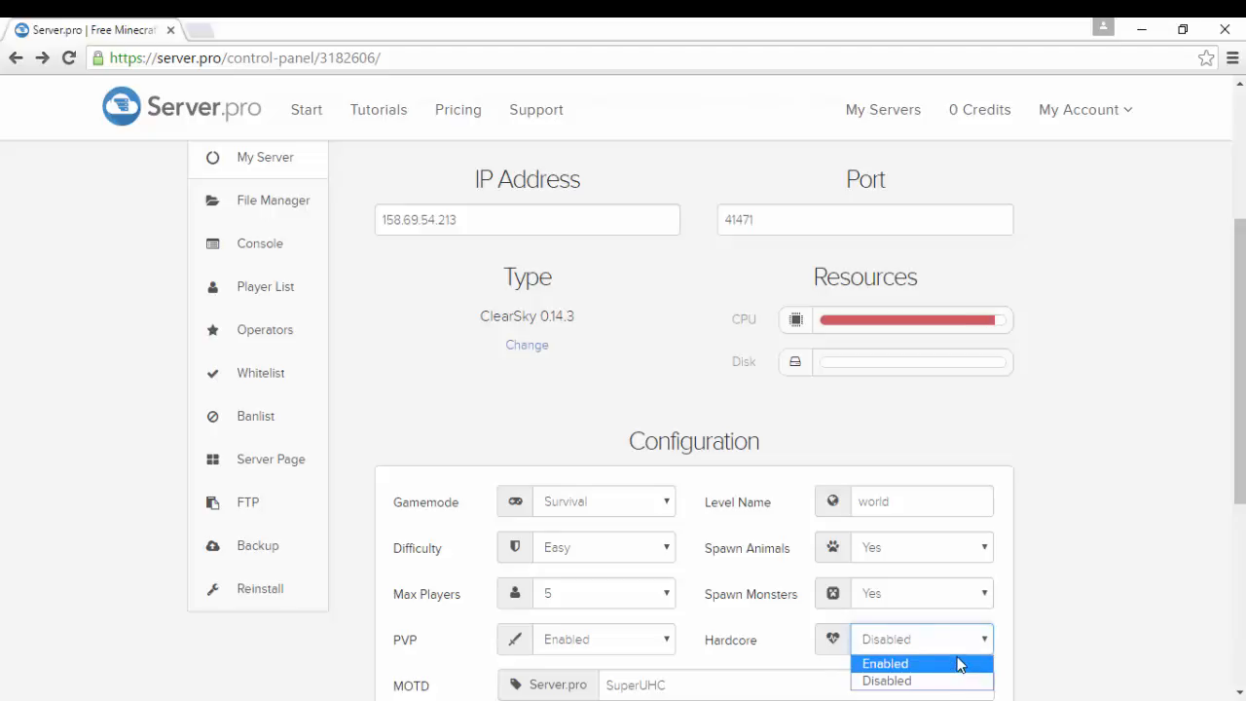
{"action": "left_click", "coordinate": [886, 681]}
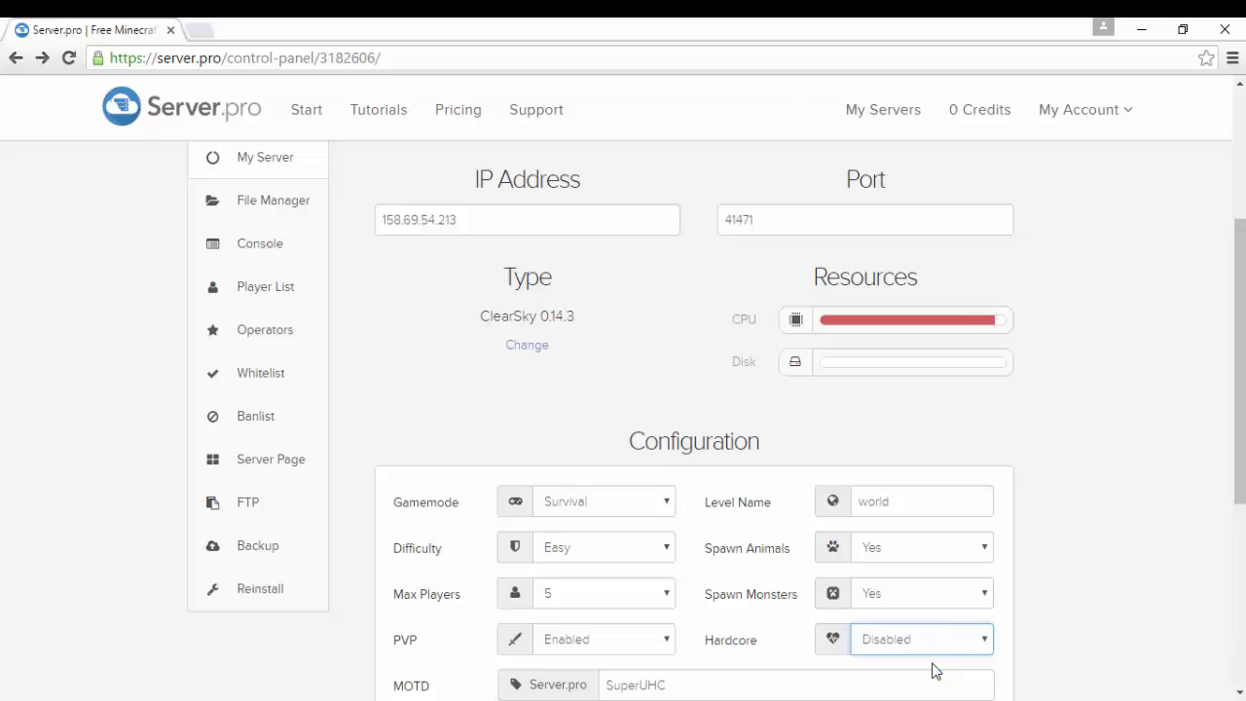
{"action": "mouse_move", "coordinate": [950, 672]}
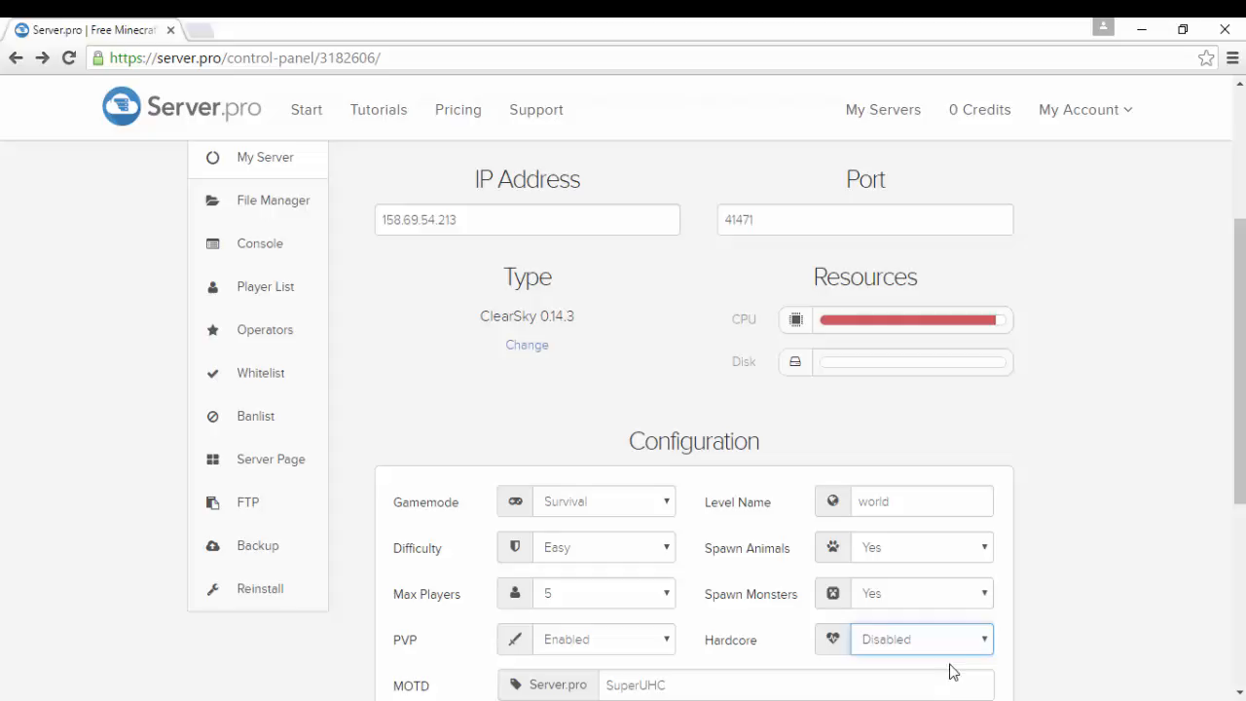
{"action": "mouse_move", "coordinate": [965, 653]}
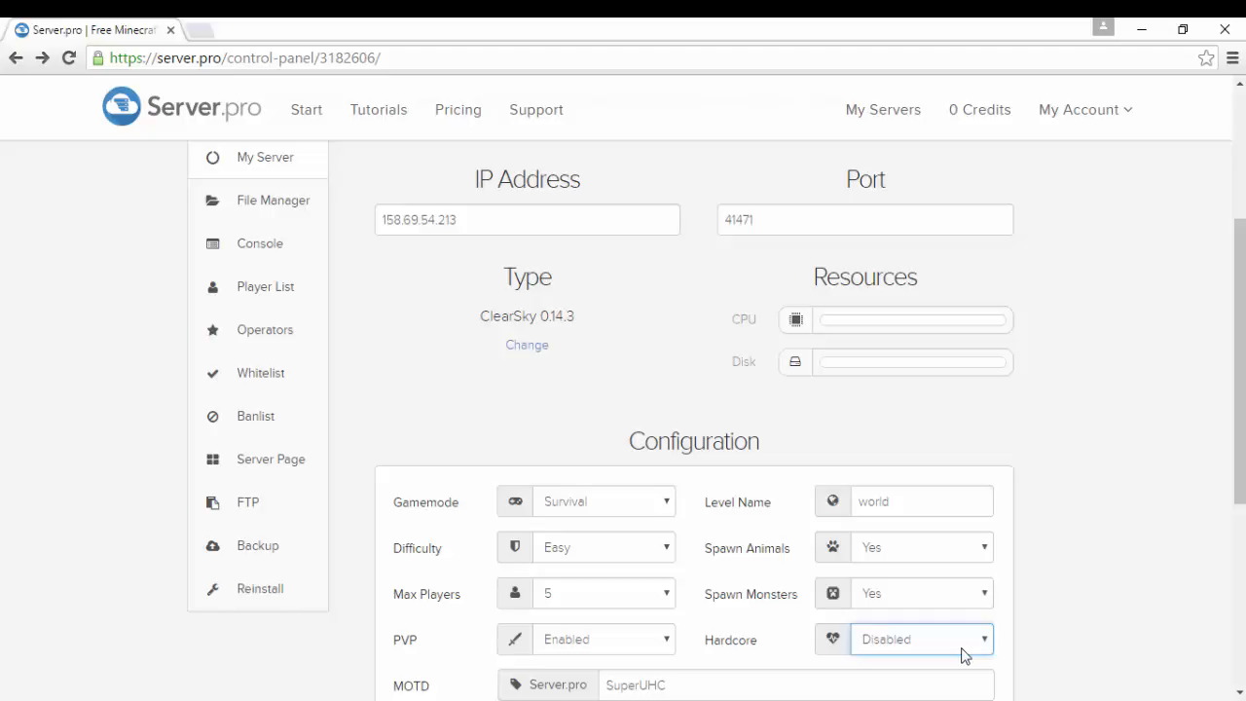
{"action": "mouse_move", "coordinate": [223, 35]}
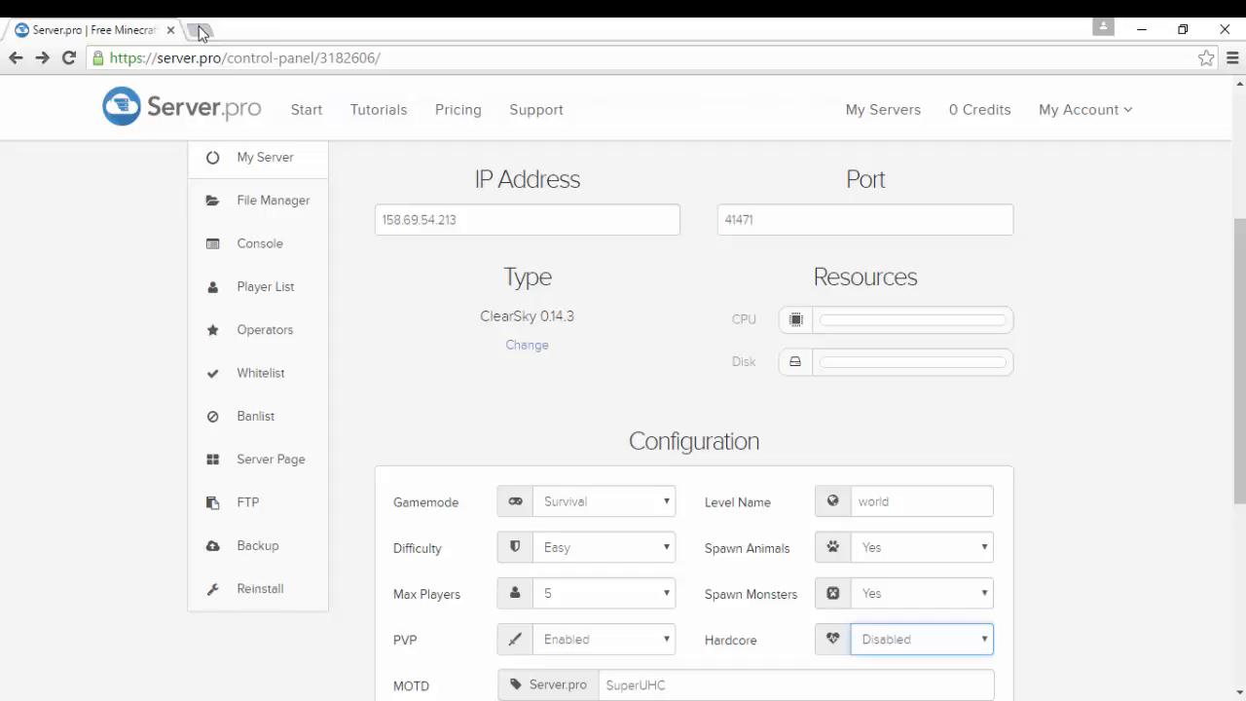
- Visit pocketmine.net in a new tab and go to its plugins listing
{"action": "left_click", "coordinate": [198, 31]}
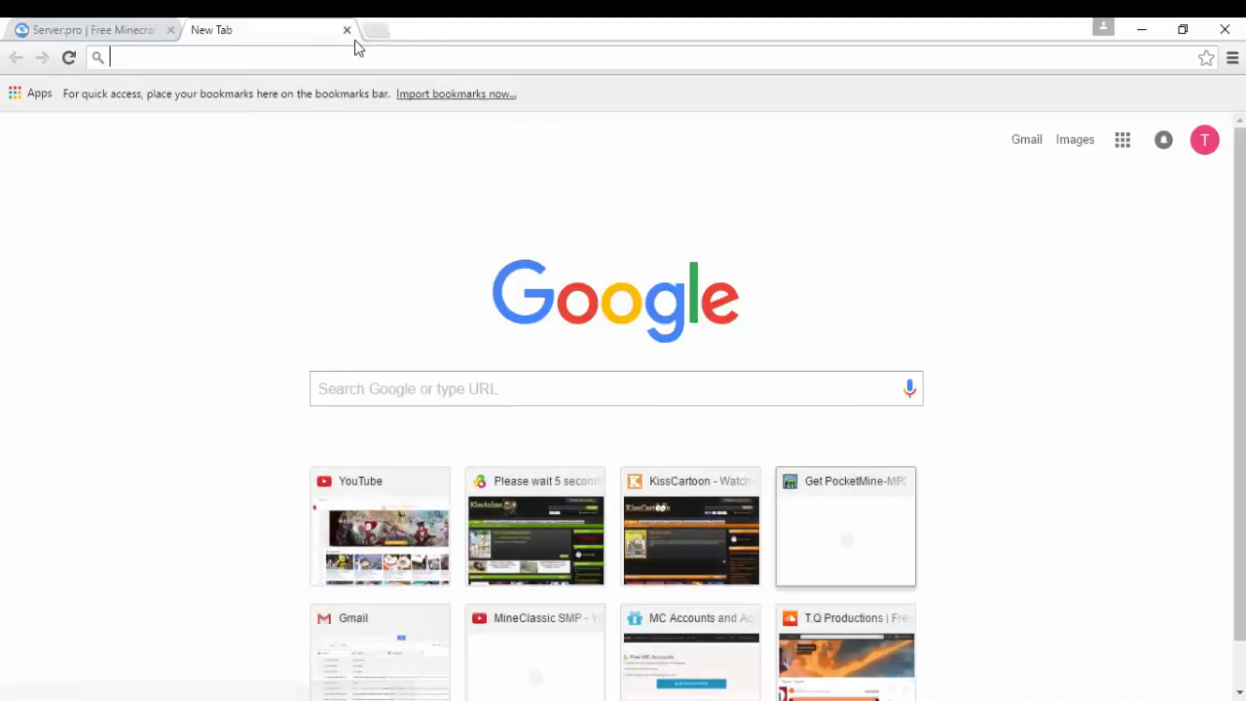
{"action": "type", "text": "pocketmine.net"}
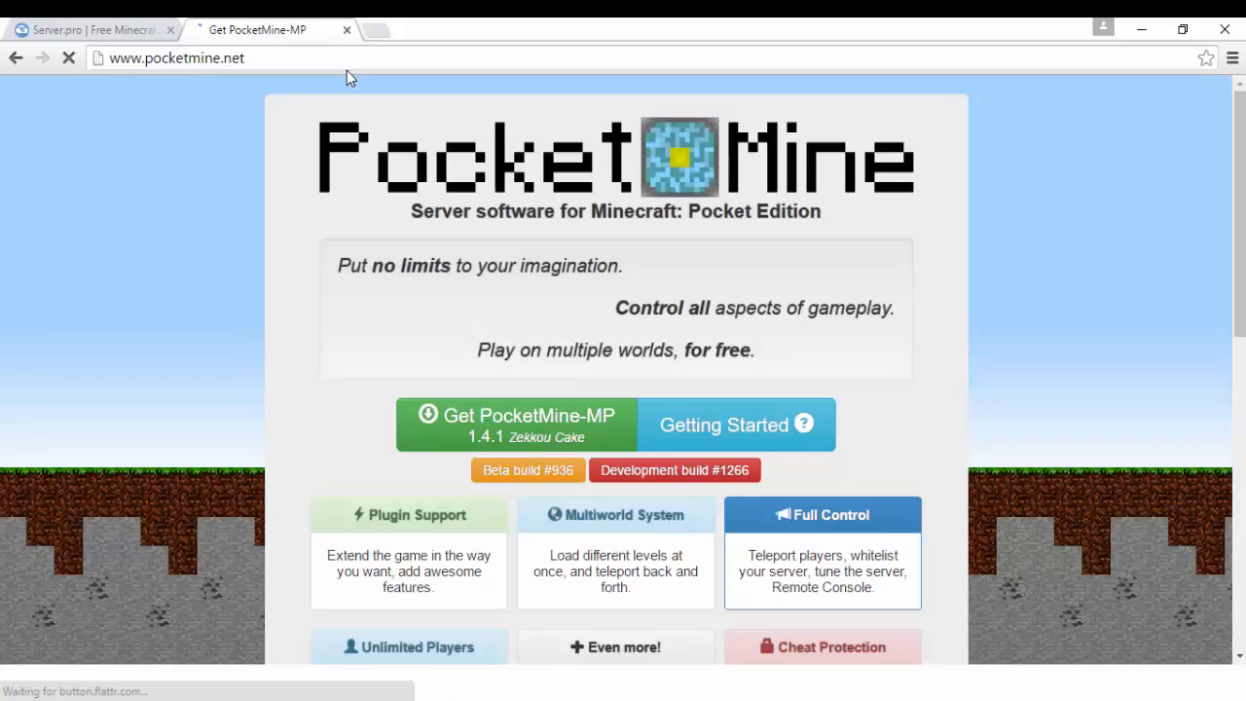
{"action": "scroll", "scroll_direction": "down", "scroll_amount": 3}
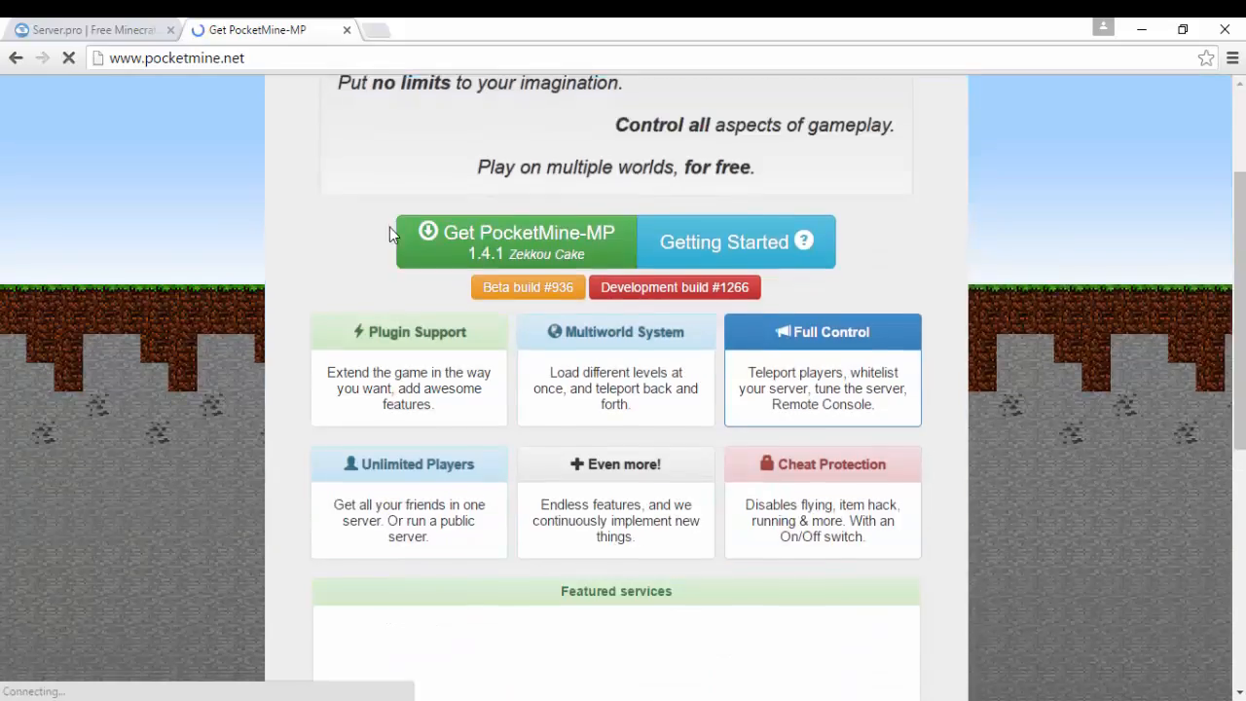
{"action": "scroll", "scroll_direction": "down", "scroll_amount": 3}
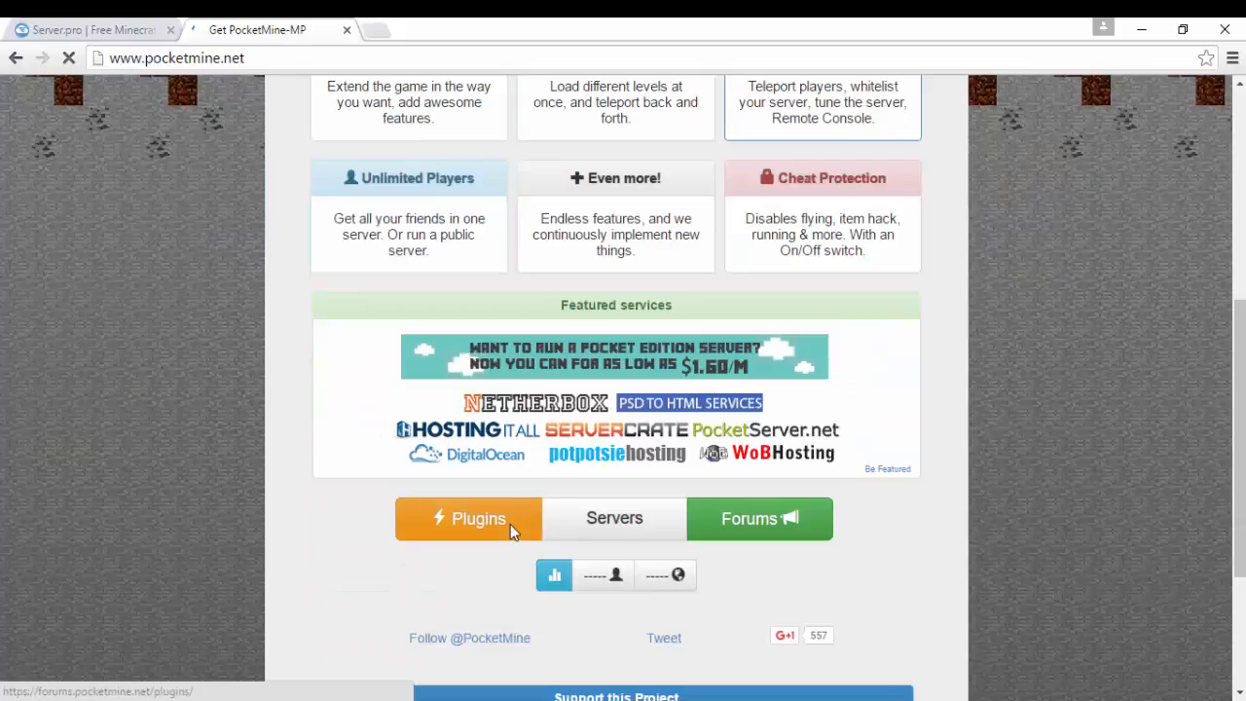
{"action": "left_click", "coordinate": [467, 517]}
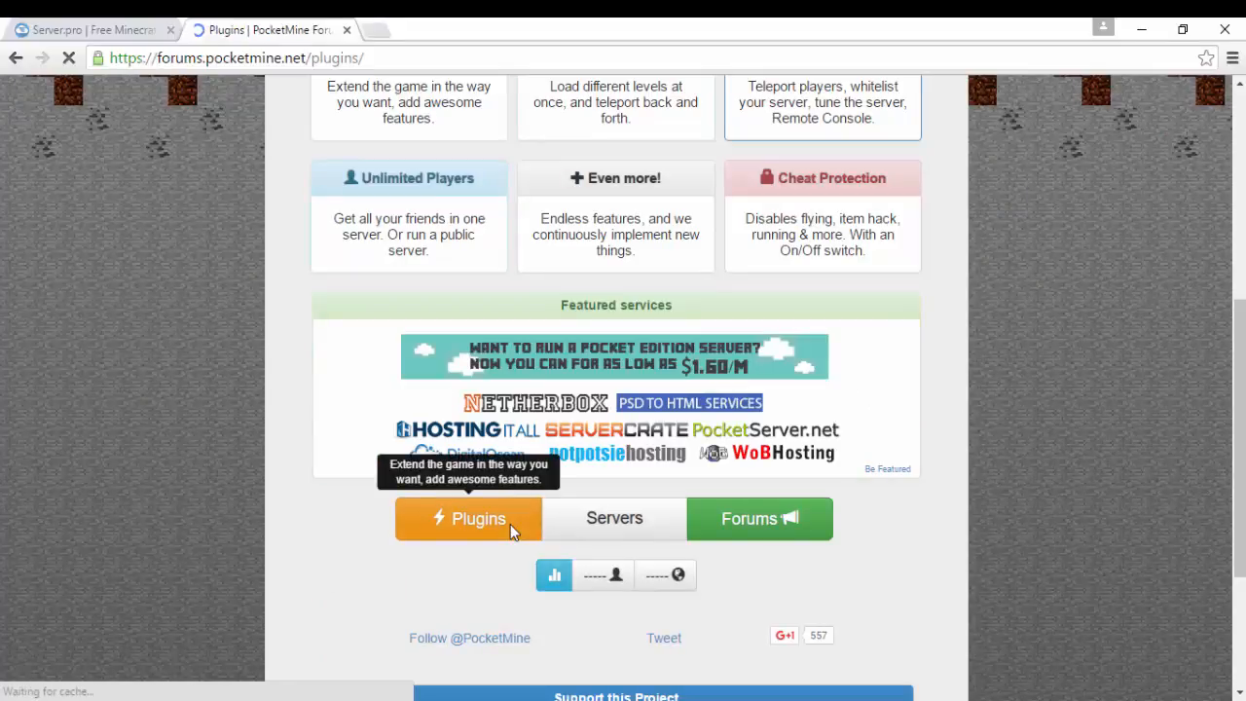
{"action": "left_click", "coordinate": [467, 518]}
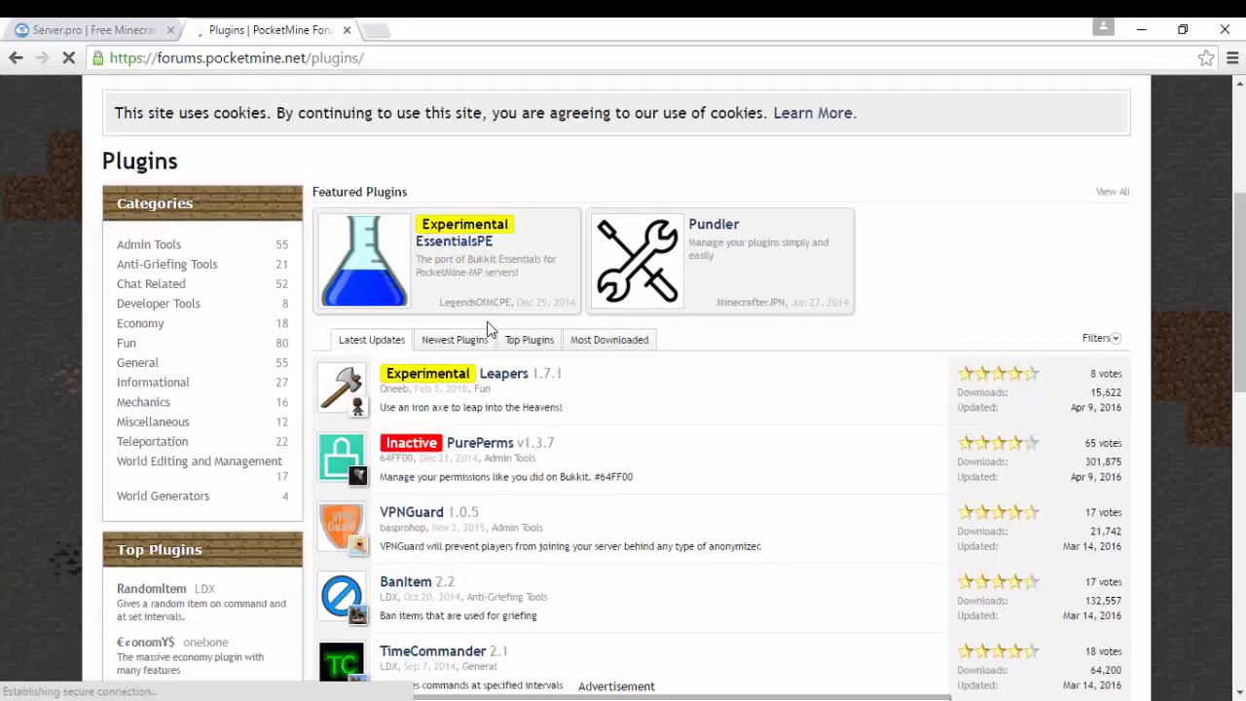
- Find and open the Banitem plugin's page in the listing
{"action": "scroll", "scroll_direction": "down", "scroll_amount": 3}
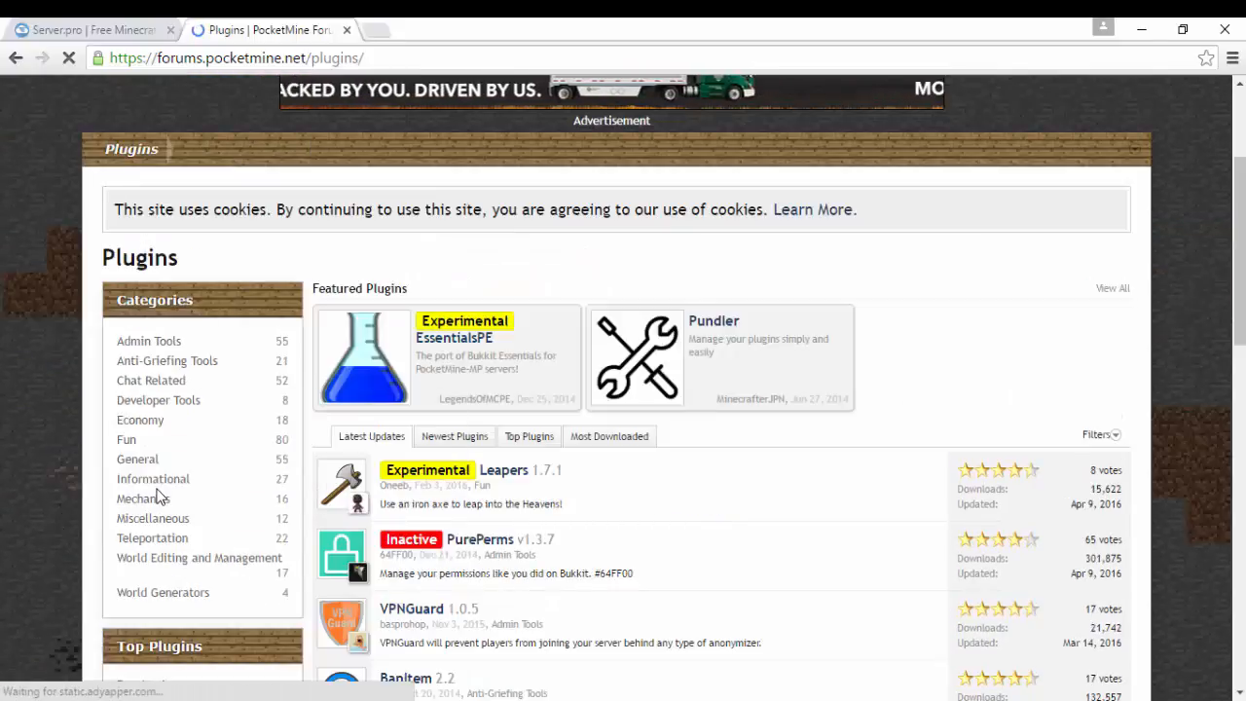
{"action": "scroll", "scroll_direction": "down", "scroll_amount": 3}
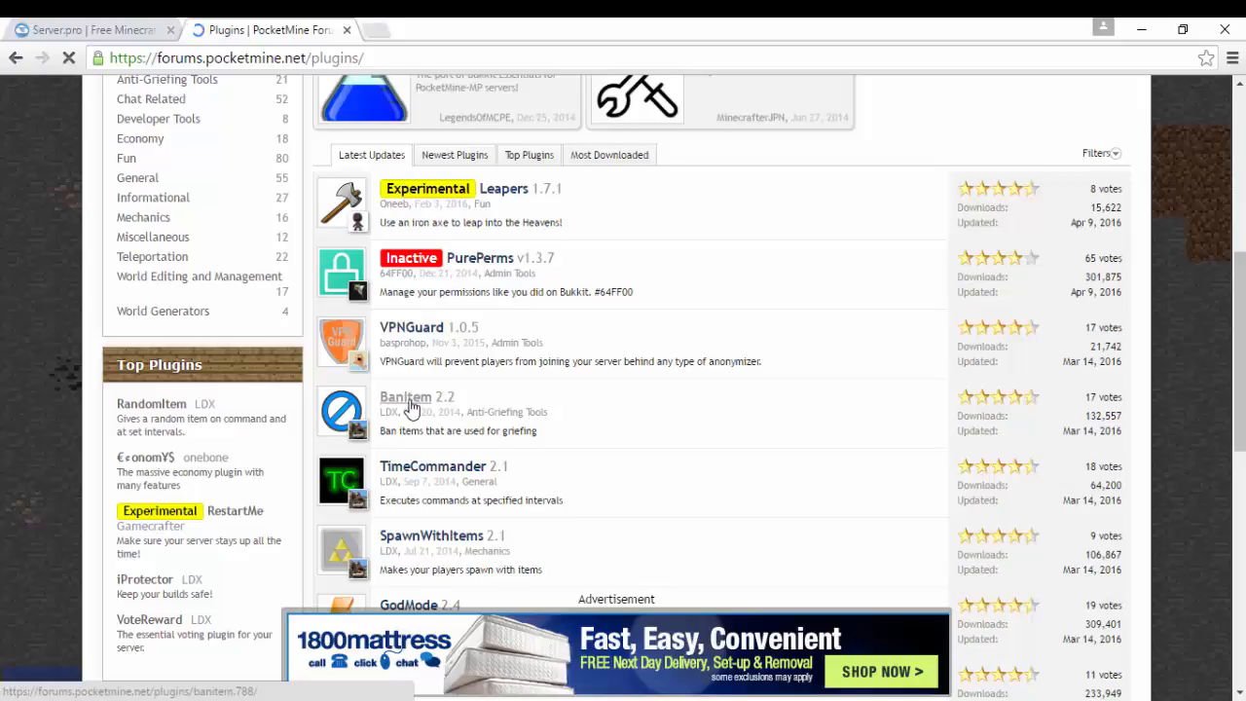
{"action": "left_click", "coordinate": [405, 397]}
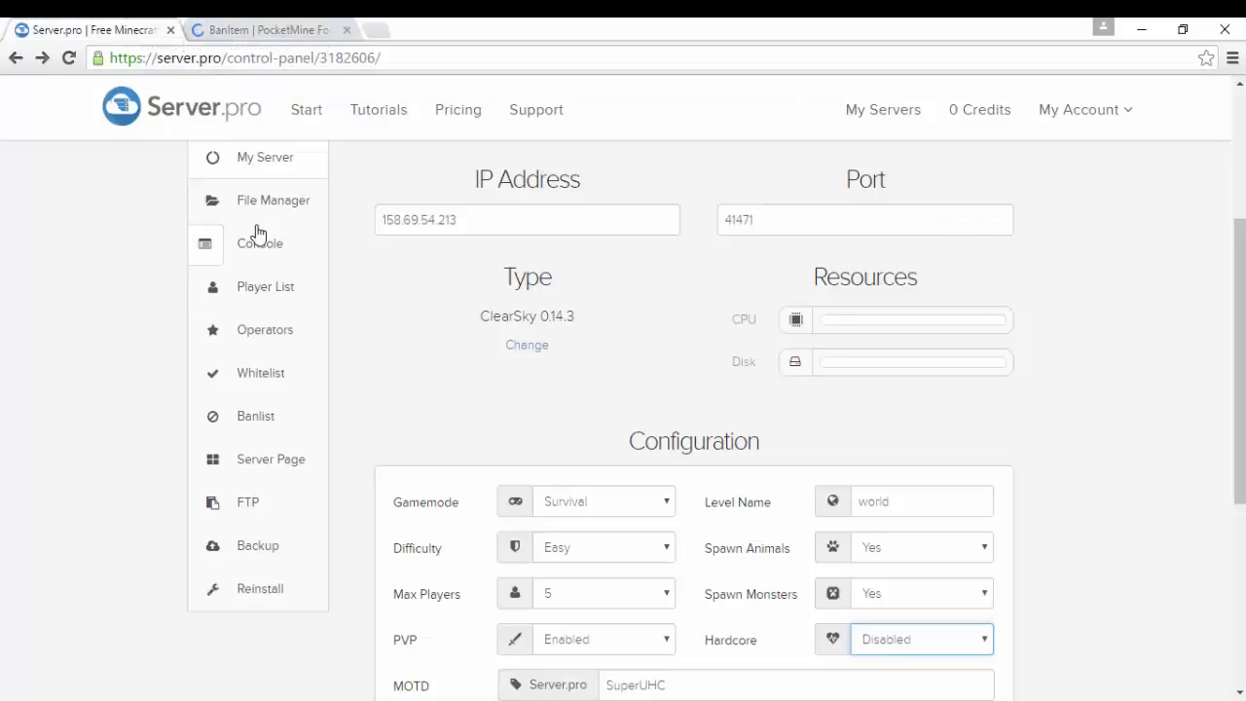
- Browse the server's File Manager into the plugins folder
{"action": "left_click", "coordinate": [273, 198]}
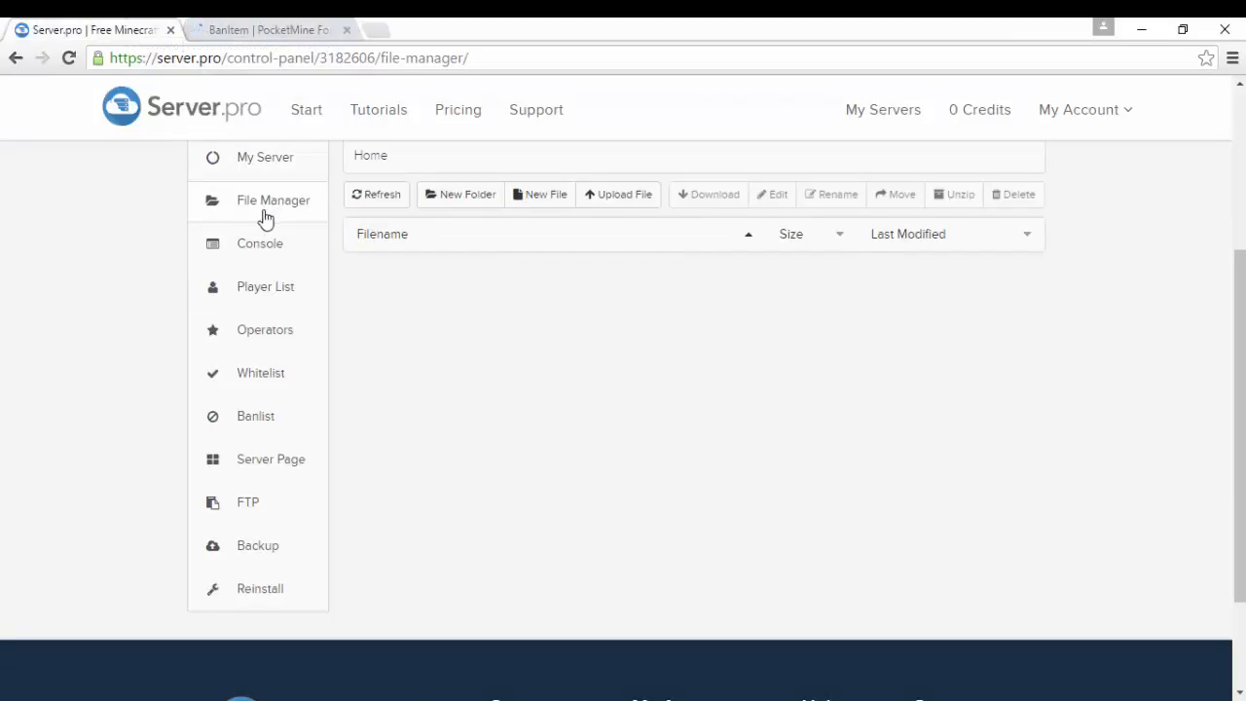
{"action": "left_click", "coordinate": [272, 198]}
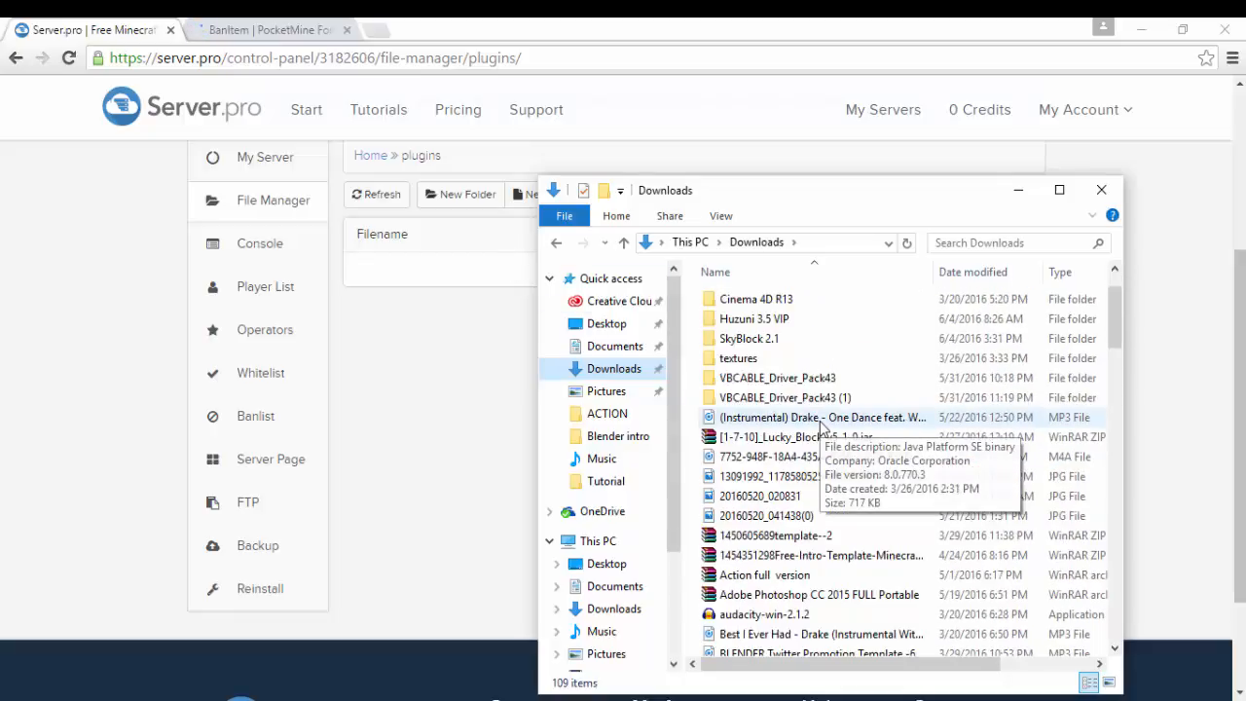
{"action": "scroll", "scroll_direction": "down", "scroll_amount": 3}
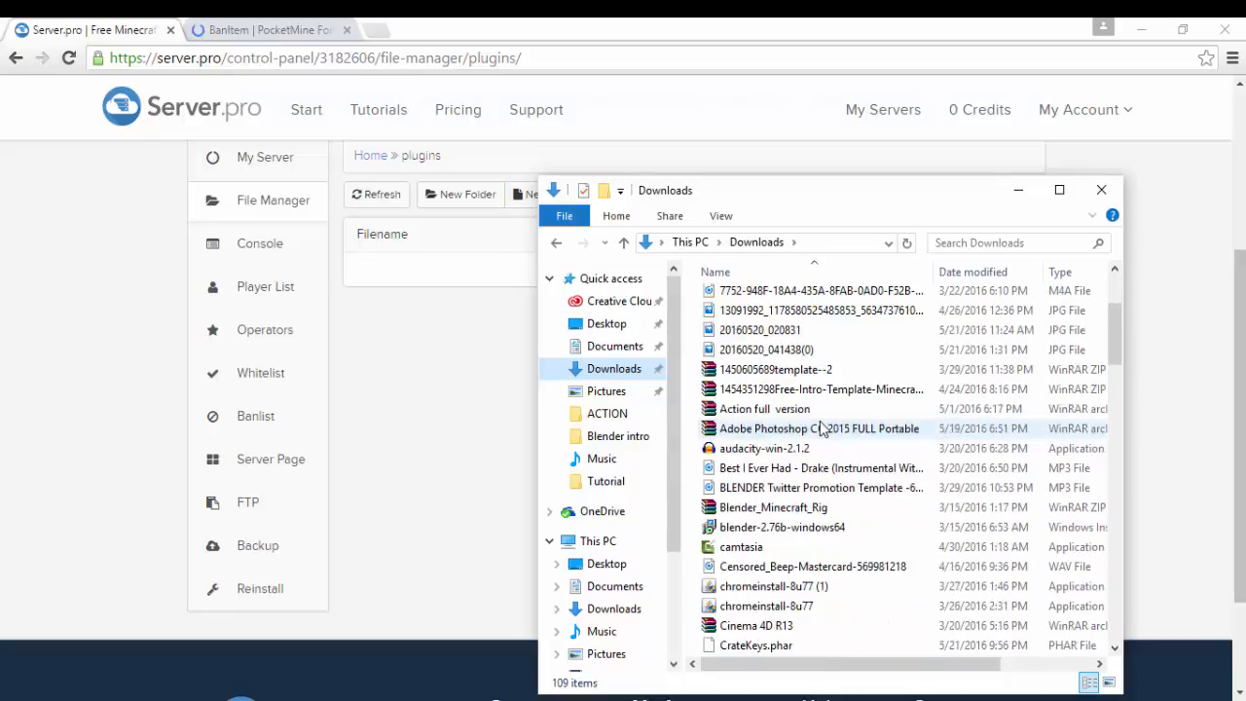
{"action": "scroll", "scroll_direction": "down", "scroll_amount": 3}
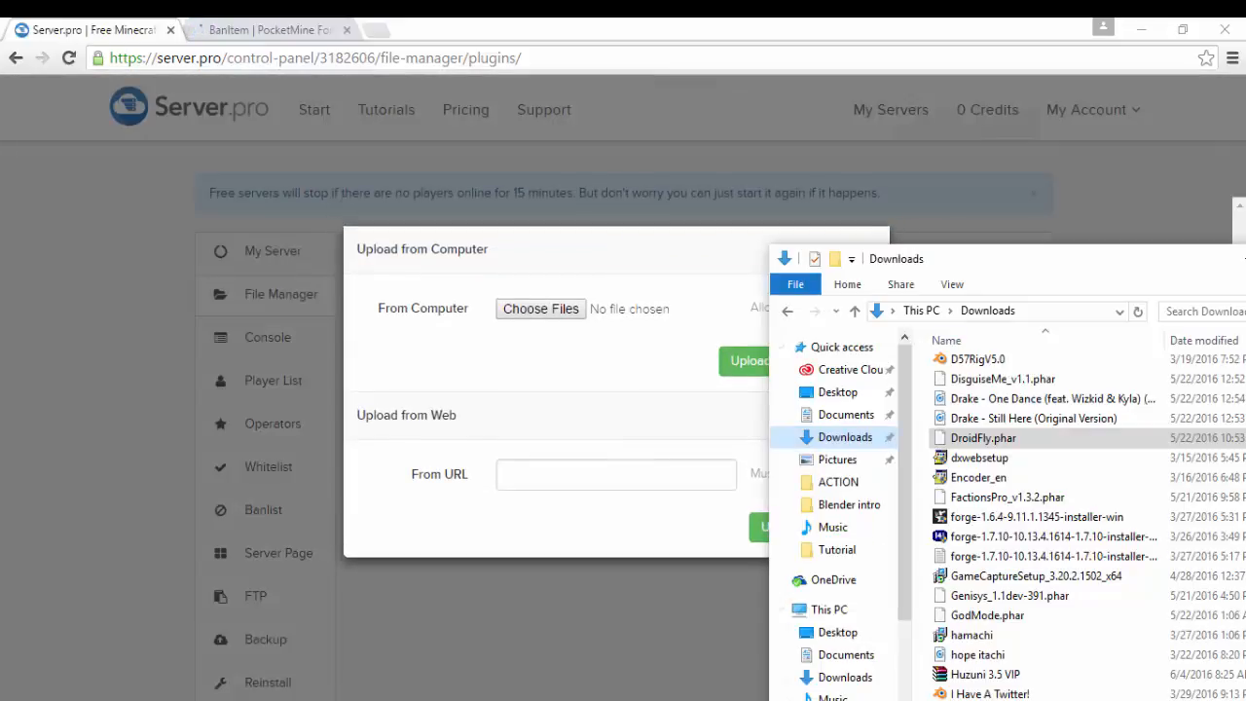
- Upload the FactionsPro .phar file into the plugins folder
{"action": "left_click", "coordinate": [1009, 595]}
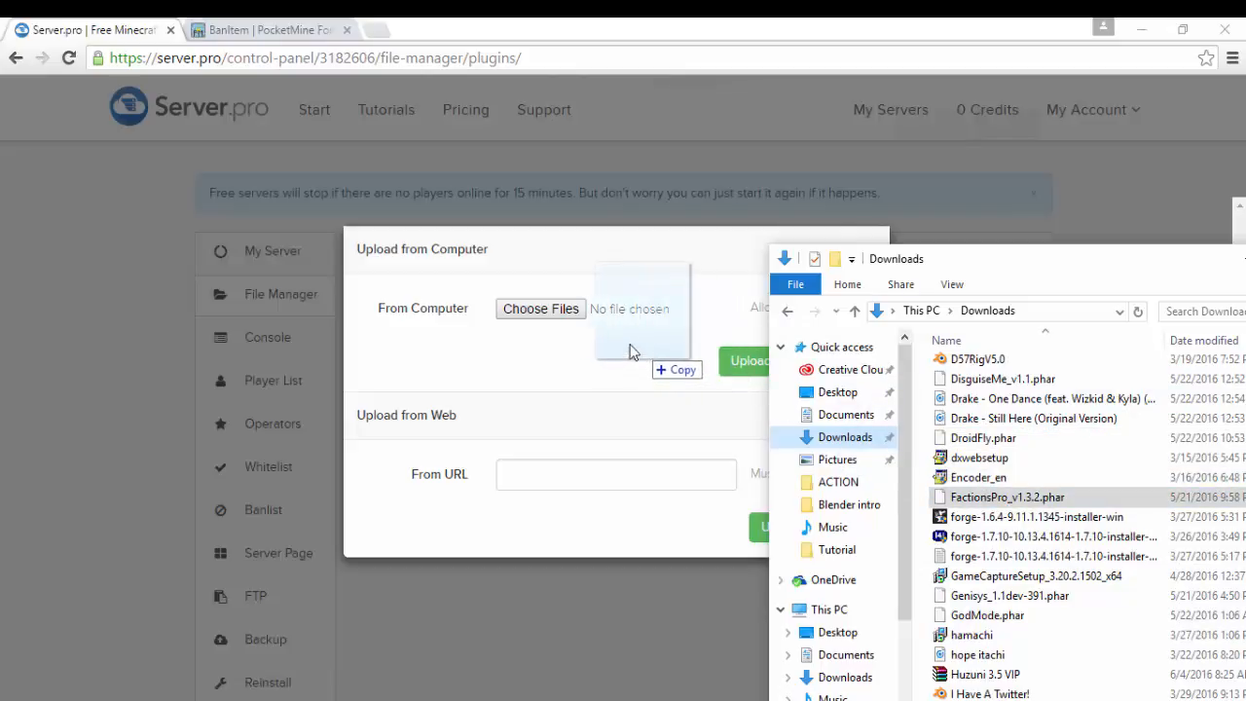
{"action": "double_click", "coordinate": [1009, 496]}
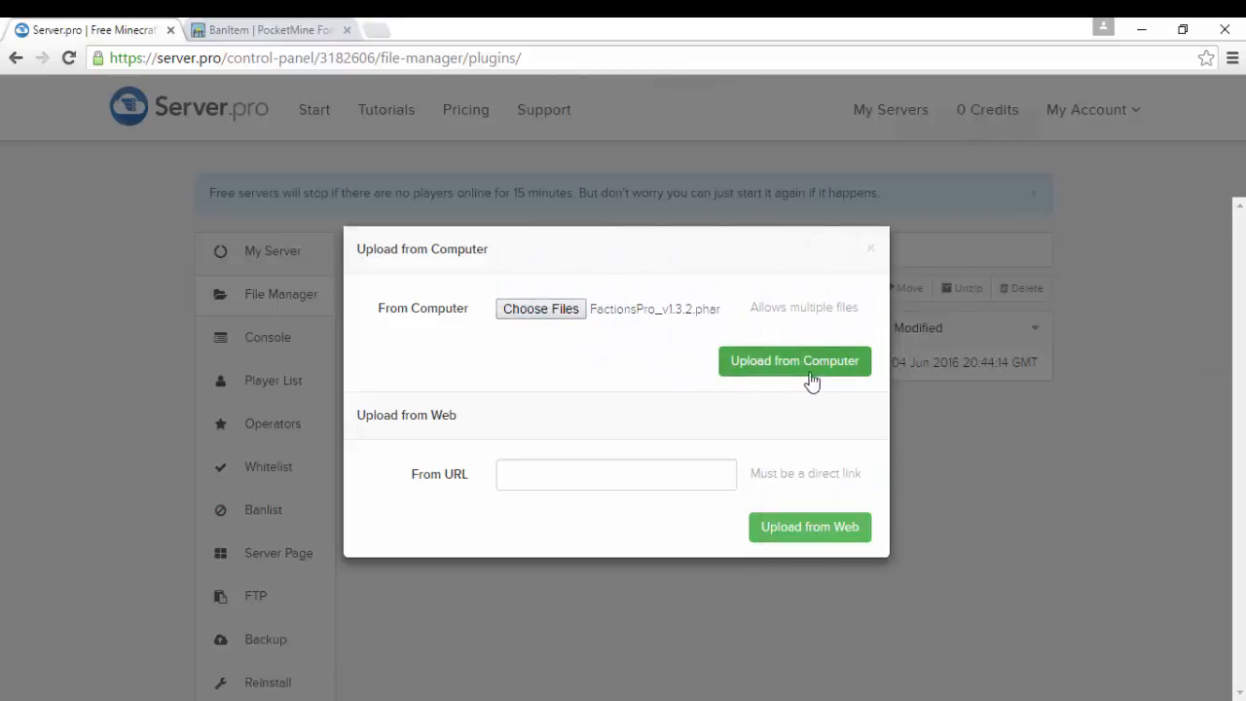
{"action": "left_click", "coordinate": [794, 360]}
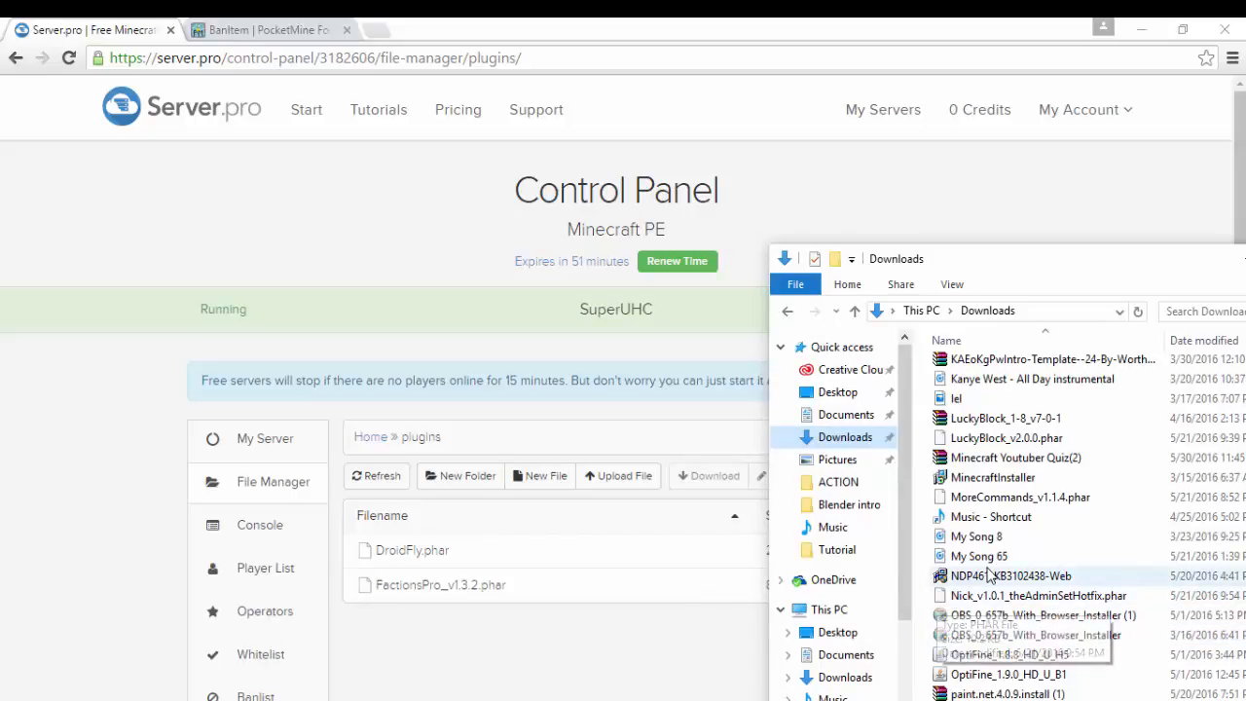
{"action": "mouse_move", "coordinate": [1036, 596]}
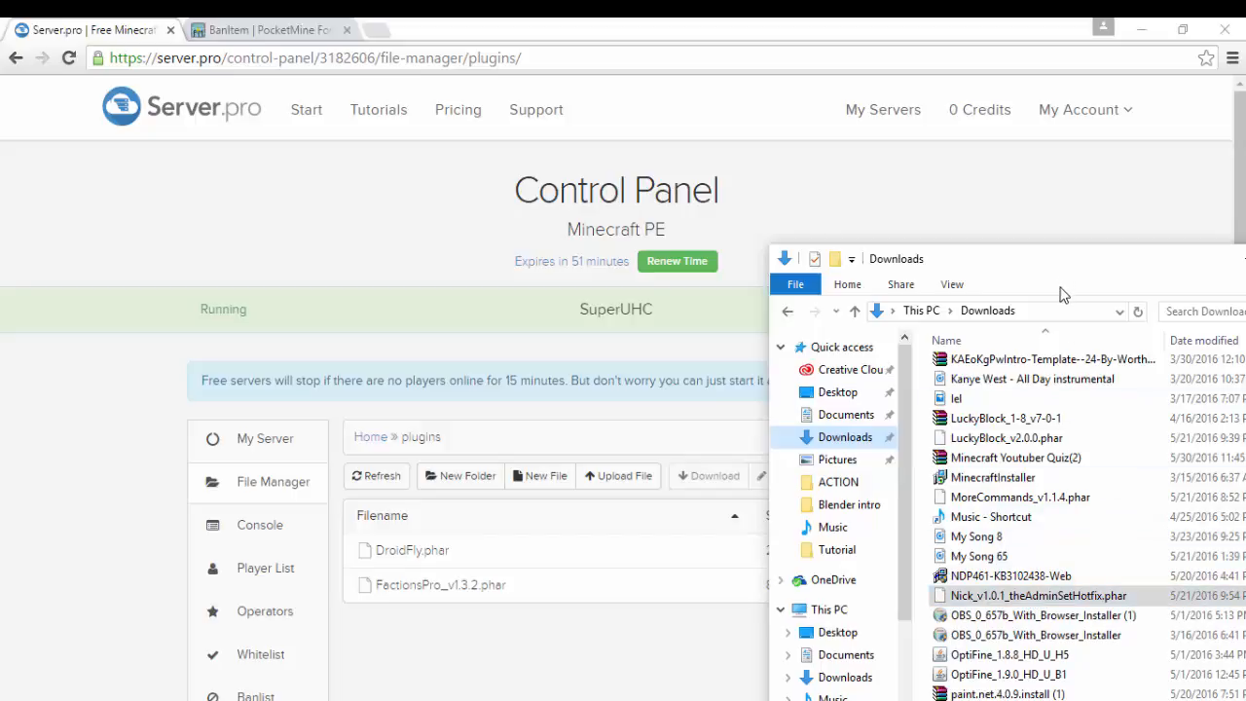
{"action": "mouse_move", "coordinate": [957, 284]}
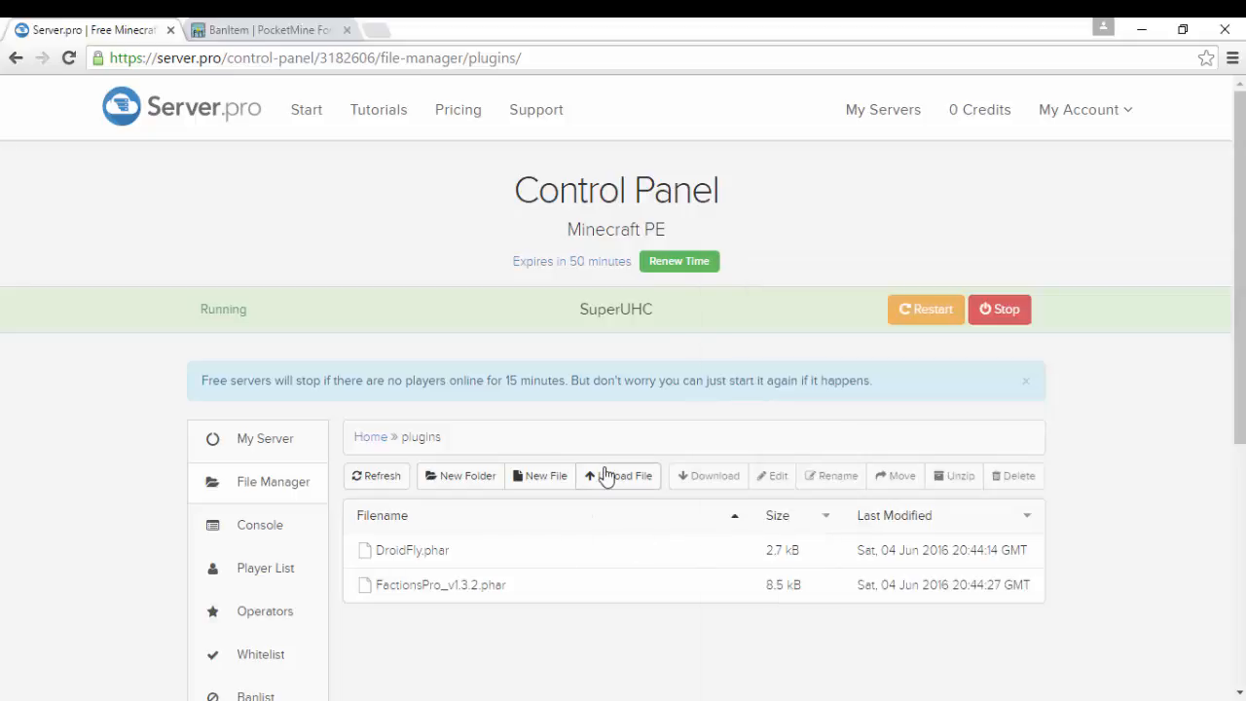
- Upload another plugin file, then return to the My Server overview
{"action": "left_click", "coordinate": [617, 475]}
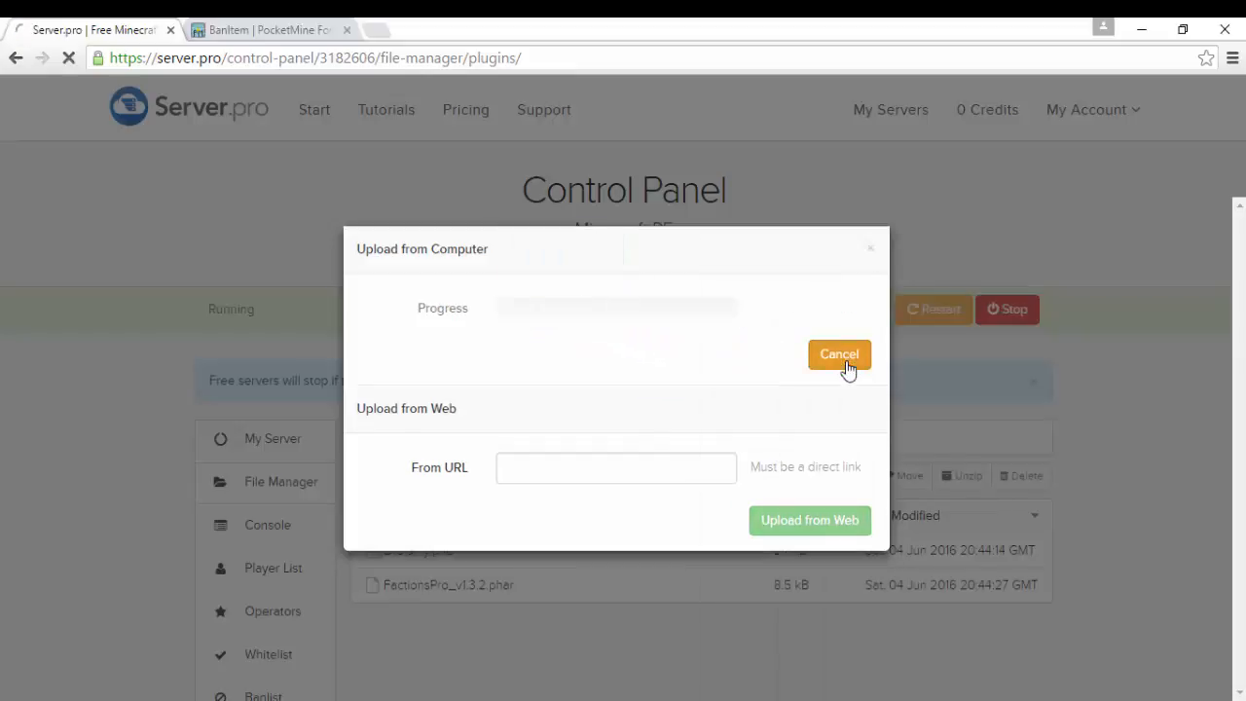
{"action": "left_click", "coordinate": [839, 354]}
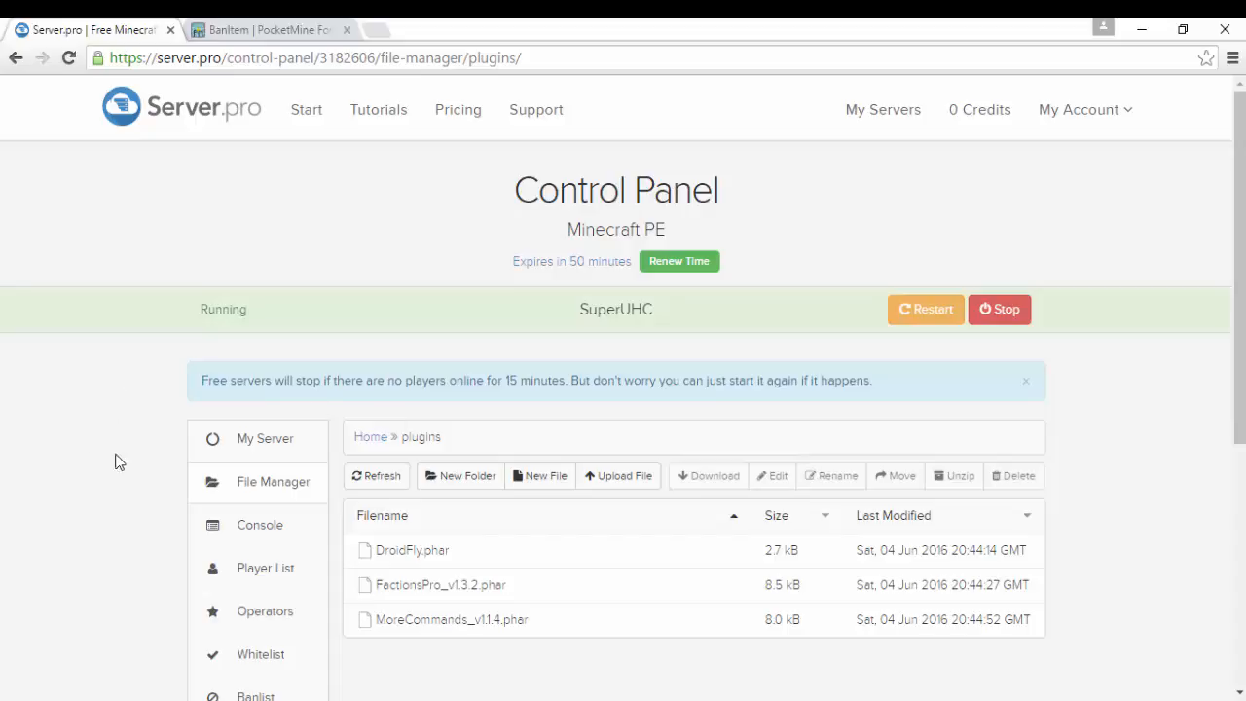
{"action": "left_click", "coordinate": [264, 438]}
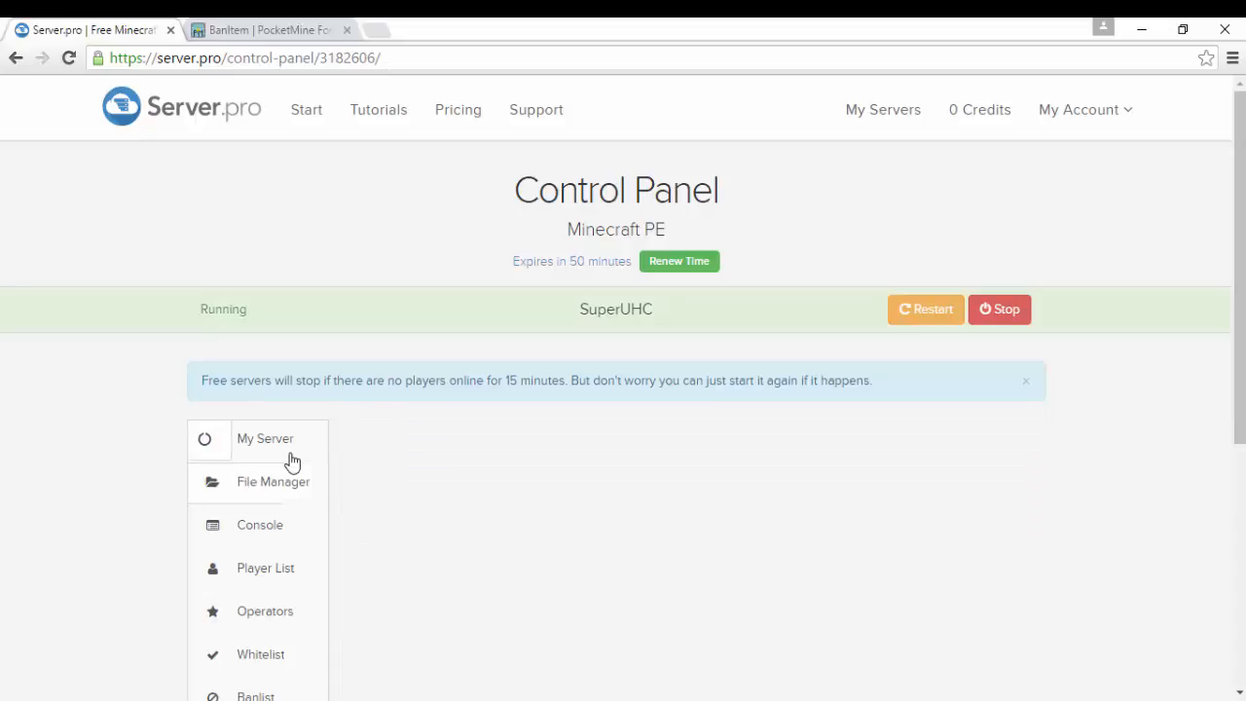
- Restart the SuperUHC server from My Server so the newly added plugins load
{"action": "left_click", "coordinate": [265, 438]}
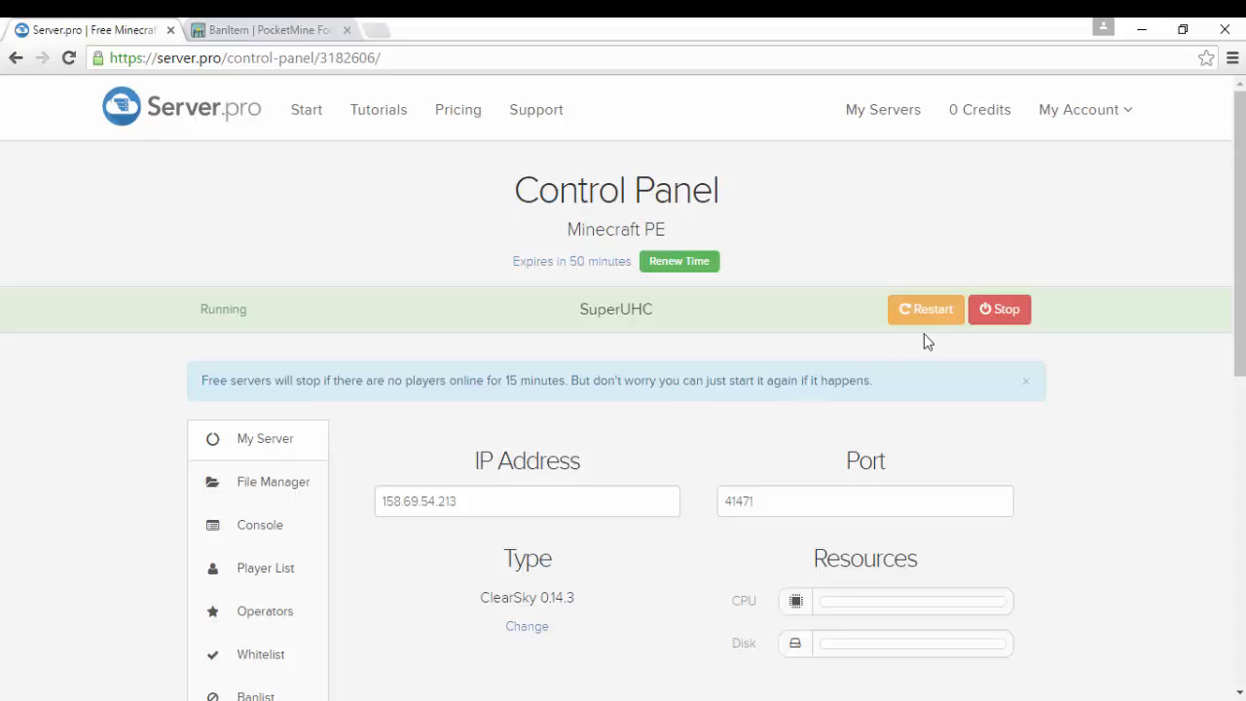
{"action": "left_click", "coordinate": [923, 307]}
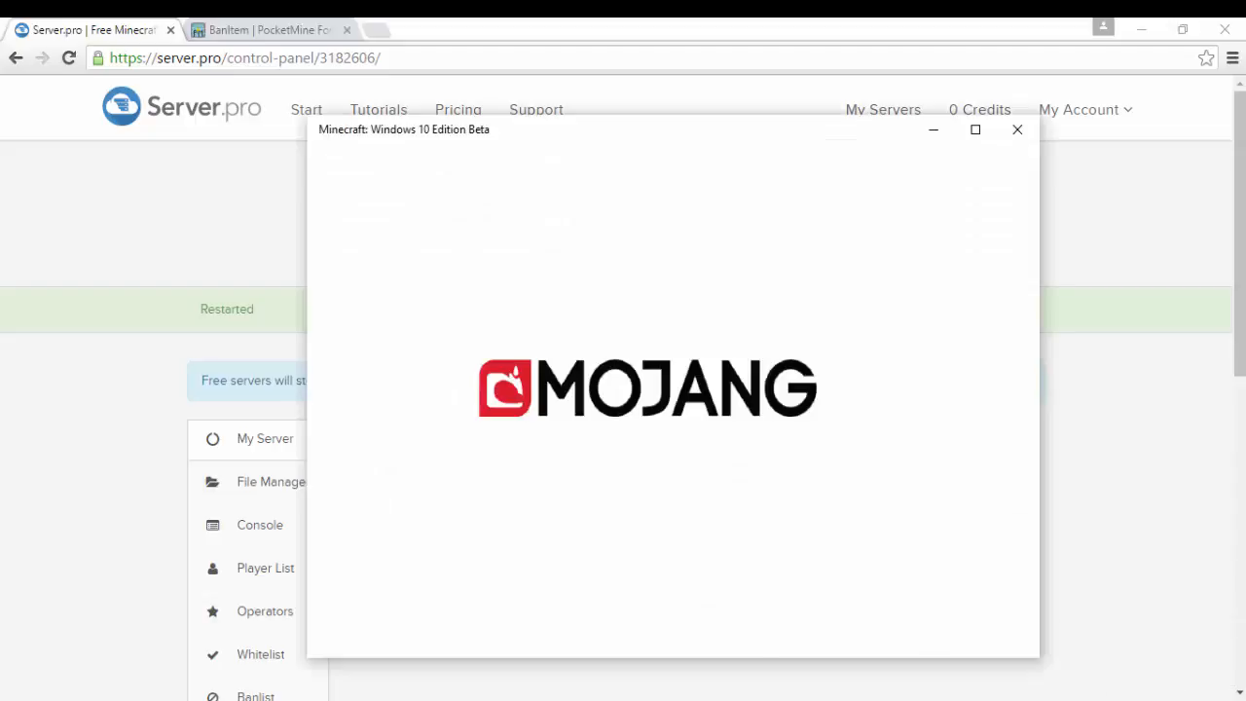
- Start a new external server entry from the Friends tab with the IP/Address field ready
{"action": "left_click", "coordinate": [1015, 129]}
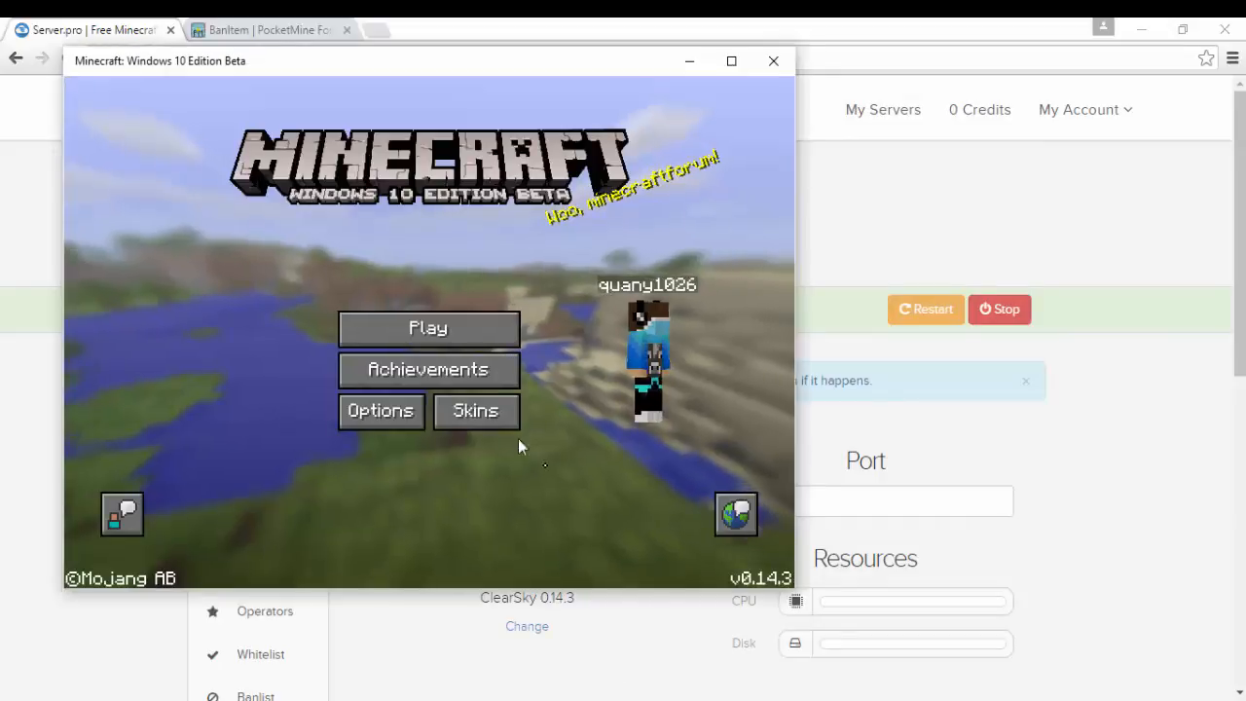
{"action": "left_click", "coordinate": [428, 327]}
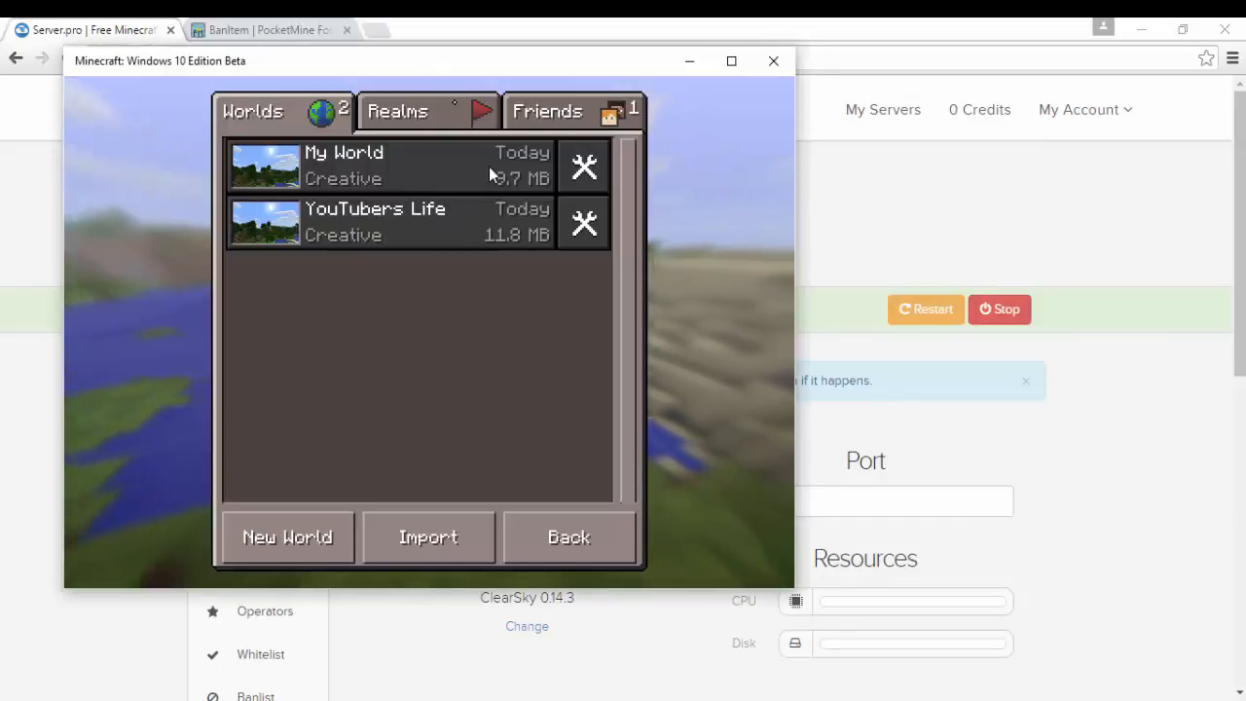
{"action": "left_click", "coordinate": [547, 109]}
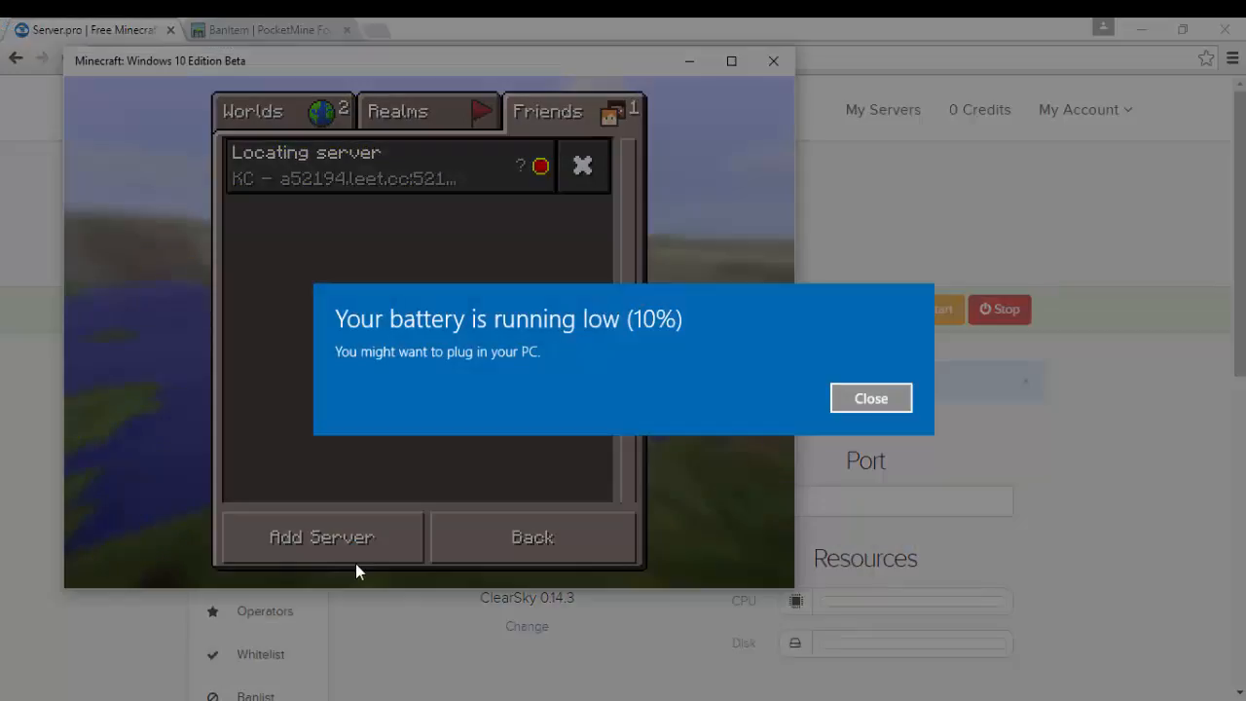
{"action": "left_click", "coordinate": [870, 397]}
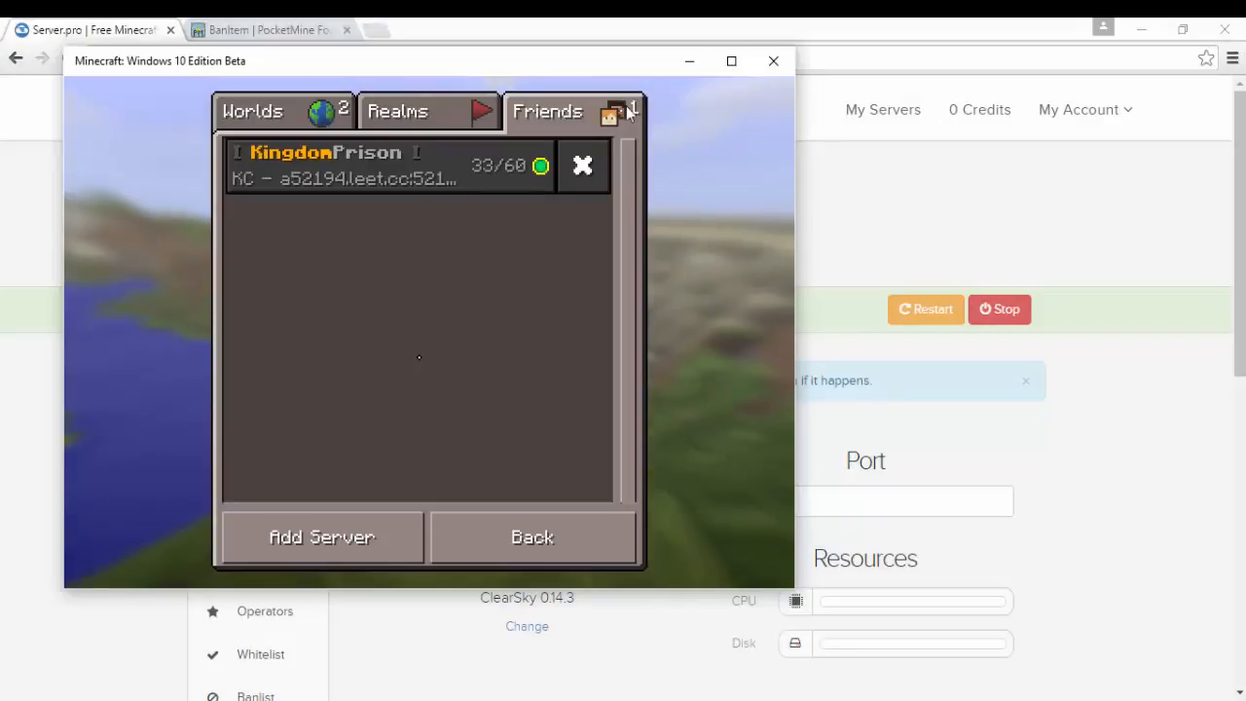
{"action": "left_click", "coordinate": [321, 538]}
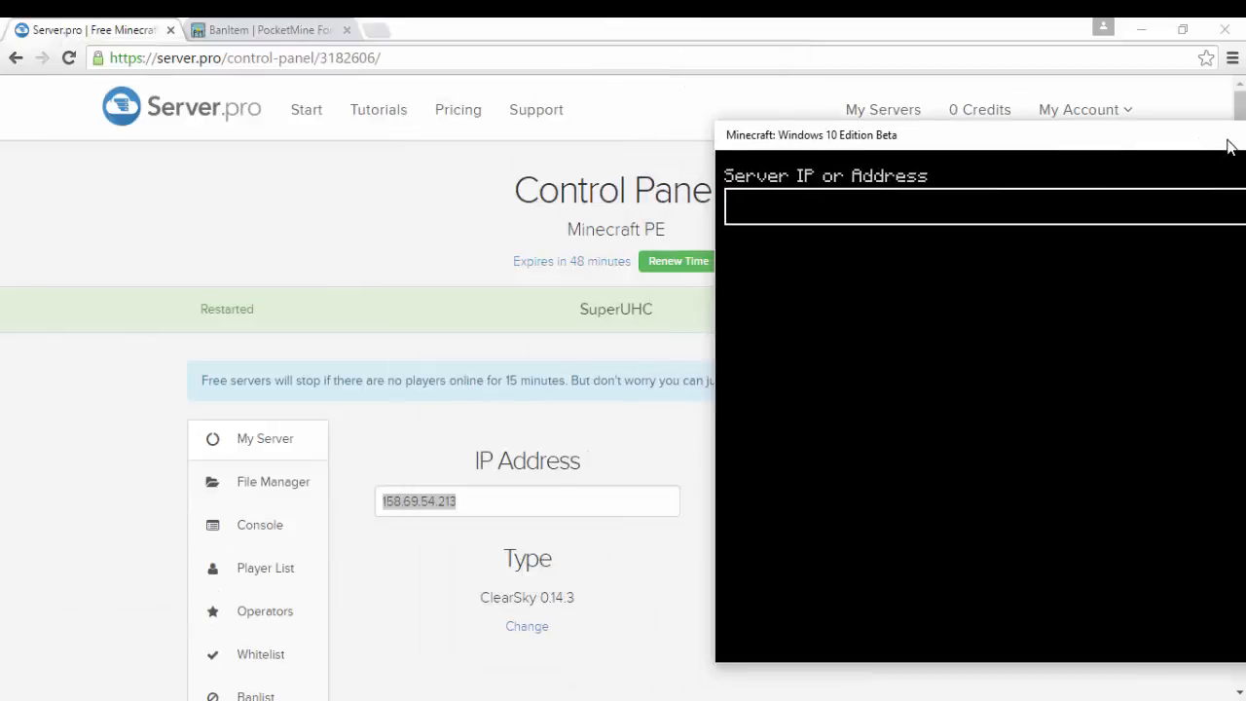
- Add external server 'UHC' at 158.69.54.213 port 41471 and join it as quany1026
{"action": "left_click", "coordinate": [1230, 138]}
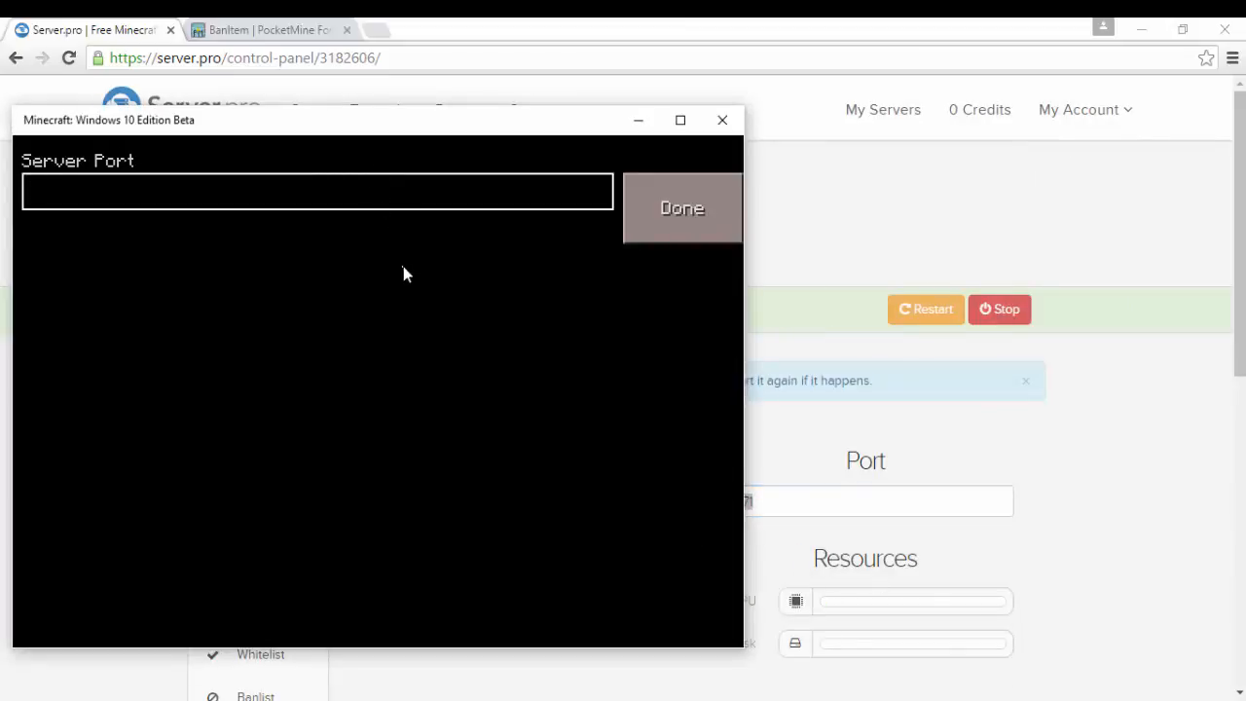
{"action": "left_click", "coordinate": [682, 206]}
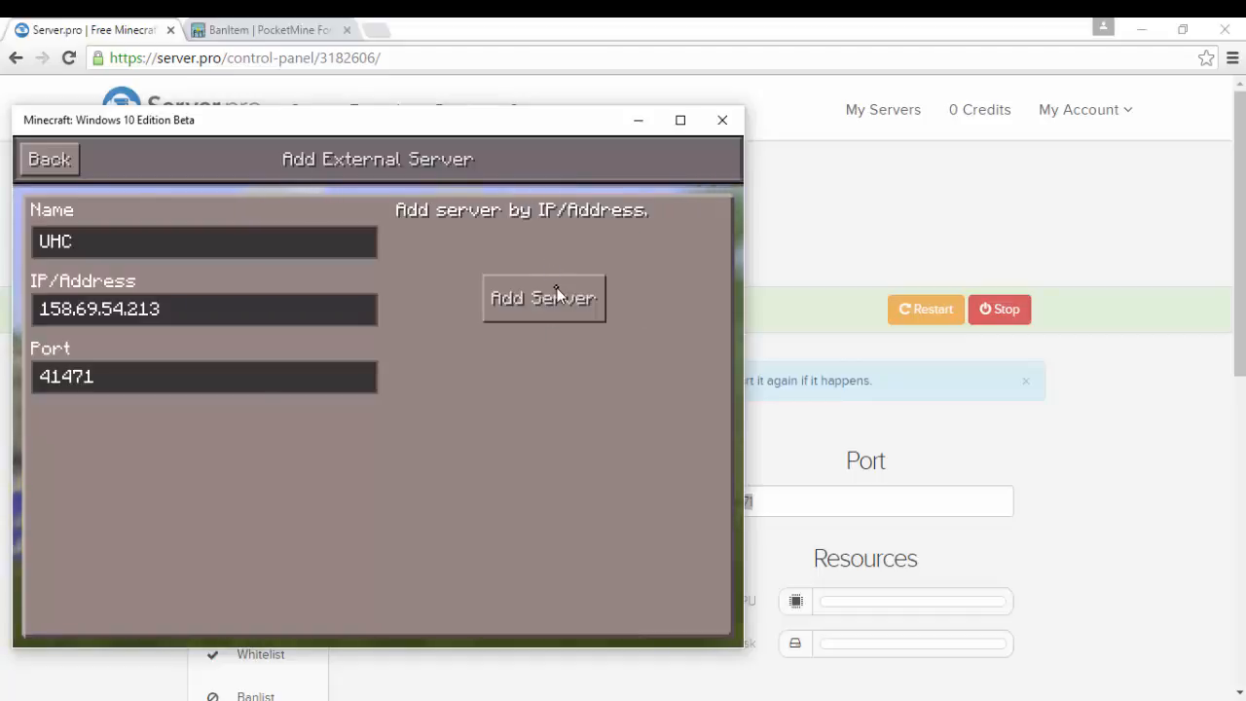
{"action": "left_click", "coordinate": [541, 297]}
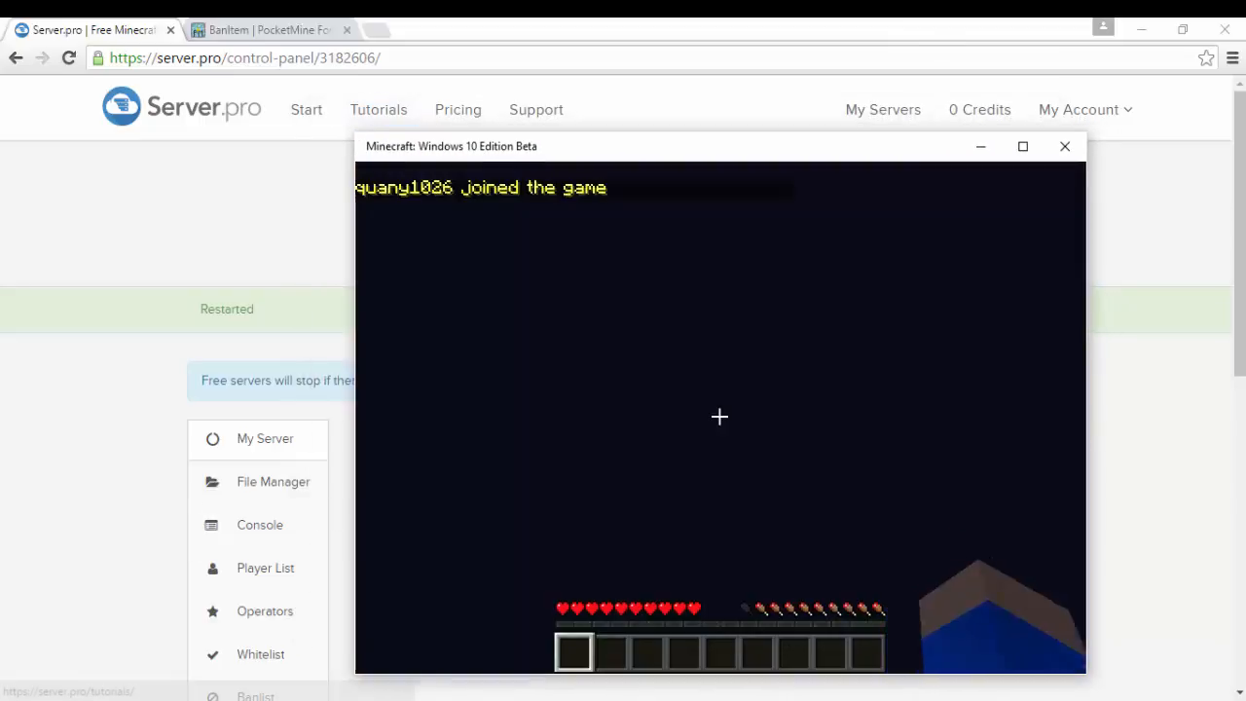
- Pause the game, glance over the BanItem plugin page, and return to the SuperUHC control panel
{"action": "key", "text": "Escape"}
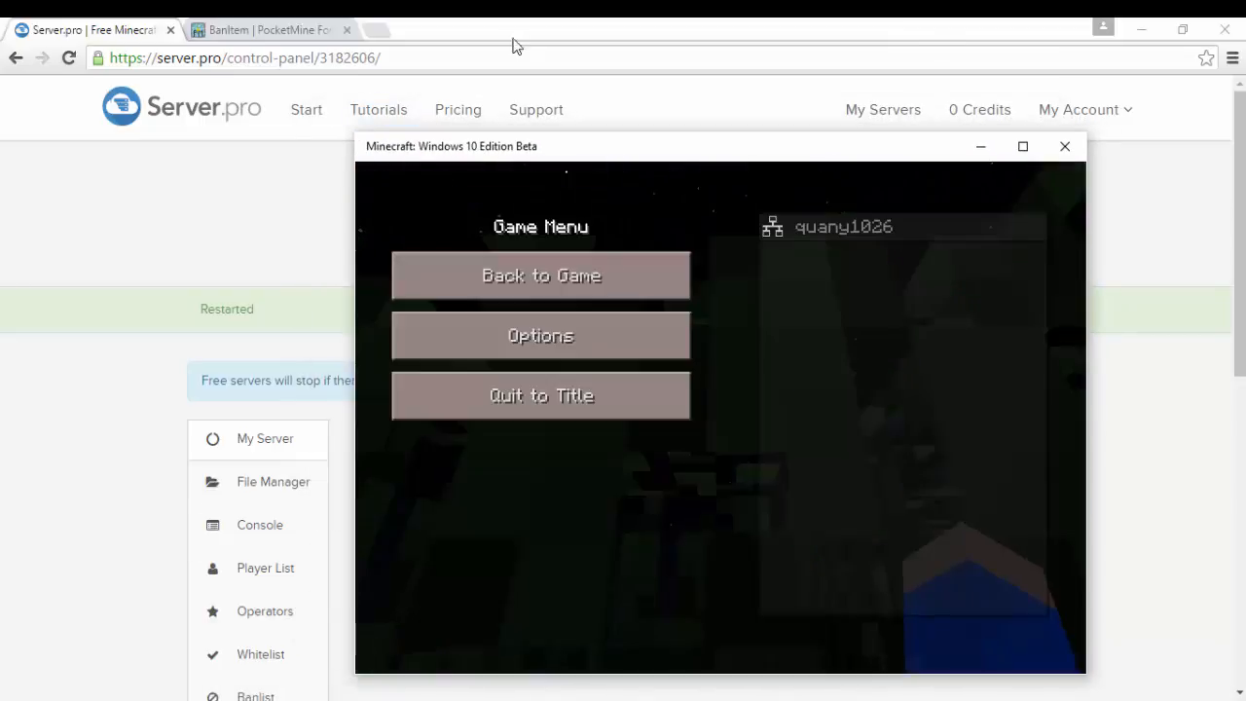
{"action": "left_click", "coordinate": [263, 31]}
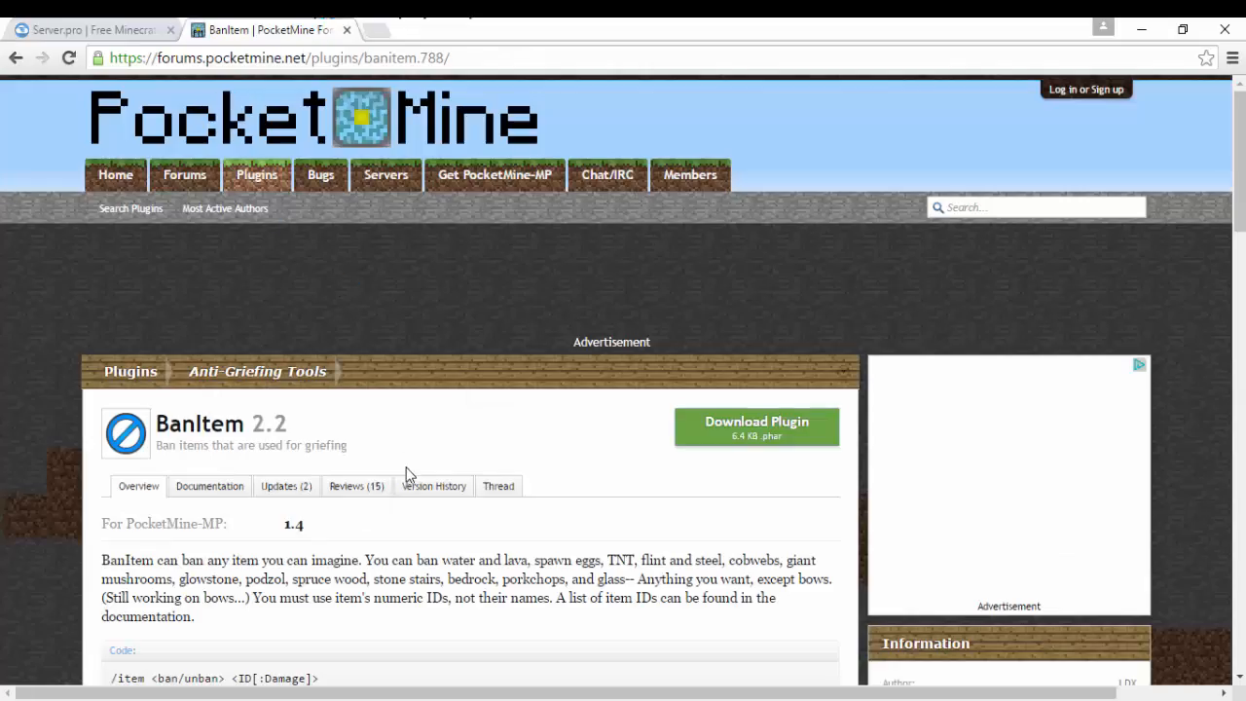
{"action": "scroll", "scroll_direction": "down", "scroll_amount": 3}
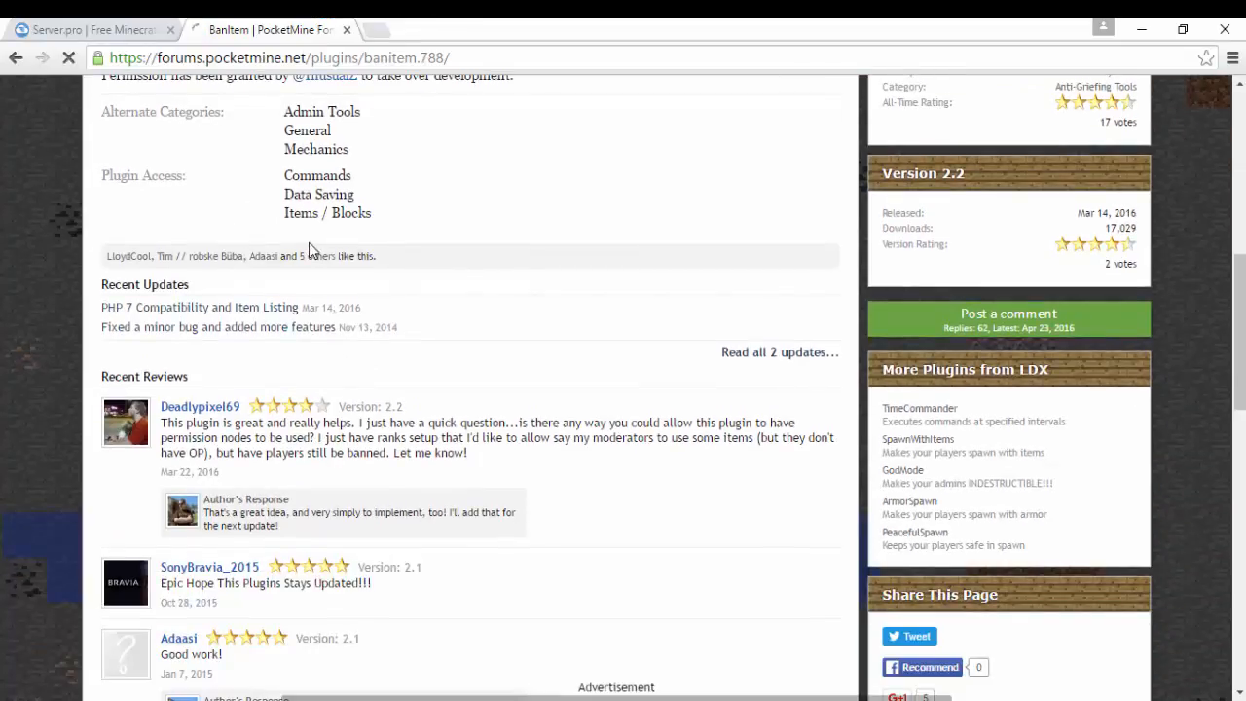
{"action": "mouse_move", "coordinate": [350, 184]}
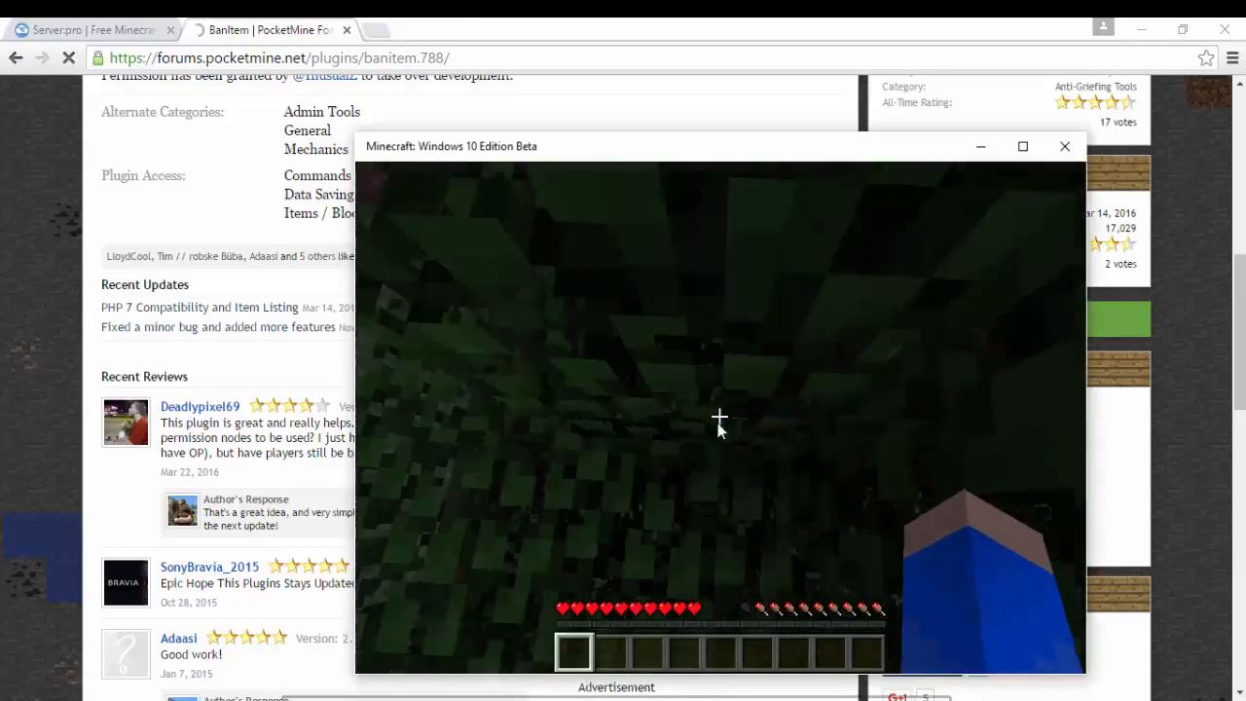
{"action": "left_click", "coordinate": [94, 29]}
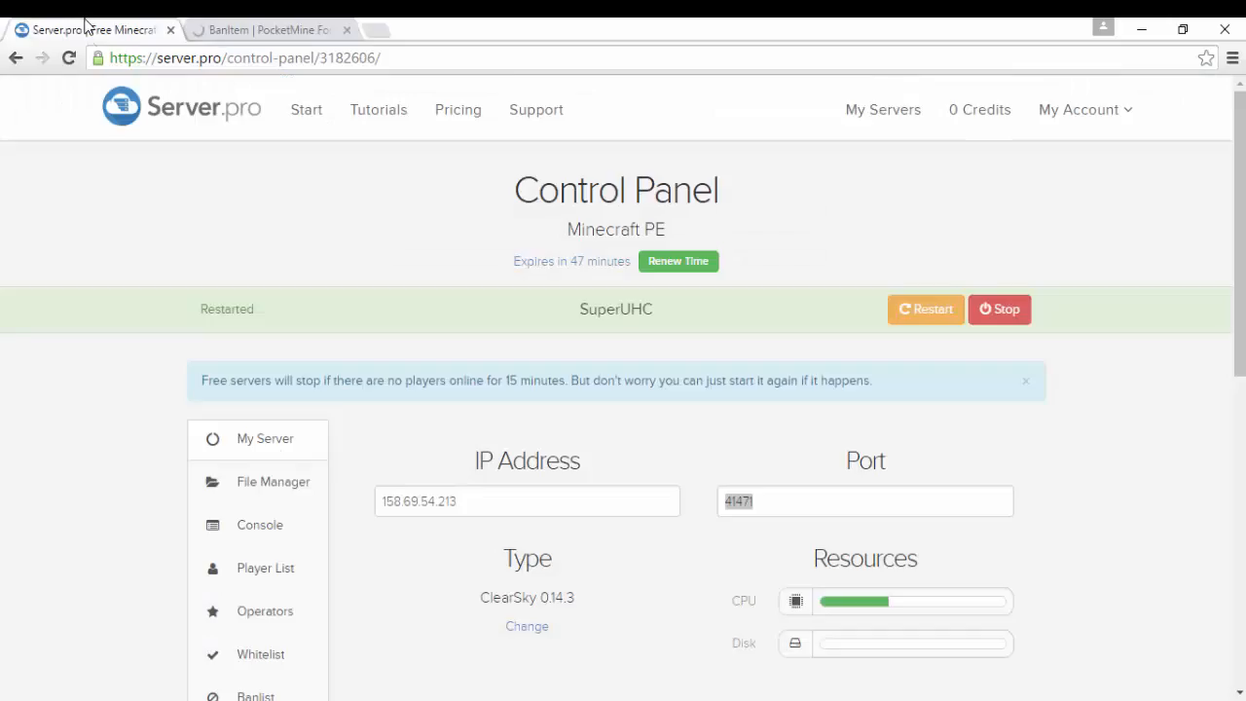
- Run 'time set day' from the console so the joined world turns to daylight, then head to Operators
{"action": "left_click", "coordinate": [261, 526]}
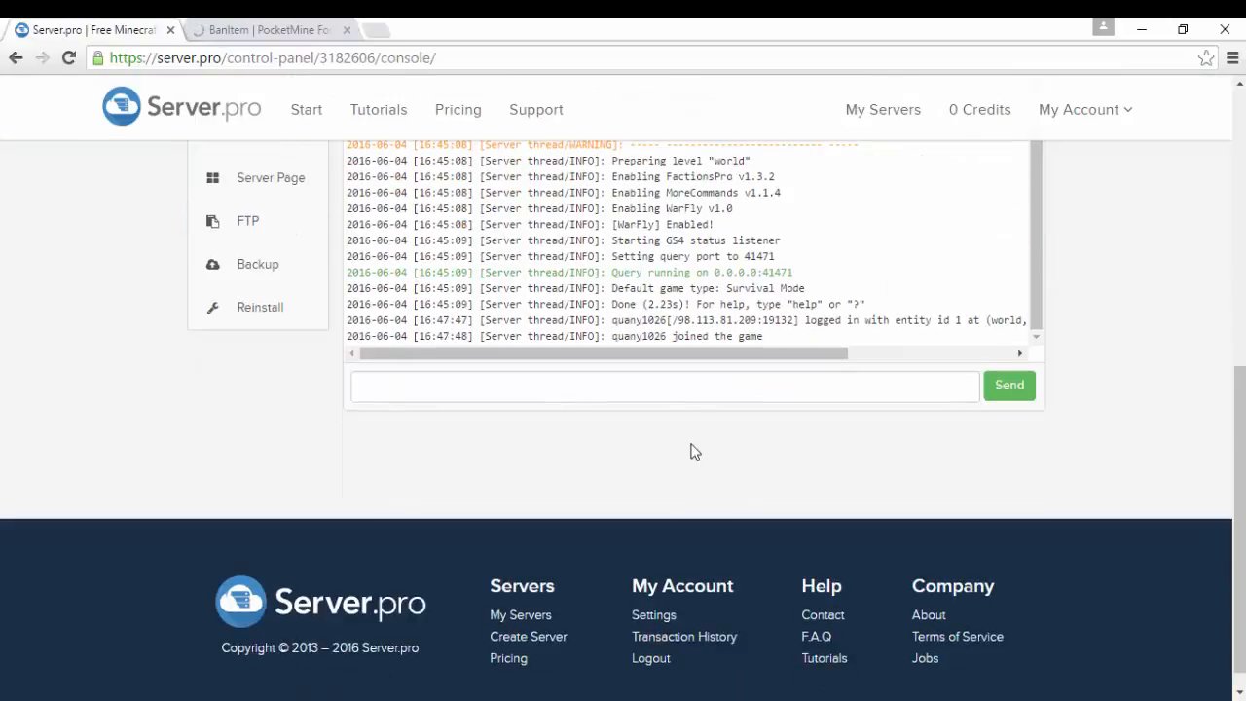
{"action": "type", "text": "time set day"}
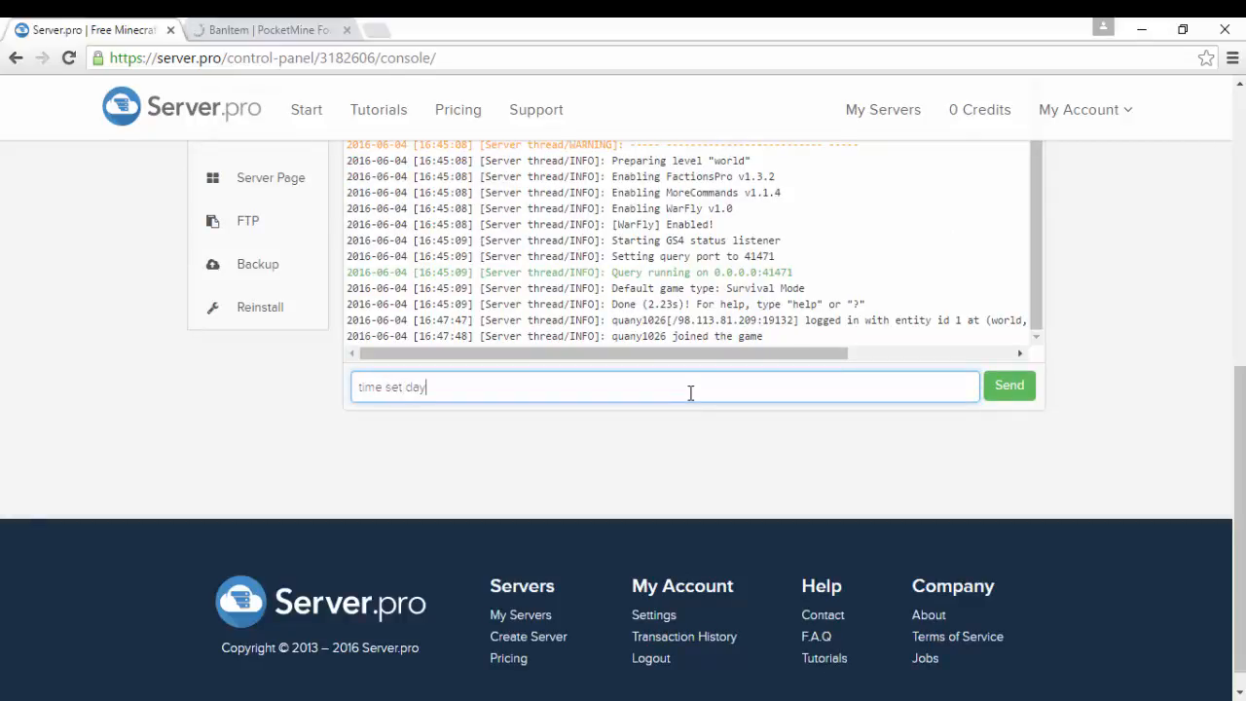
{"action": "left_click", "coordinate": [1008, 386]}
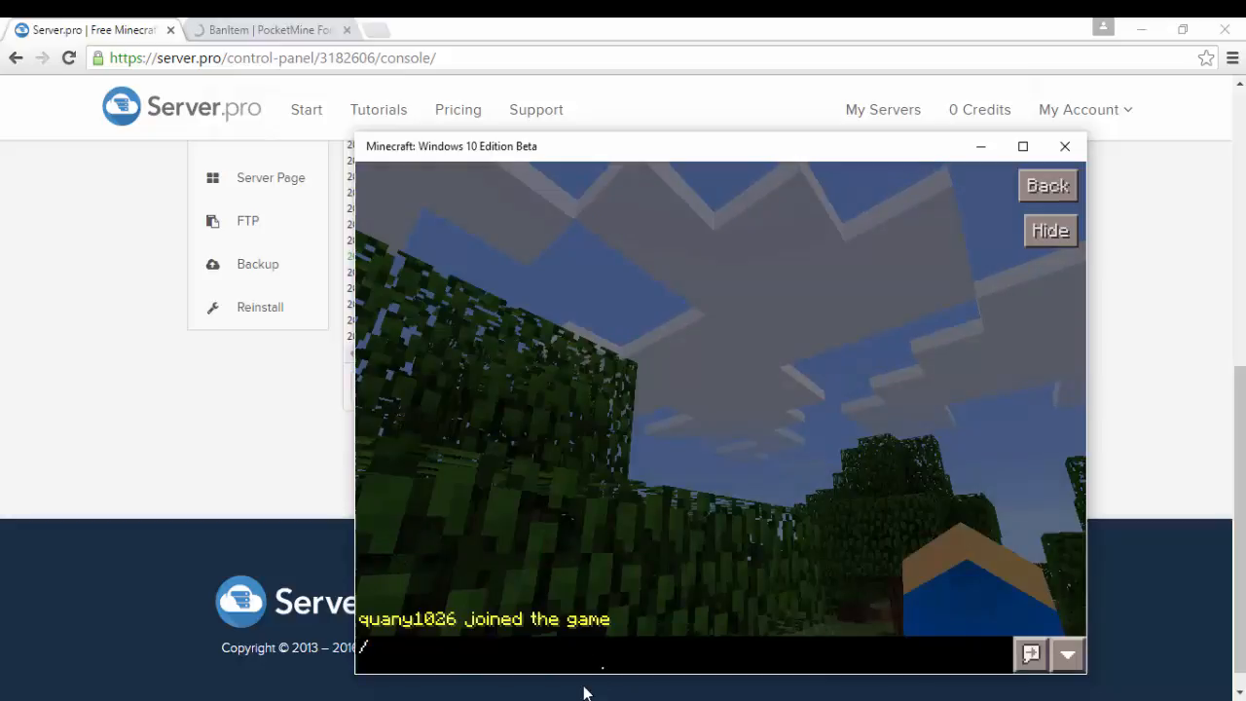
{"action": "left_click", "coordinate": [1049, 230]}
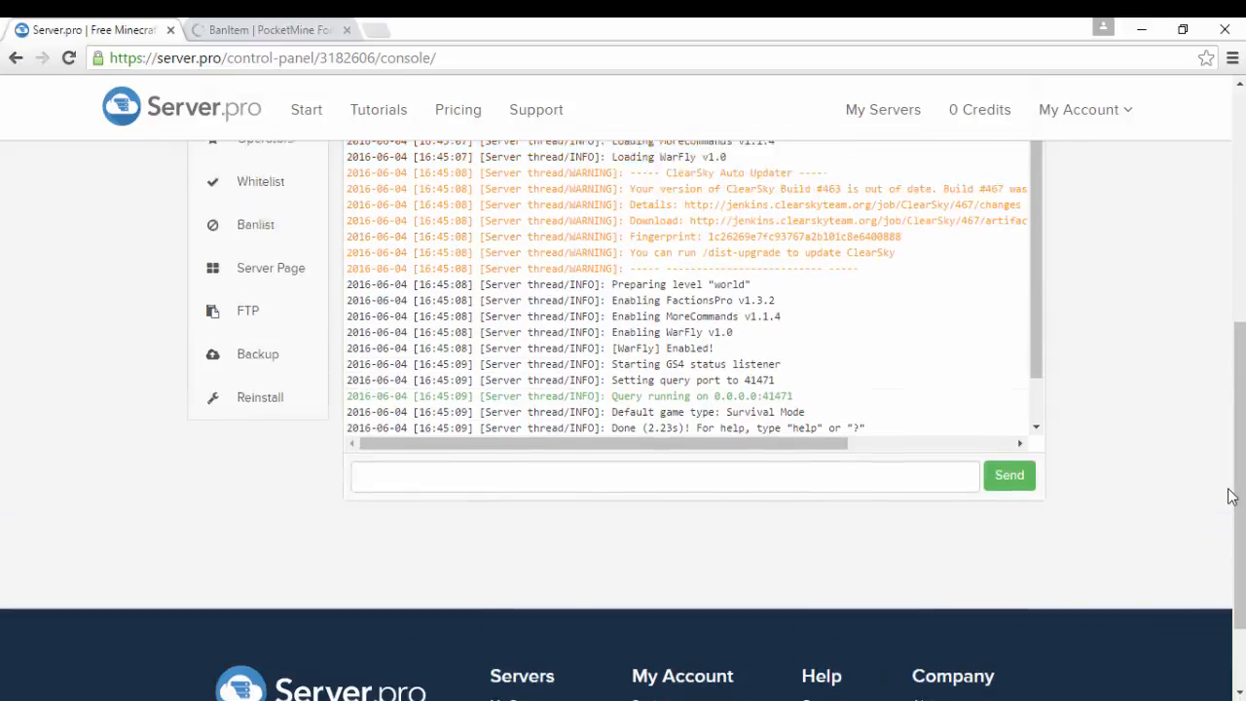
{"action": "left_click", "coordinate": [264, 424]}
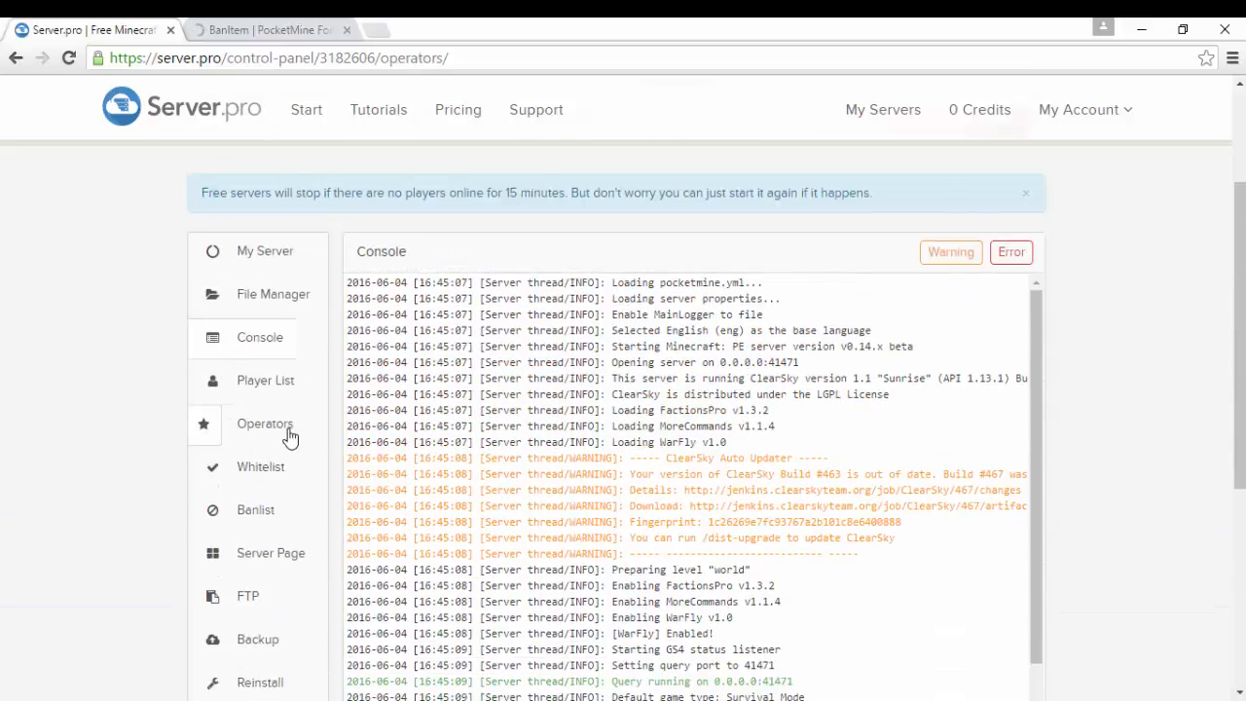
{"action": "left_click", "coordinate": [265, 424]}
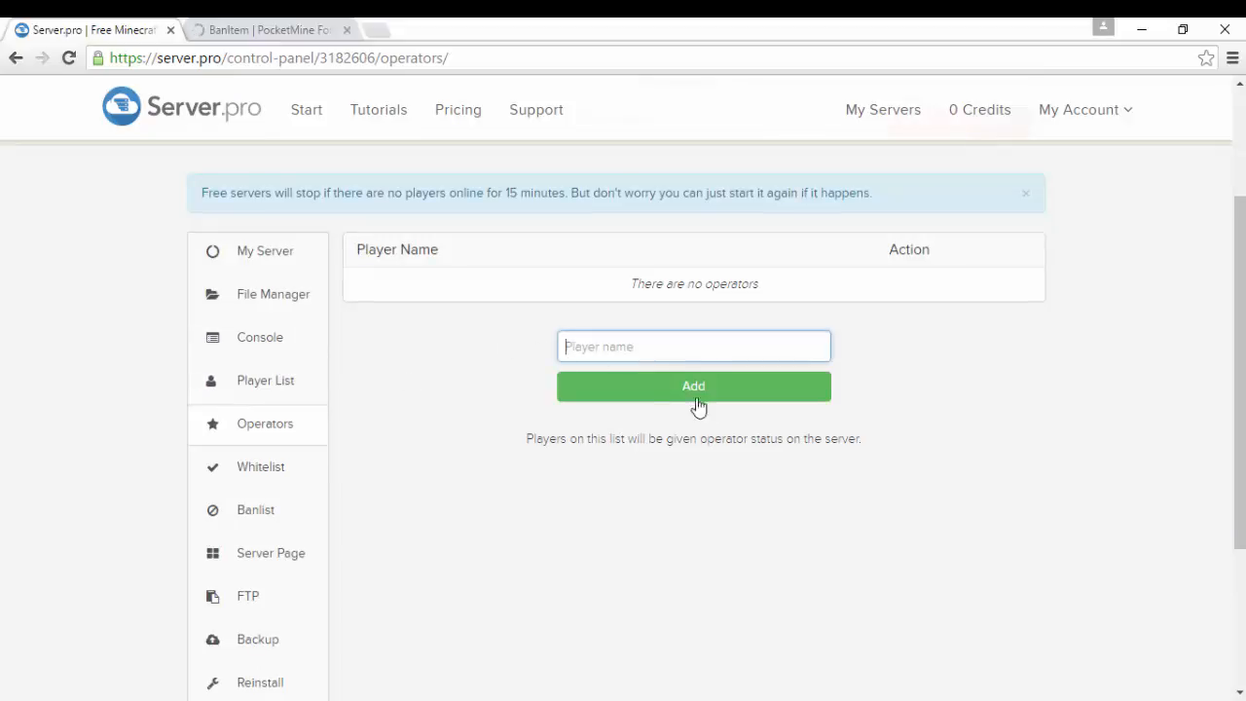
{"action": "type", "text": "quany1026"}
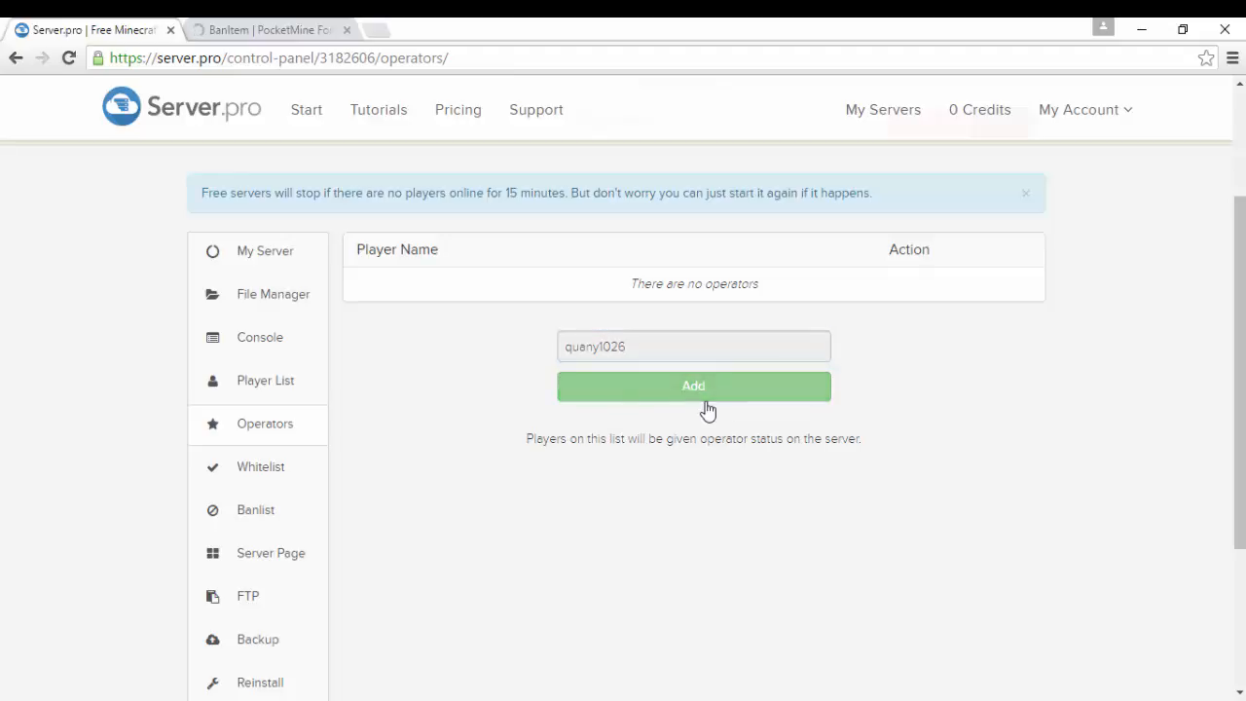
{"action": "left_click", "coordinate": [692, 385]}
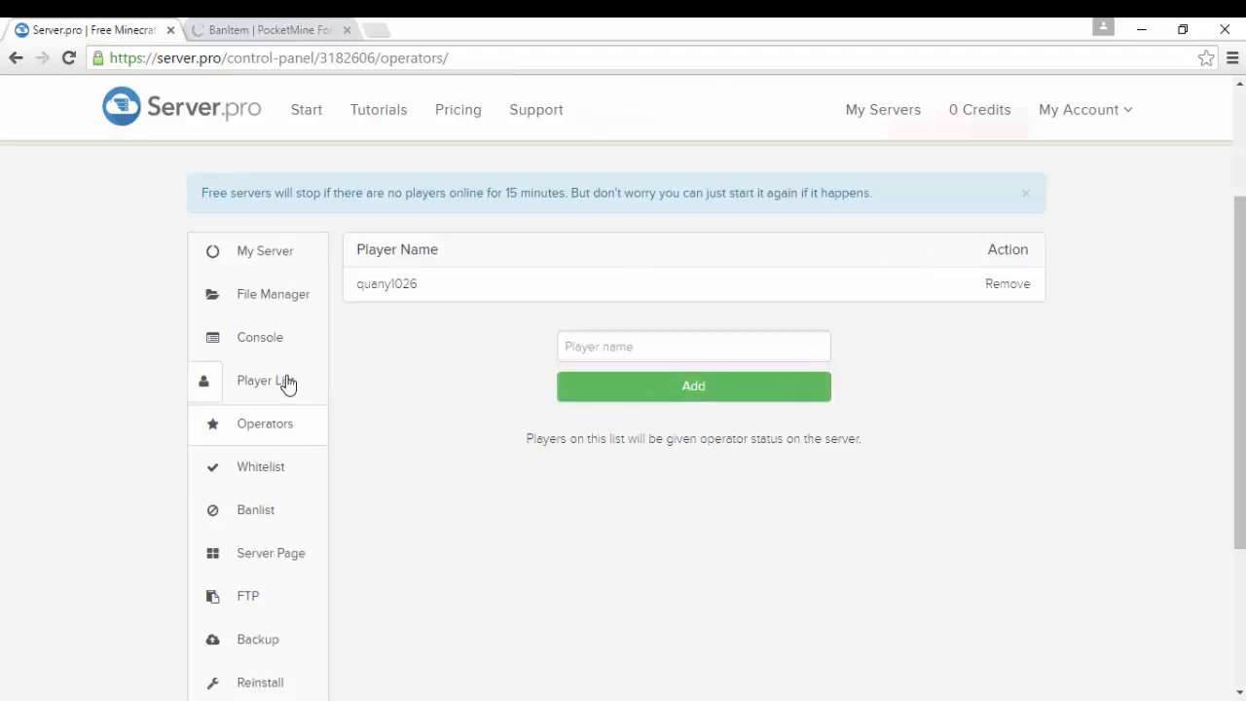
{"action": "left_click", "coordinate": [264, 379]}
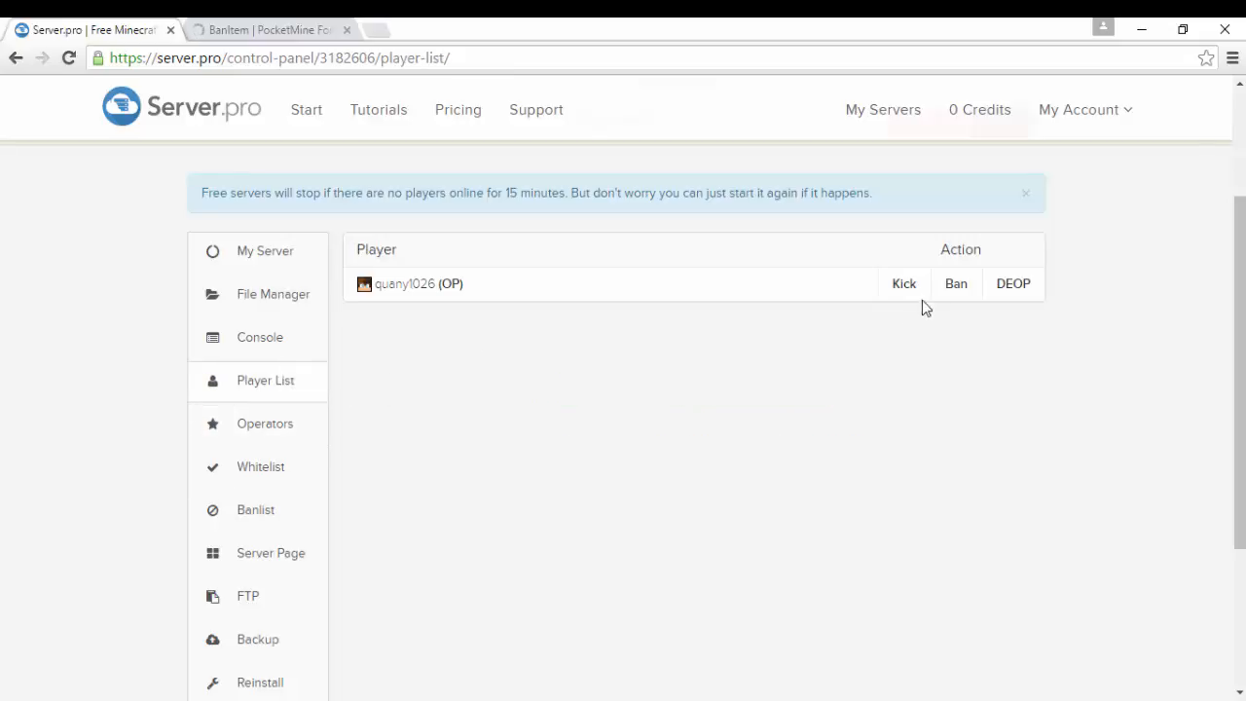
{"action": "mouse_move", "coordinate": [802, 652]}
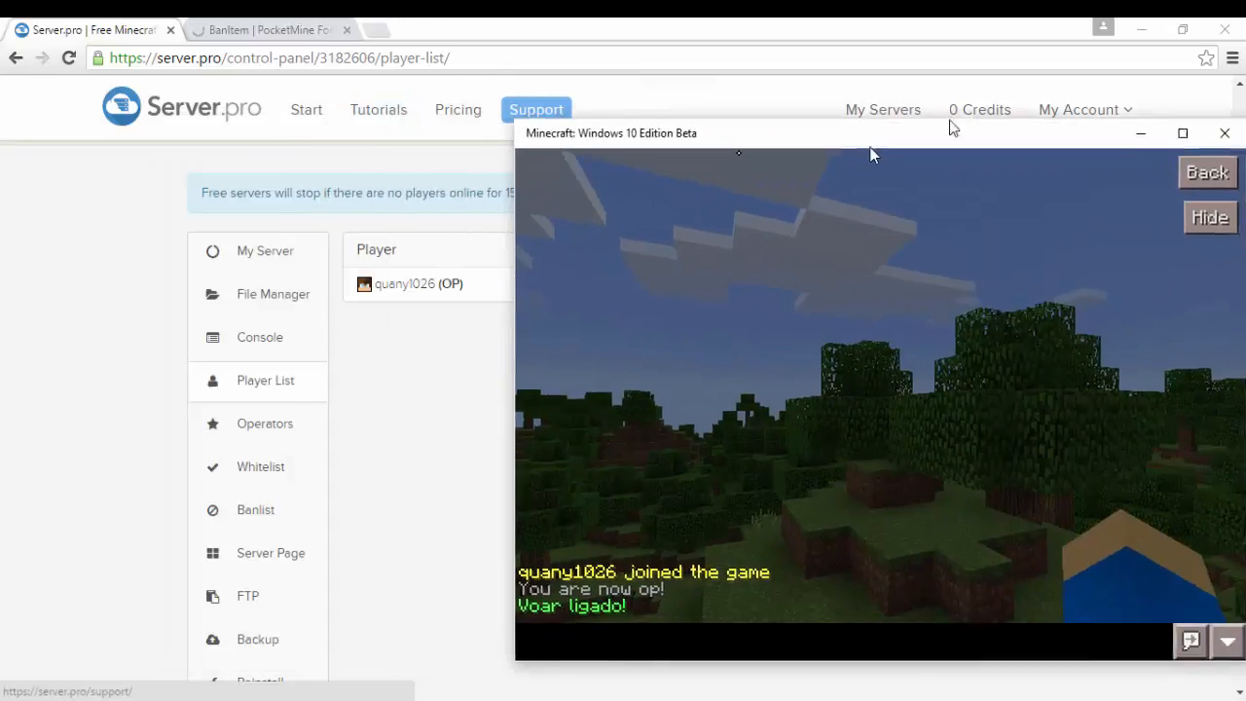
- Return to the SuperUHC server console after confirming op and flight in-game
{"action": "left_click", "coordinate": [261, 337]}
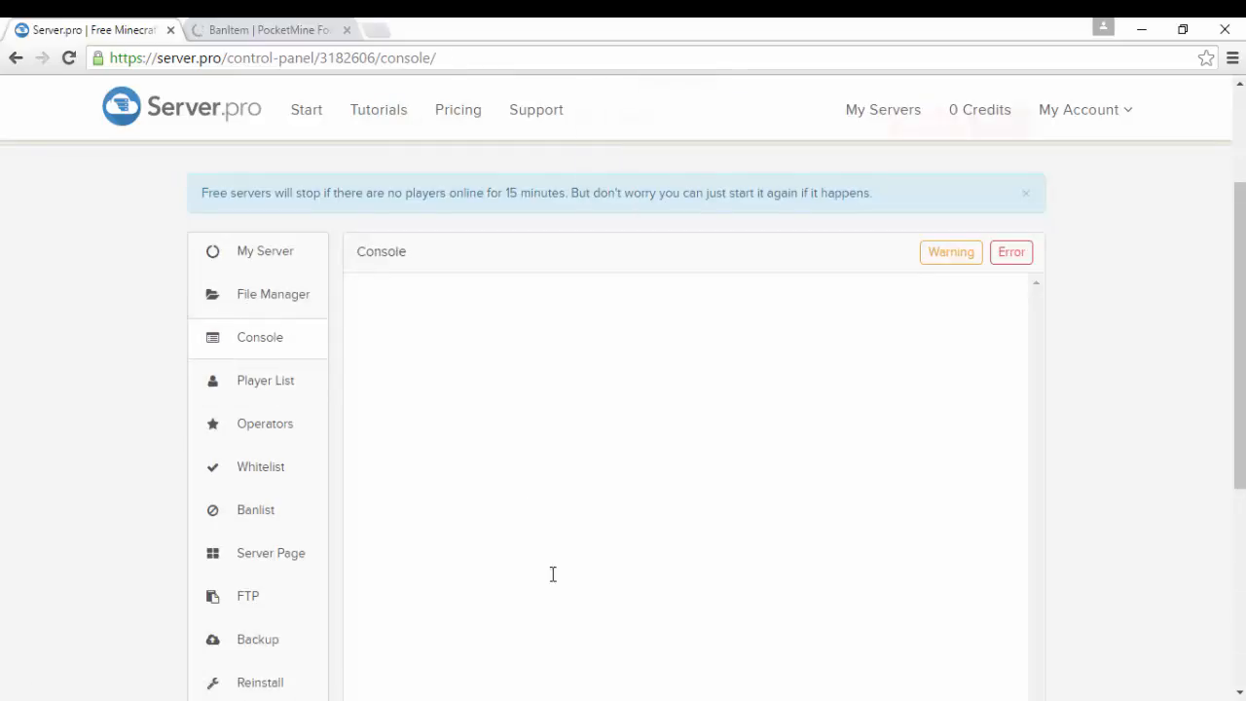
- Send 'HEAL QUANY' from the console so quany1026 is healed in-game
{"action": "scroll", "scroll_direction": "down", "scroll_amount": 3}
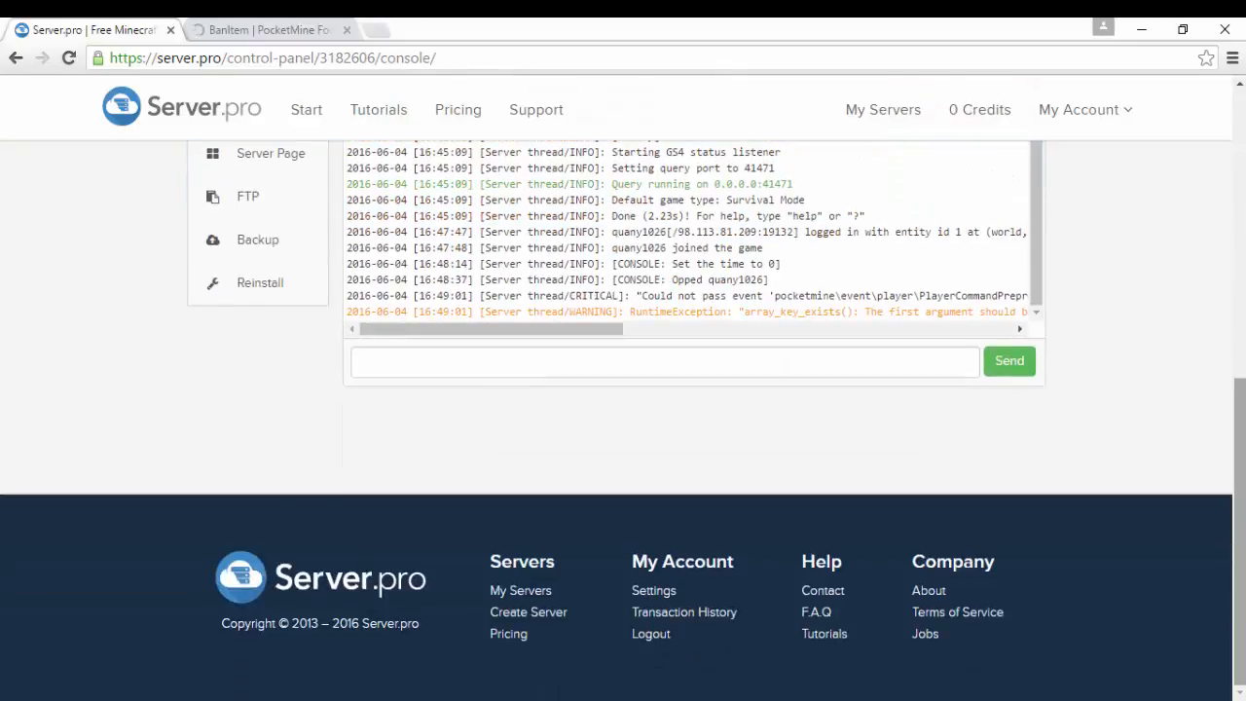
{"action": "type", "text": "H"}
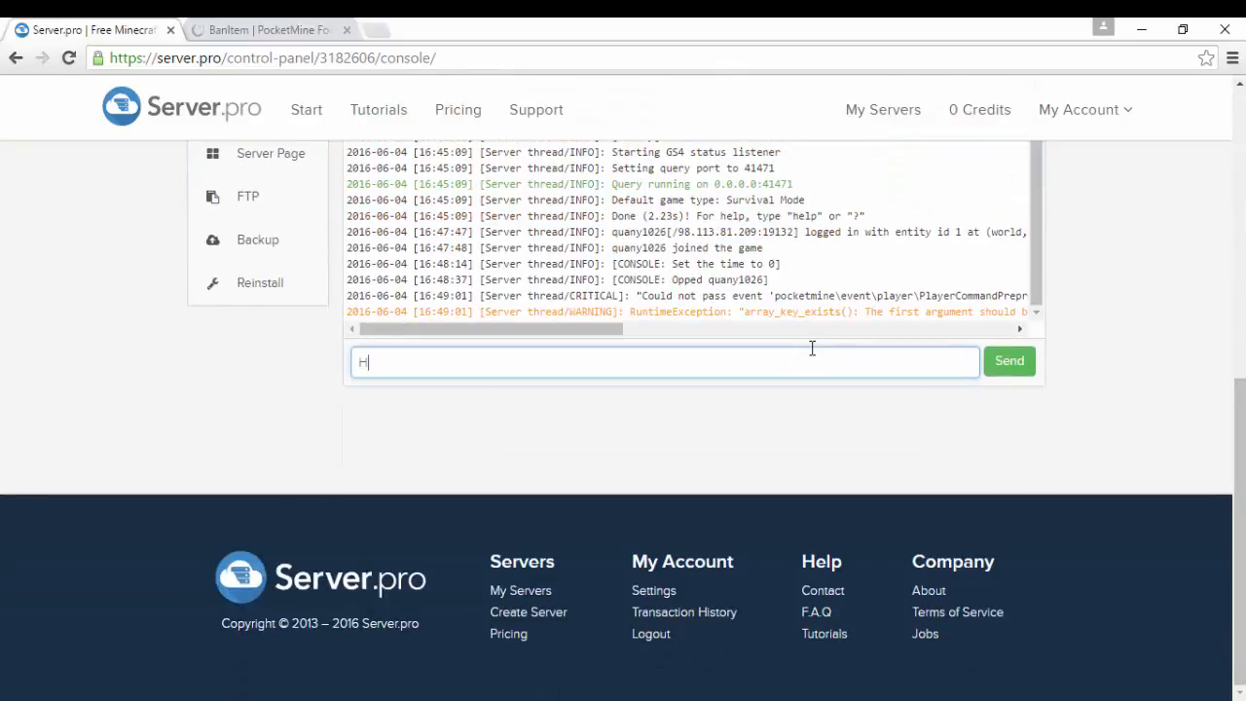
{"action": "type", "text": "EAL QUANY"}
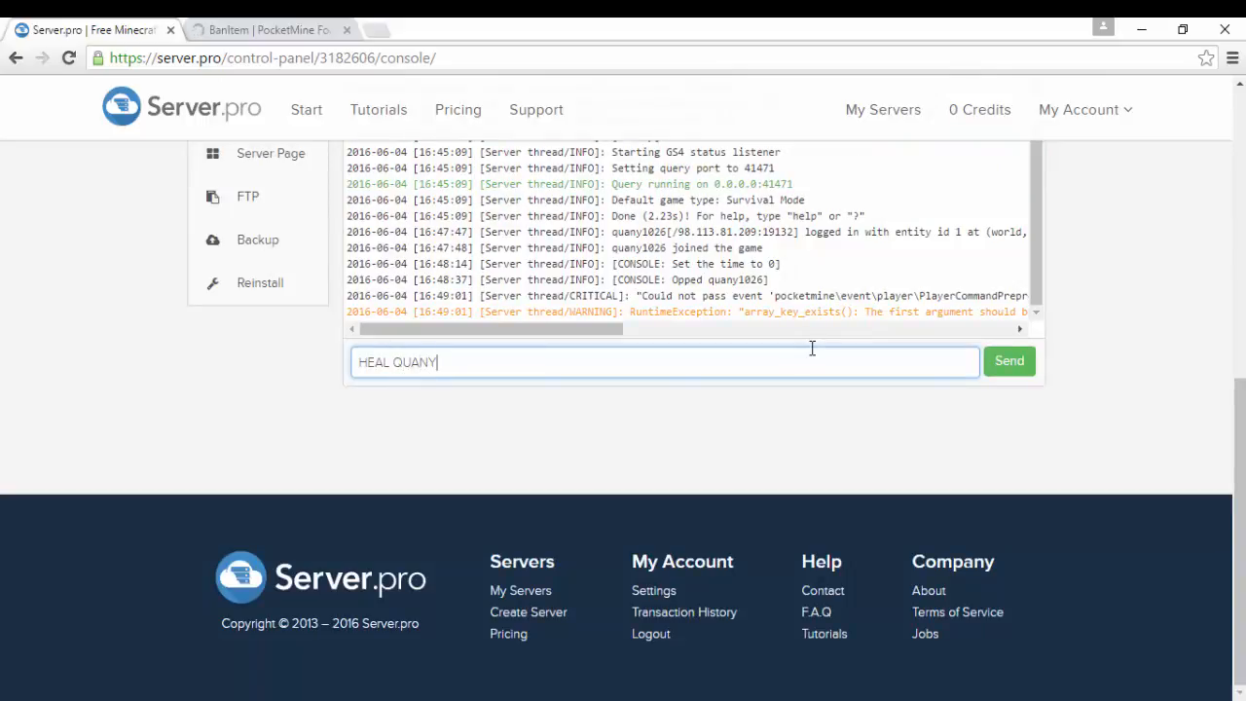
{"action": "left_click", "coordinate": [1009, 360]}
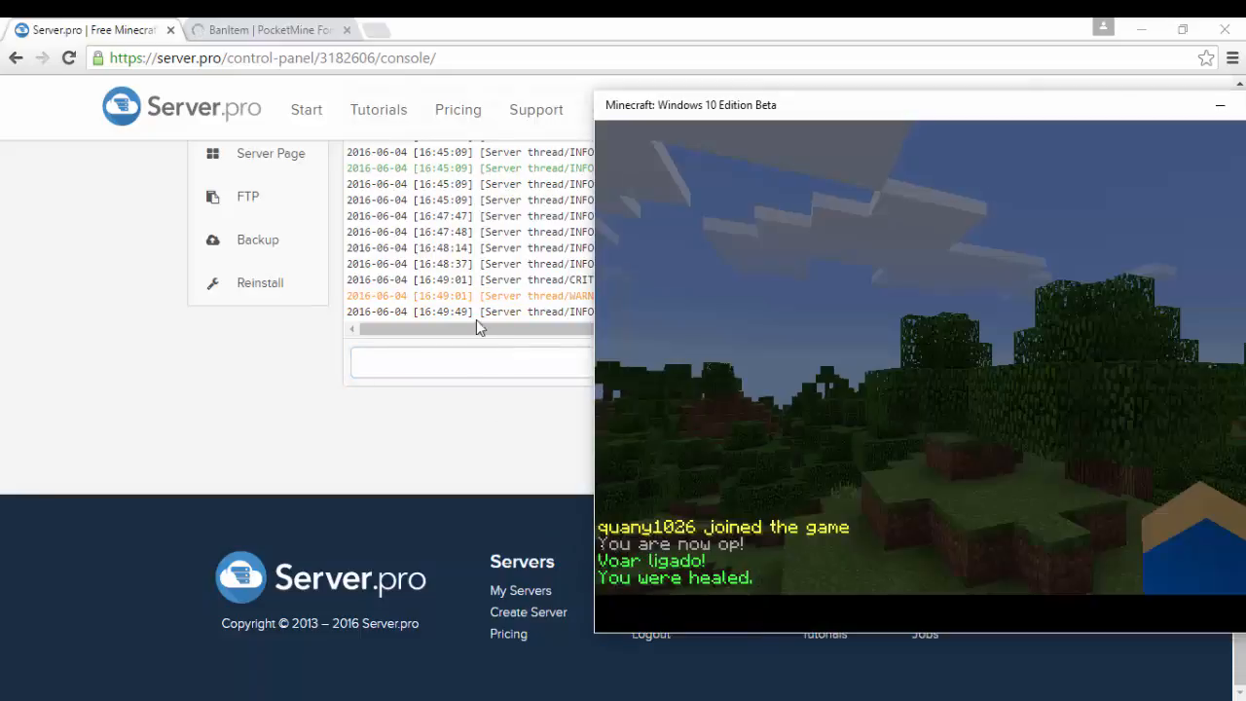
- Send 'gmc quany' from the console, rejected as player-only, and dismiss the low-battery warning
{"action": "type", "text": "g"}
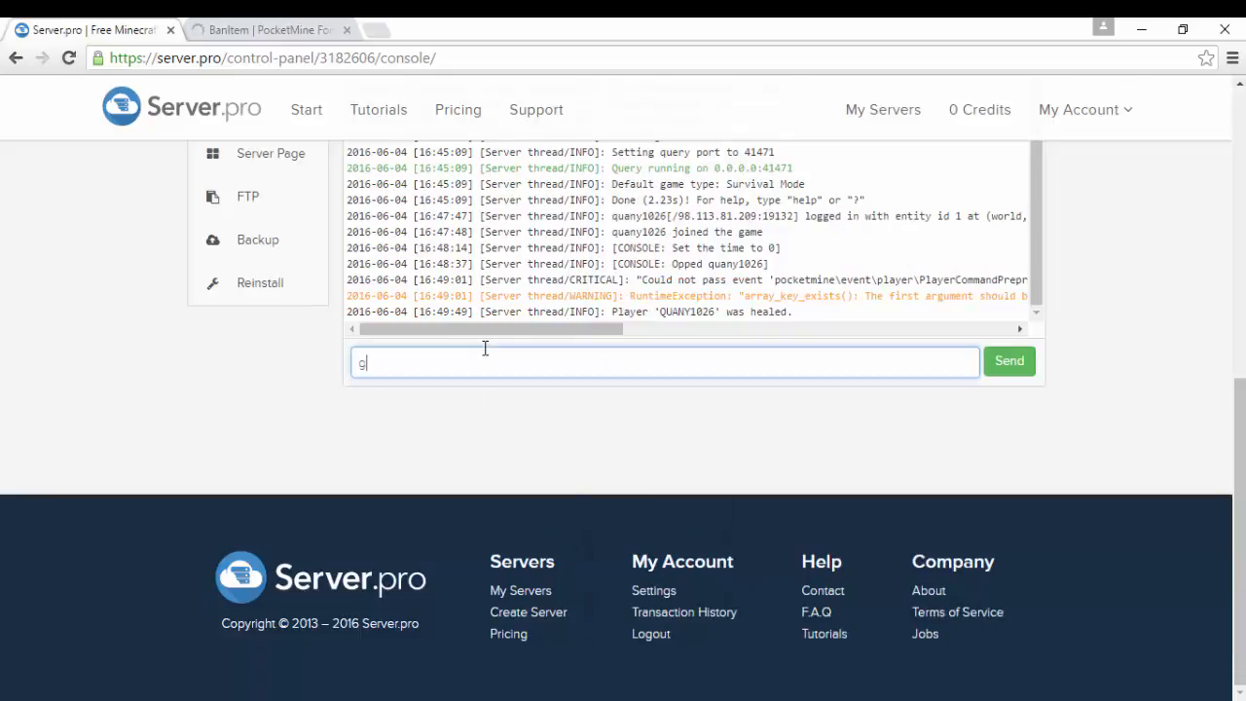
{"action": "type", "text": "mc quany"}
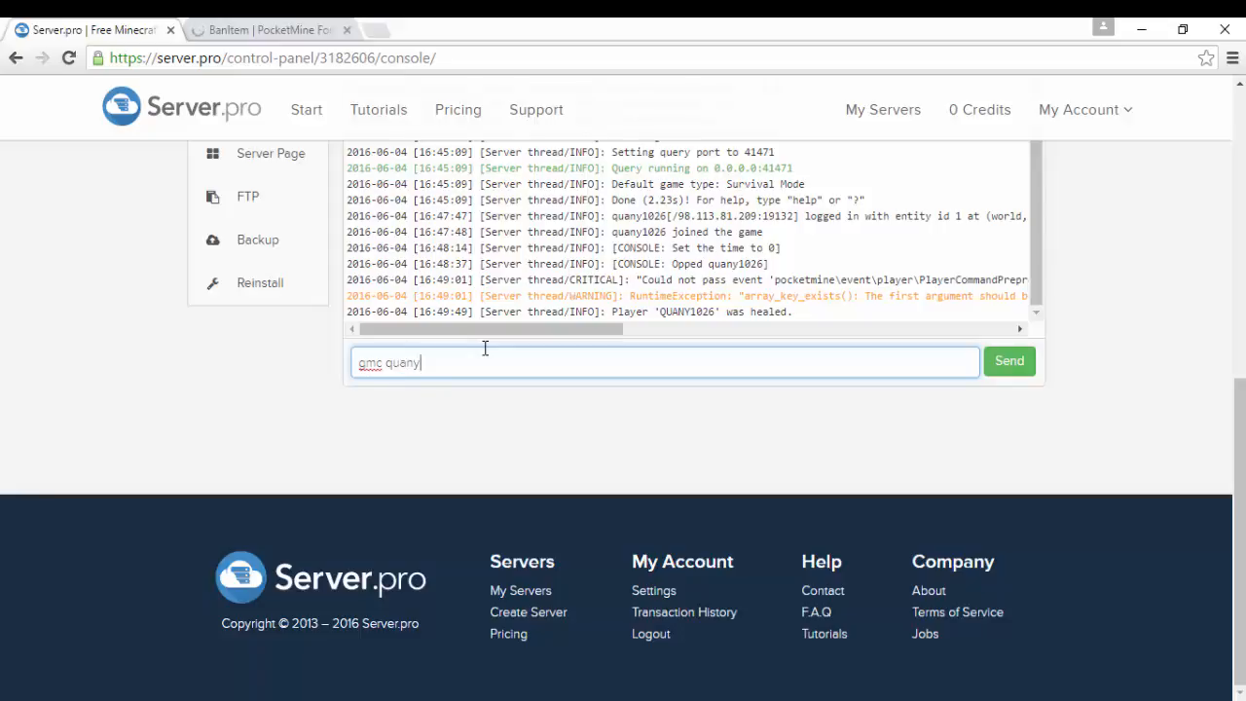
{"action": "left_click", "coordinate": [1008, 360]}
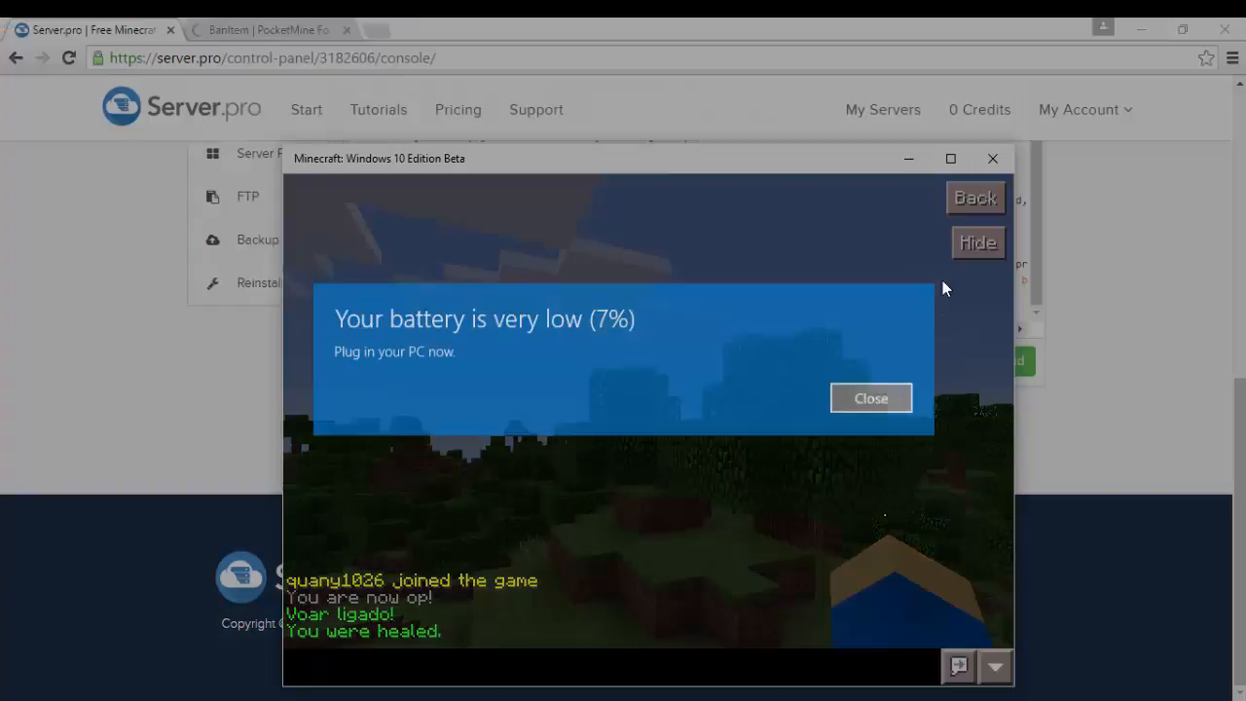
{"action": "left_click", "coordinate": [870, 397]}
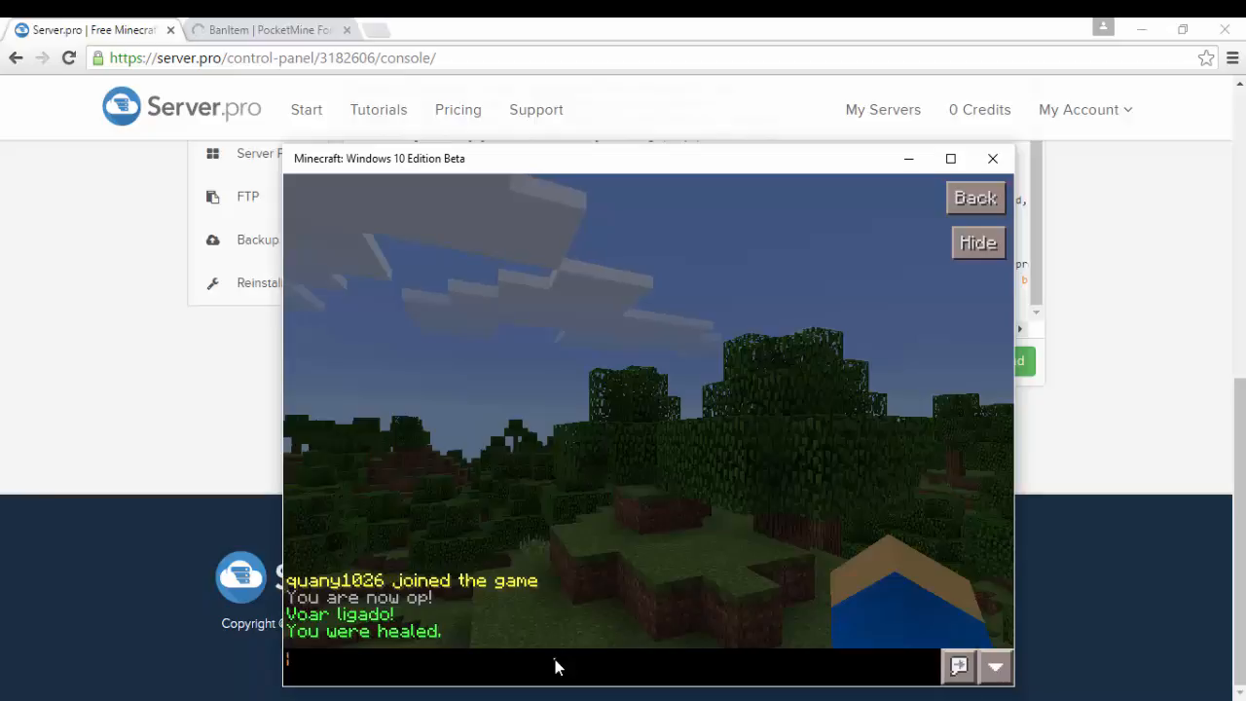
{"action": "mouse_move", "coordinate": [575, 646]}
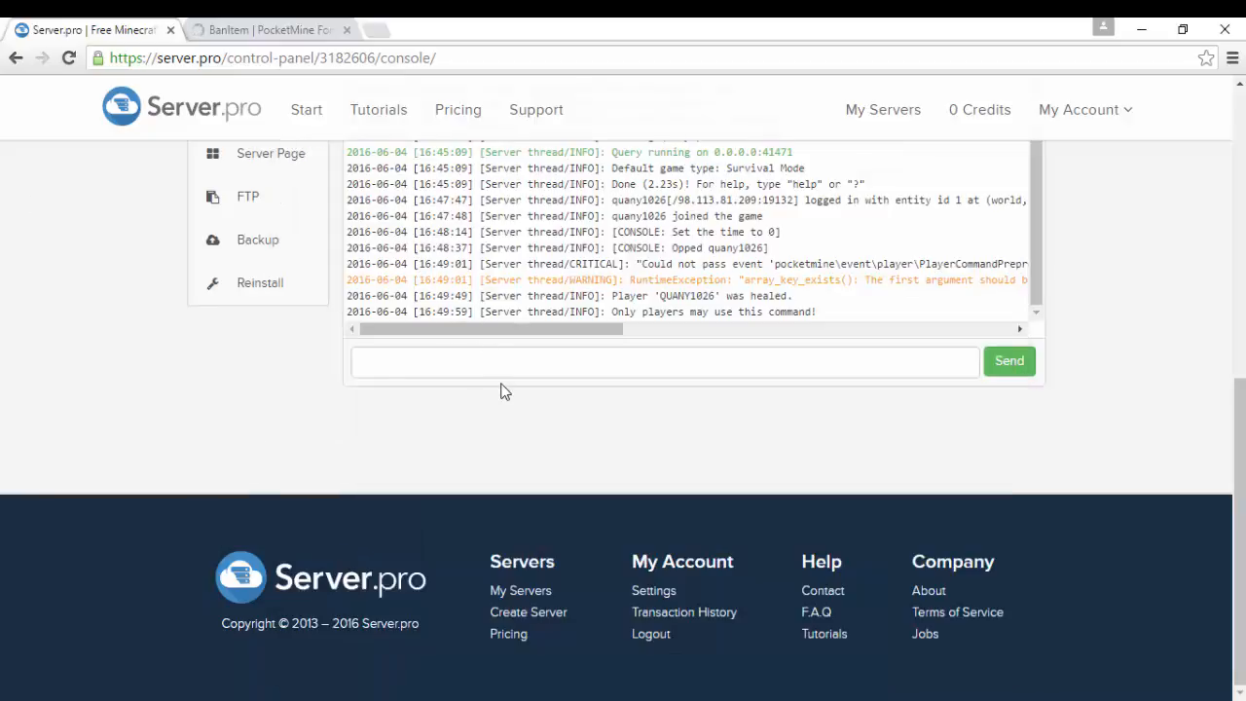
- Send the factions command '/f c', reported unknown, and move to the player list
{"action": "type", "text": "/f c"}
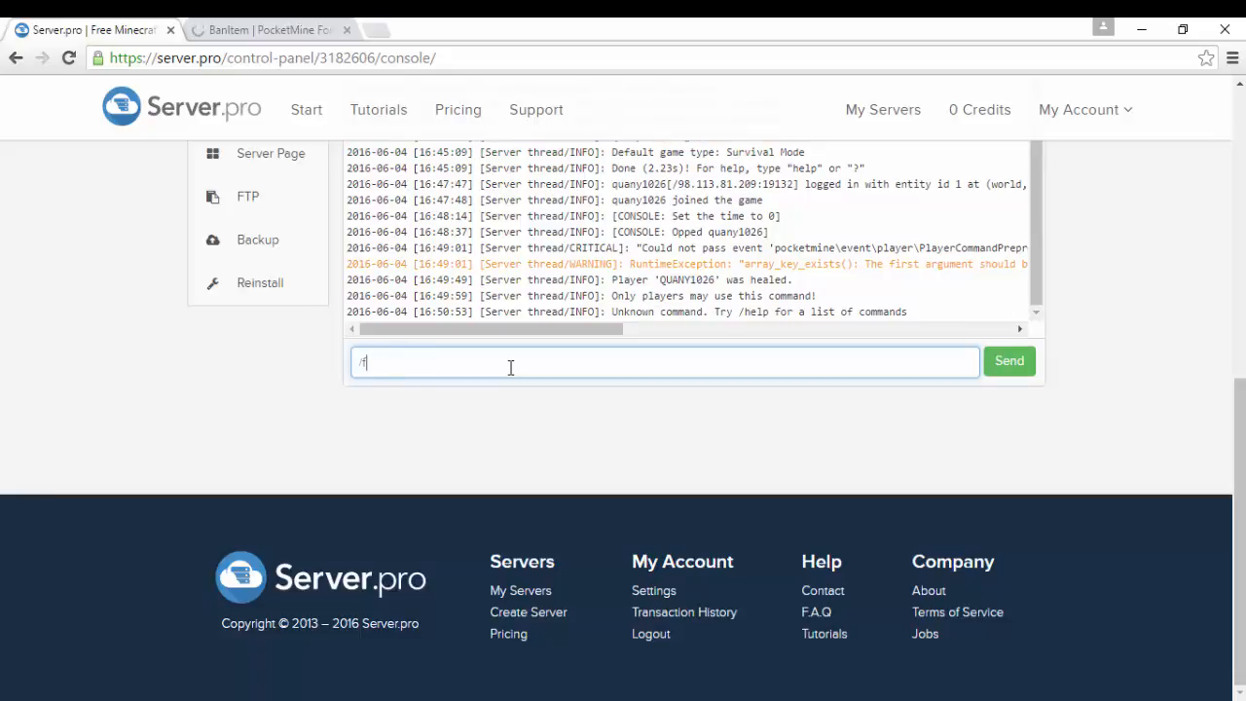
{"action": "left_click", "coordinate": [1008, 360]}
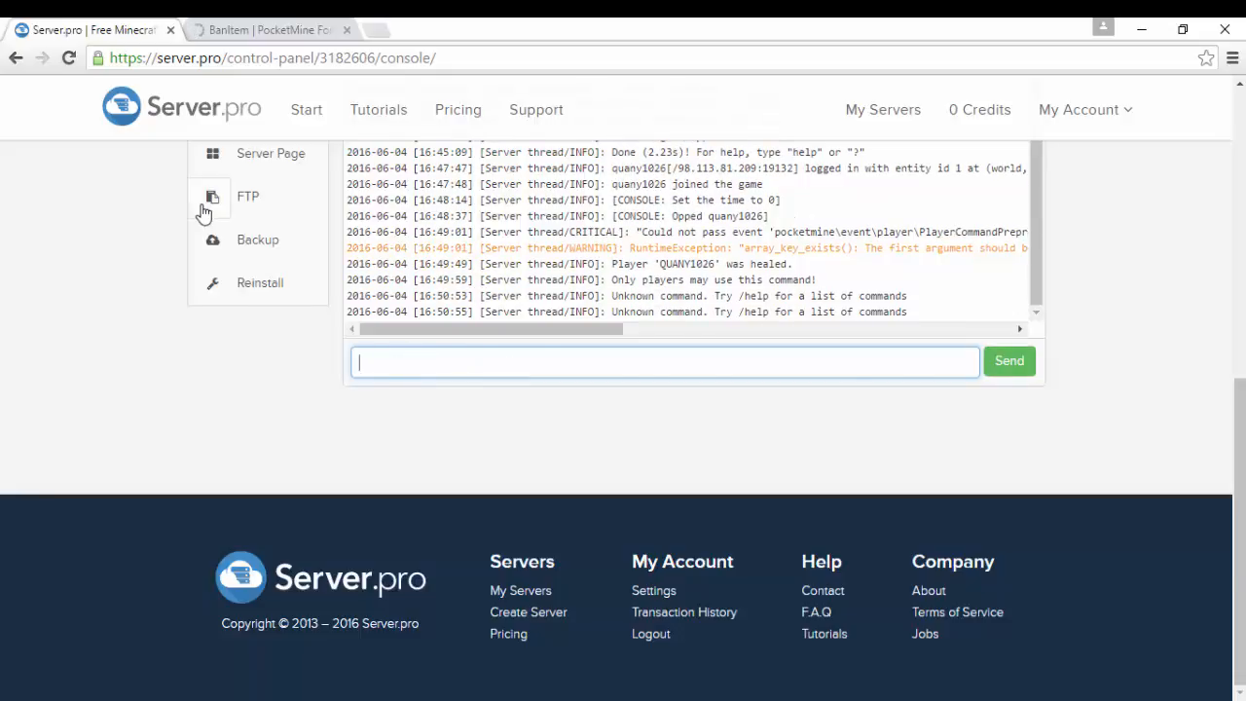
{"action": "left_click", "coordinate": [265, 354]}
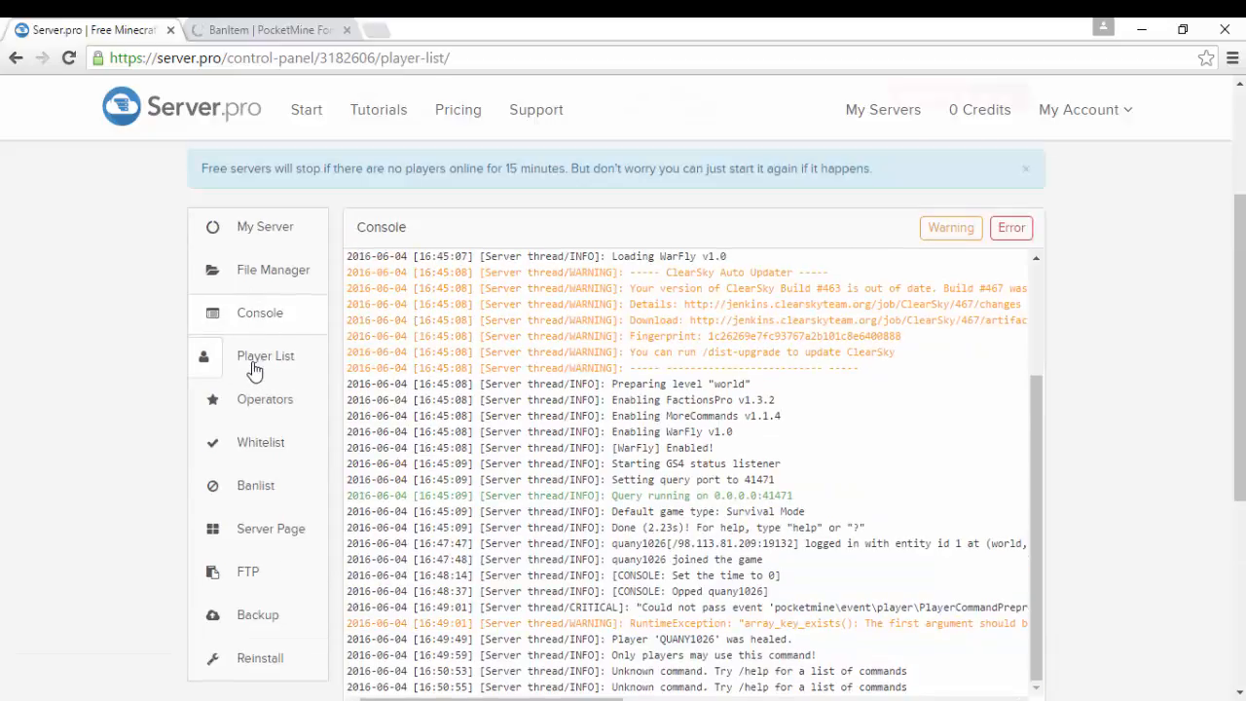
- Check the plugins folder still lists FactionsPro_v1.3.2.phar, closing the Minecraft window along the way
{"action": "left_click", "coordinate": [273, 268]}
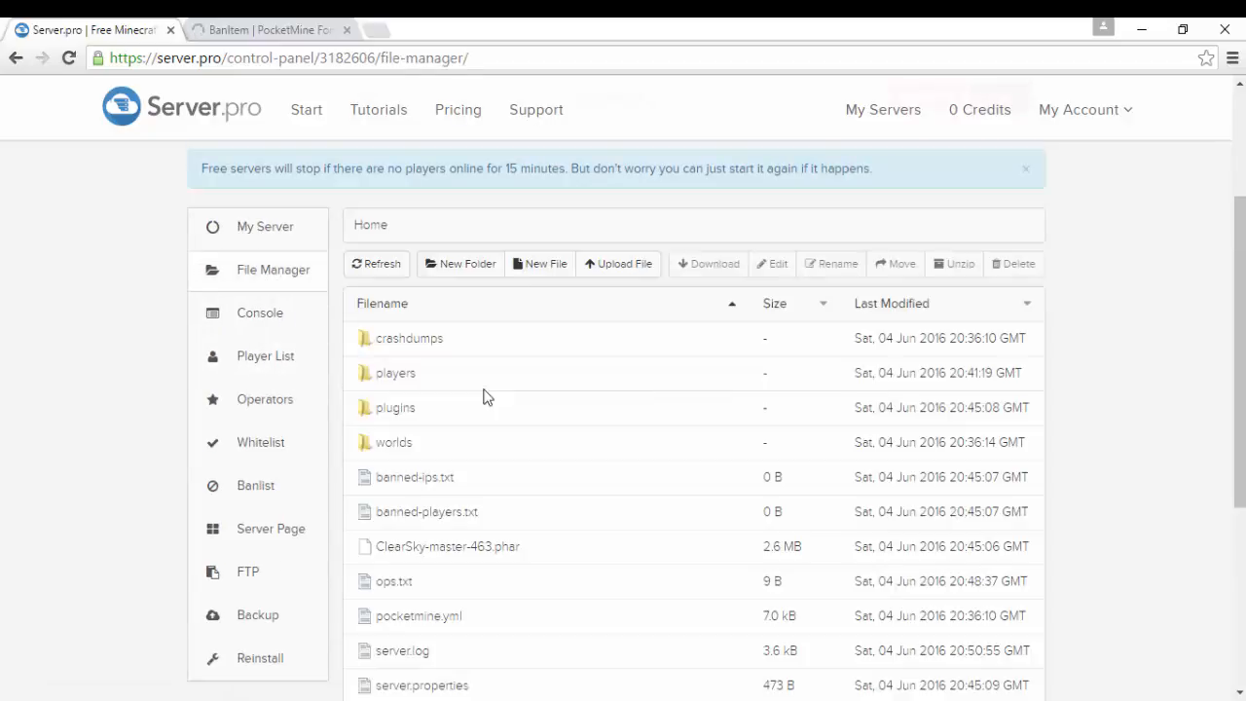
{"action": "double_click", "coordinate": [395, 407]}
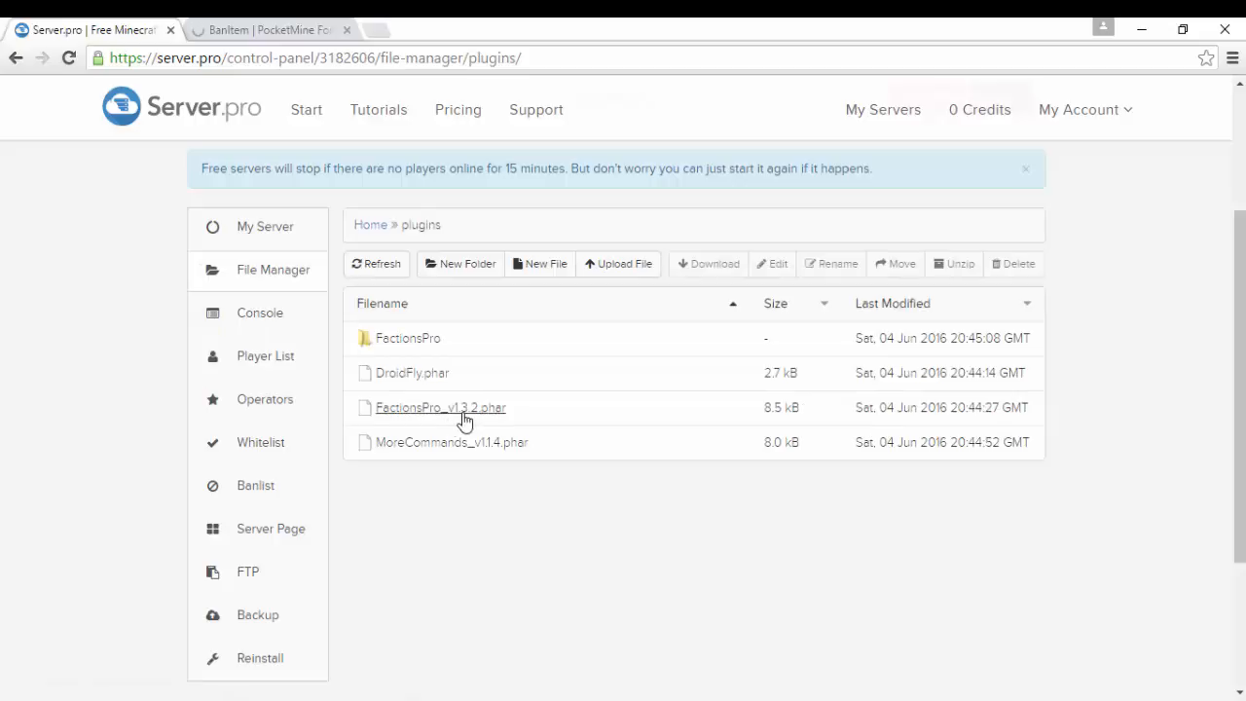
{"action": "mouse_move", "coordinate": [1016, 434]}
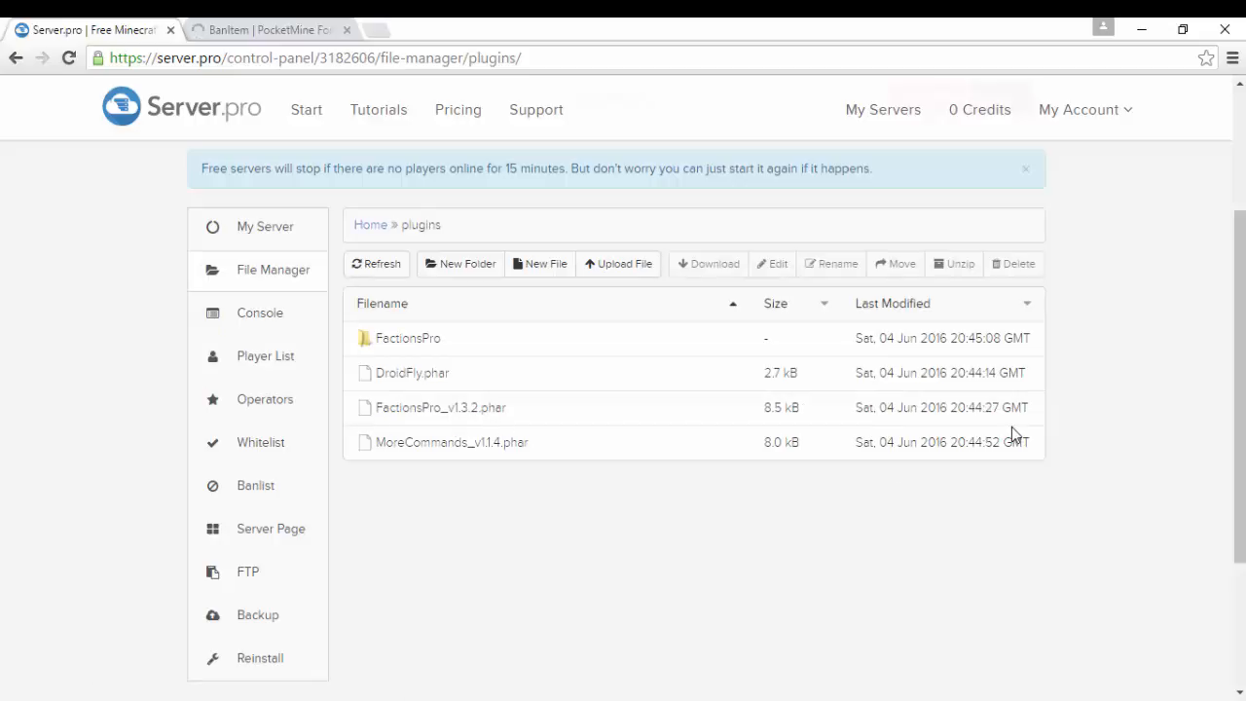
{"action": "left_click", "coordinate": [440, 407]}
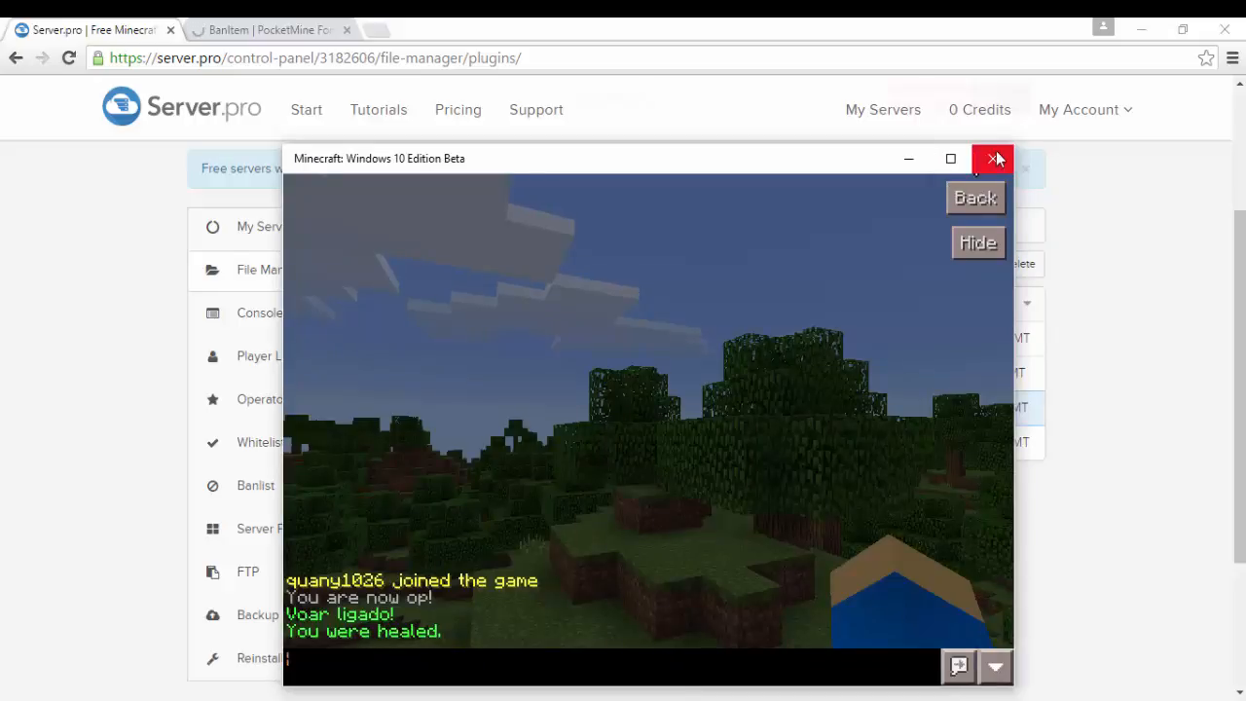
{"action": "left_click", "coordinate": [994, 159]}
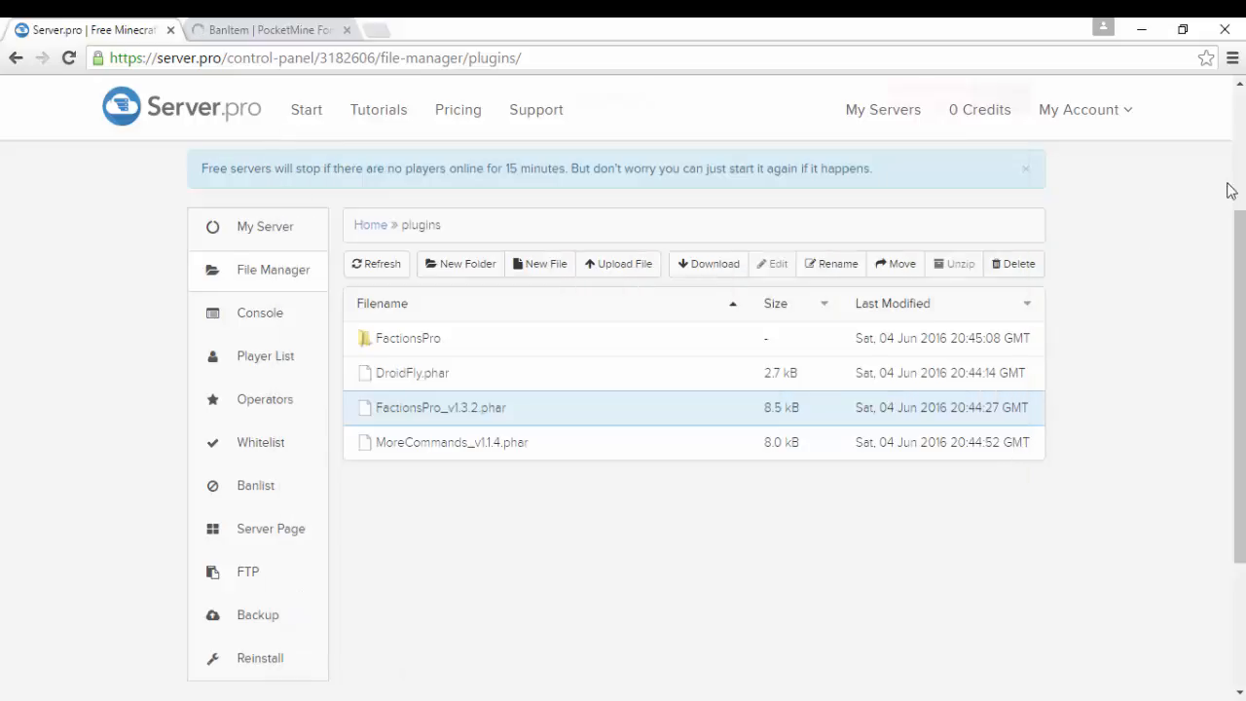
{"action": "left_click", "coordinate": [265, 226]}
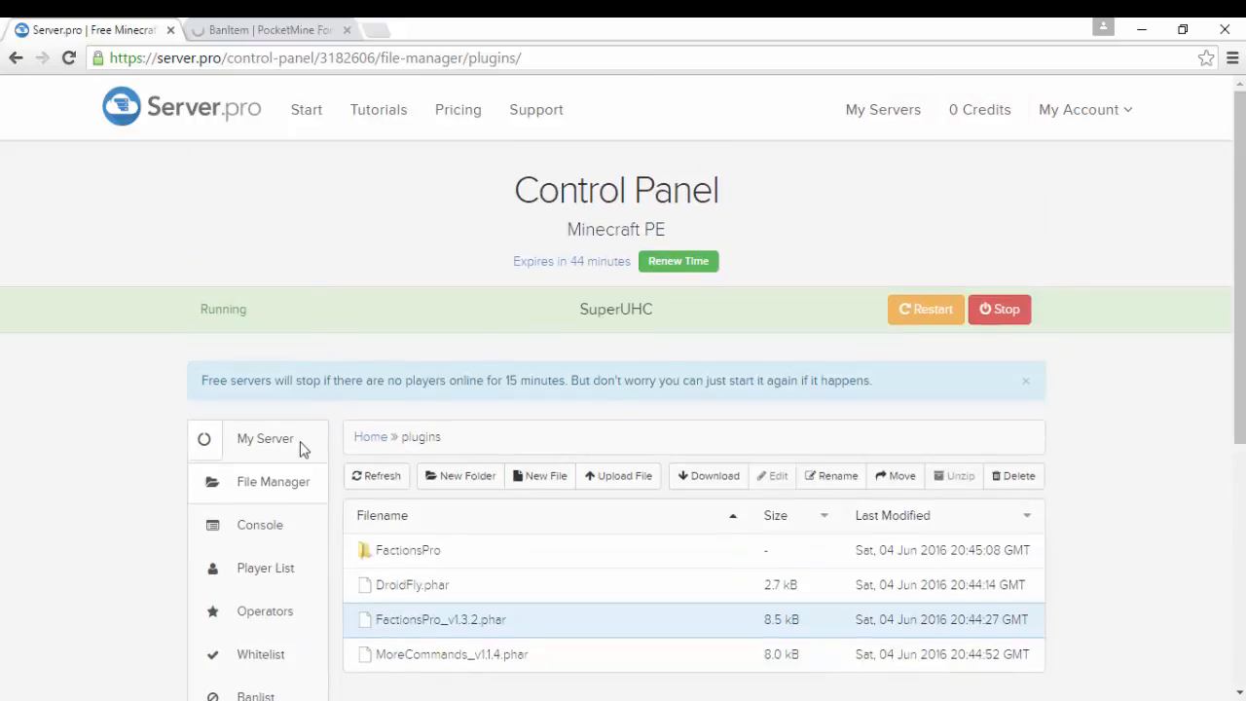
- Renew SuperUHC's free server time by answering the captcha, resetting expiry to 59 minutes
{"action": "left_click", "coordinate": [264, 438]}
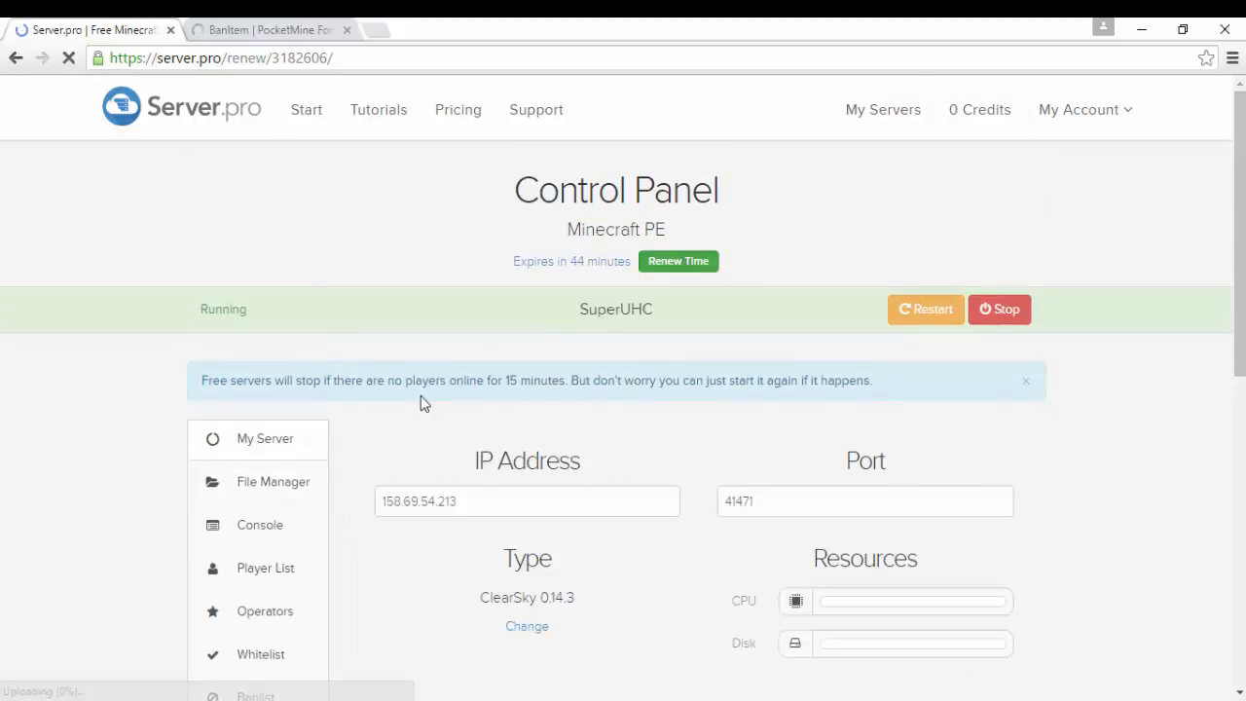
{"action": "left_click", "coordinate": [677, 261]}
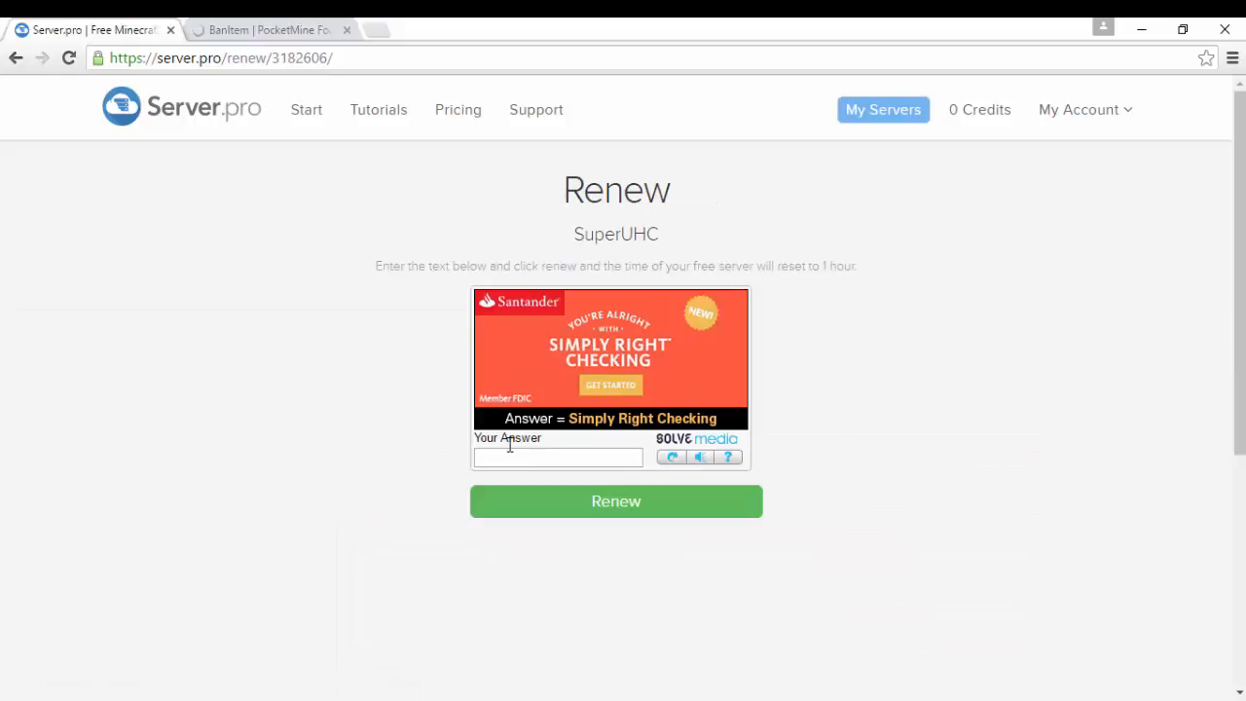
{"action": "type", "text": "Simply R"}
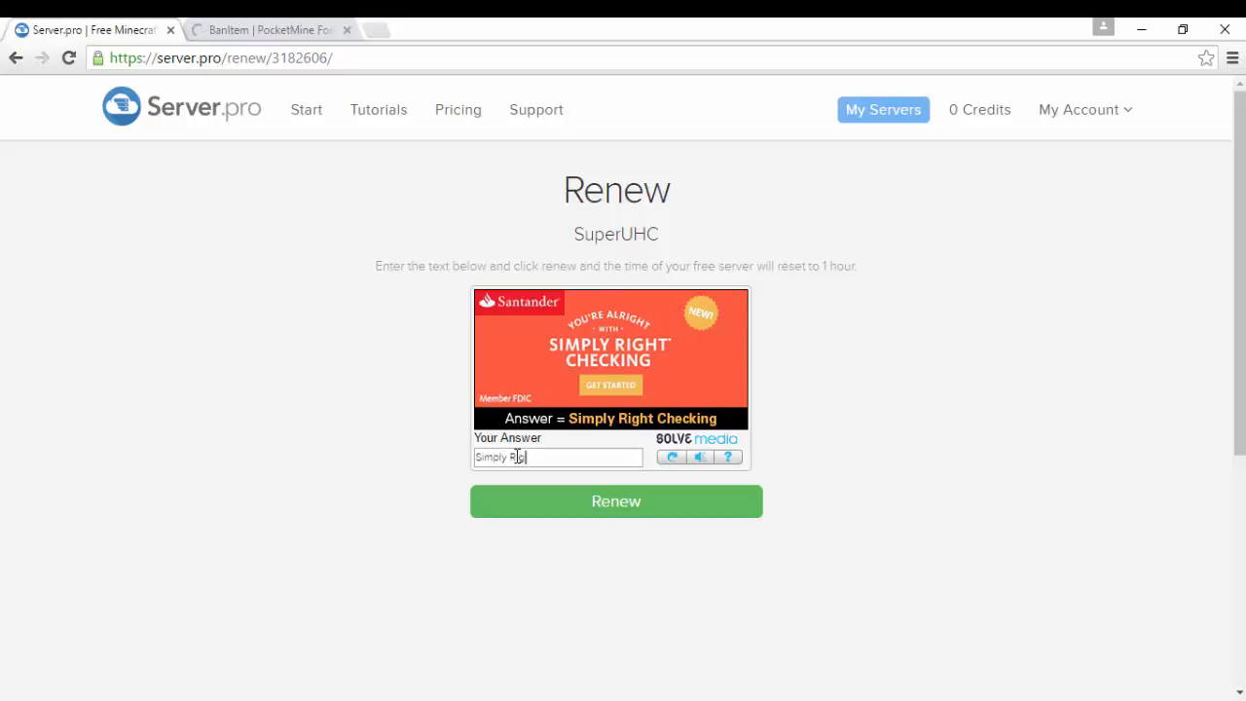
{"action": "type", "text": "igh"}
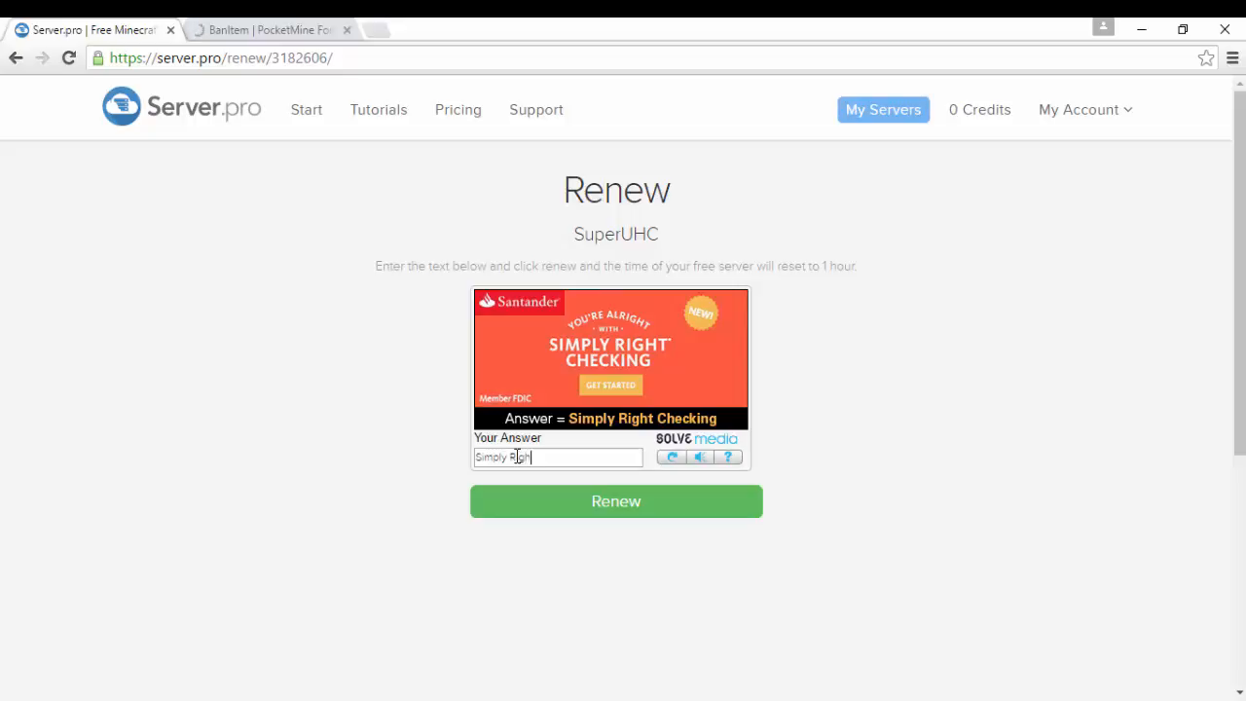
{"action": "type", "text": "Checking"}
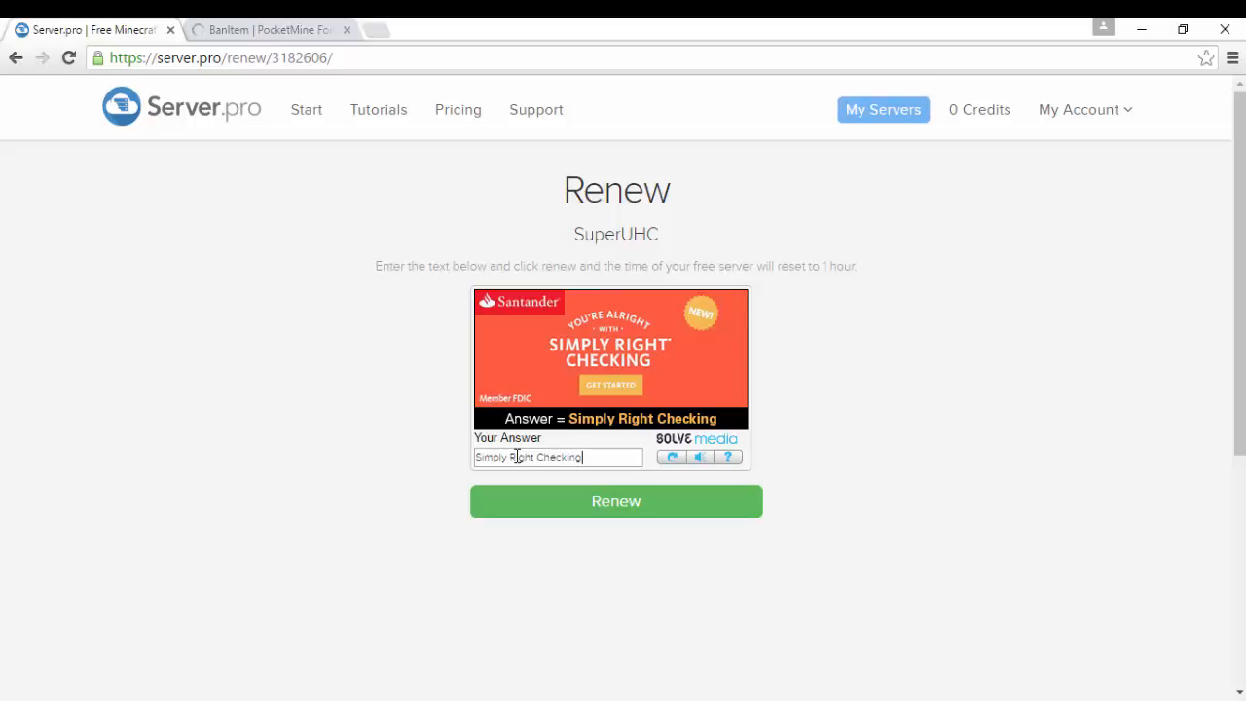
{"action": "left_click", "coordinate": [615, 500]}
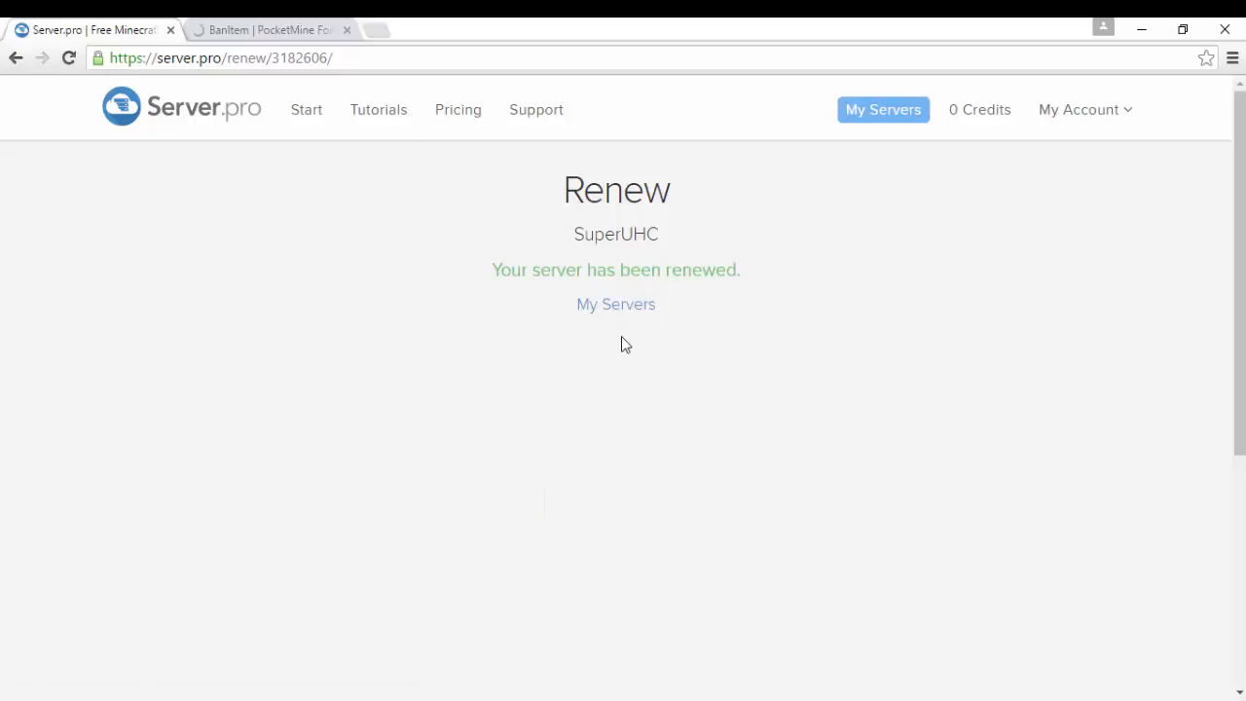
- Return to the SuperUHC control panel via My Servers
{"action": "left_click", "coordinate": [615, 303]}
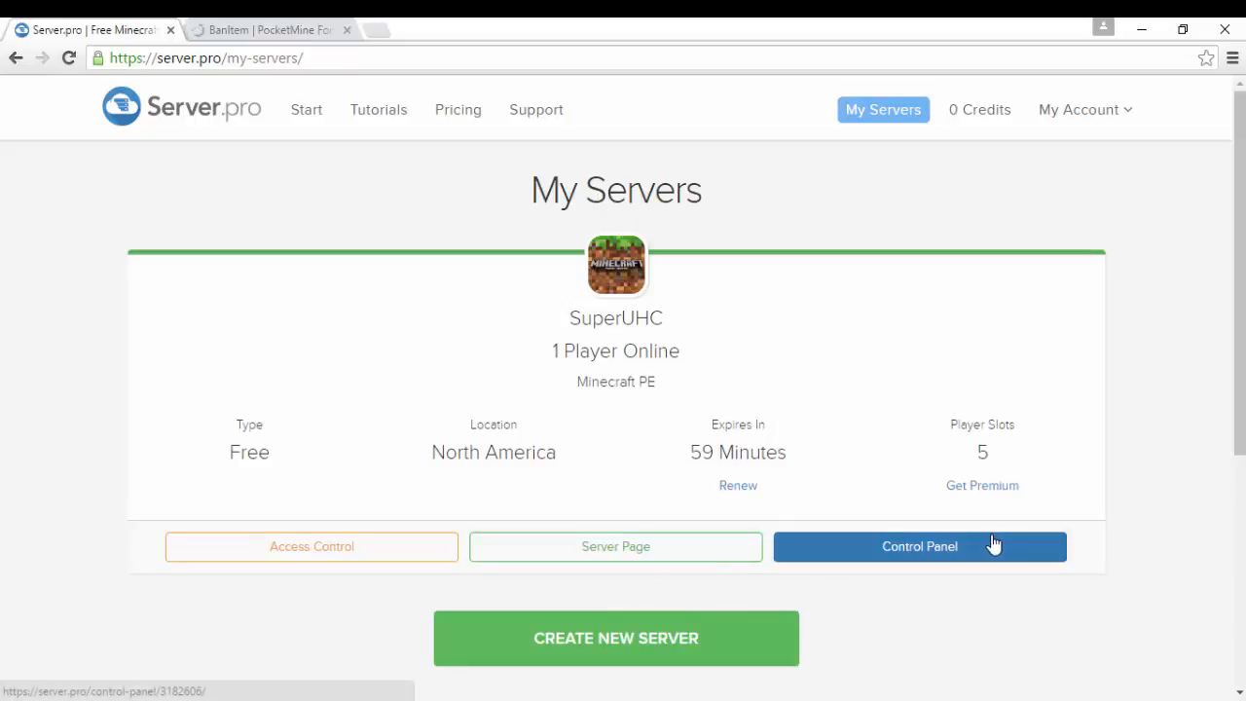
{"action": "left_click", "coordinate": [918, 545]}
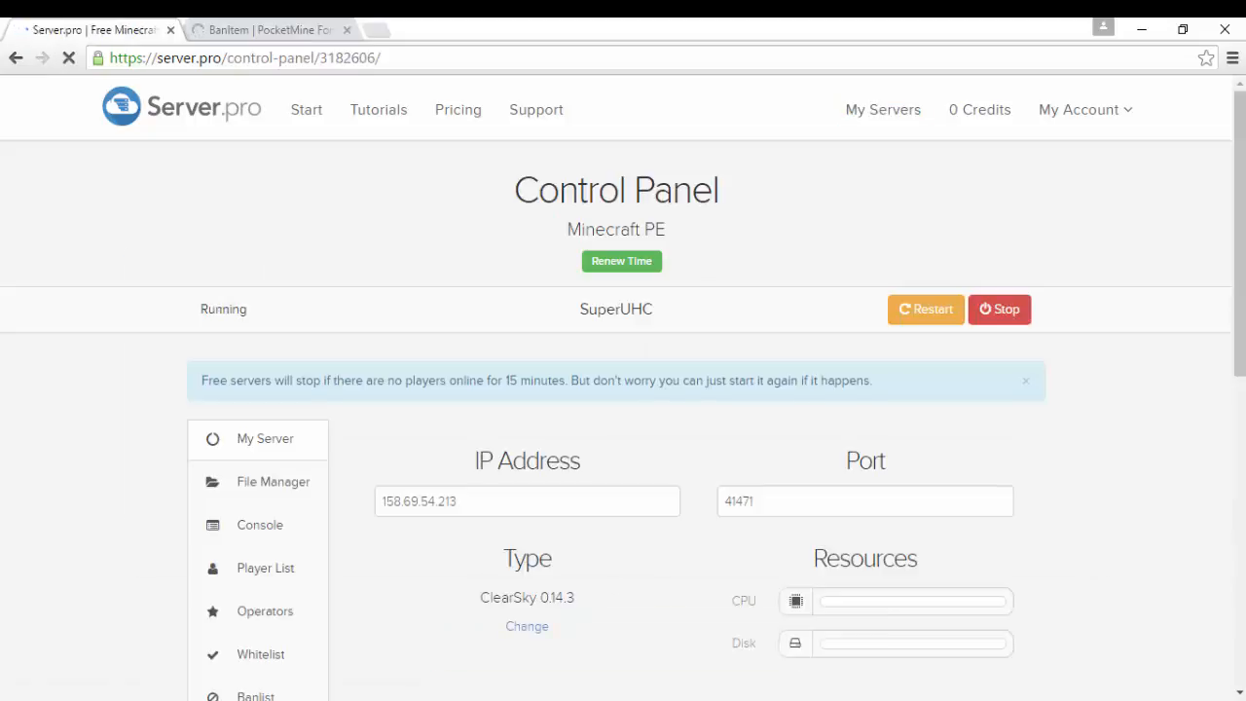